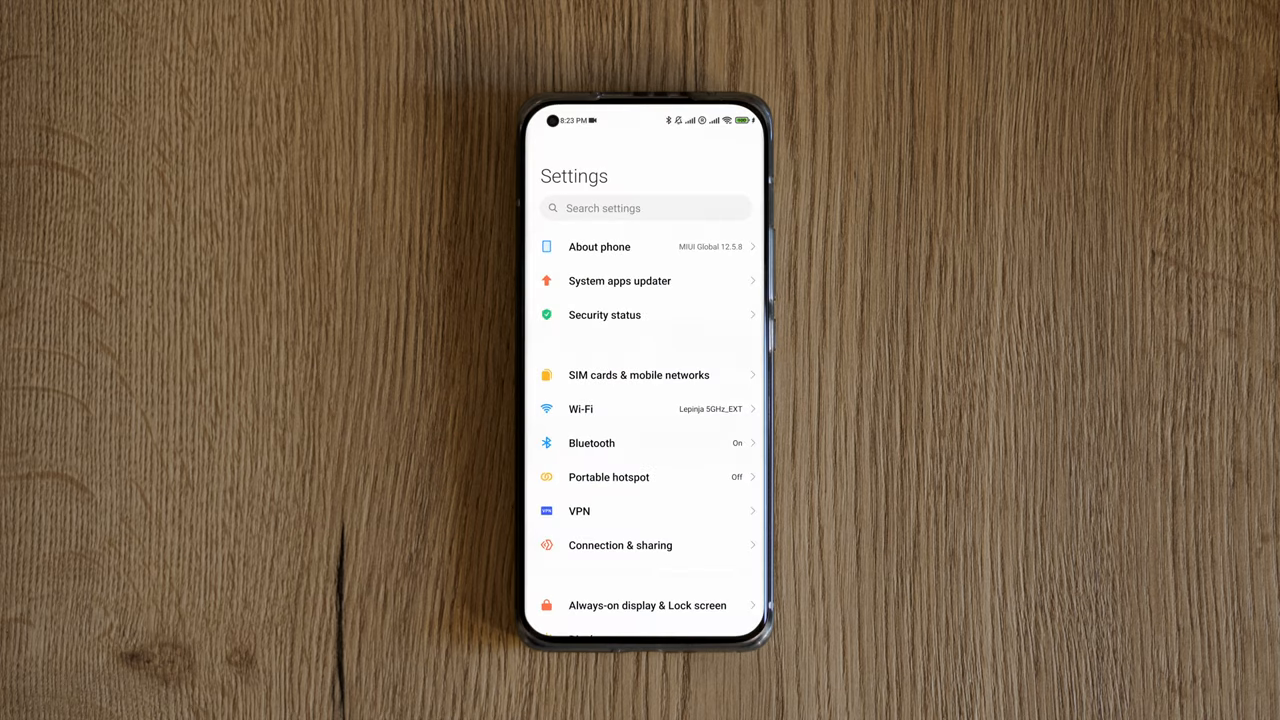
# Unlock developer mode from About phone and reach Developer options by searching 'deve'.
pyautogui.click(600, 246)
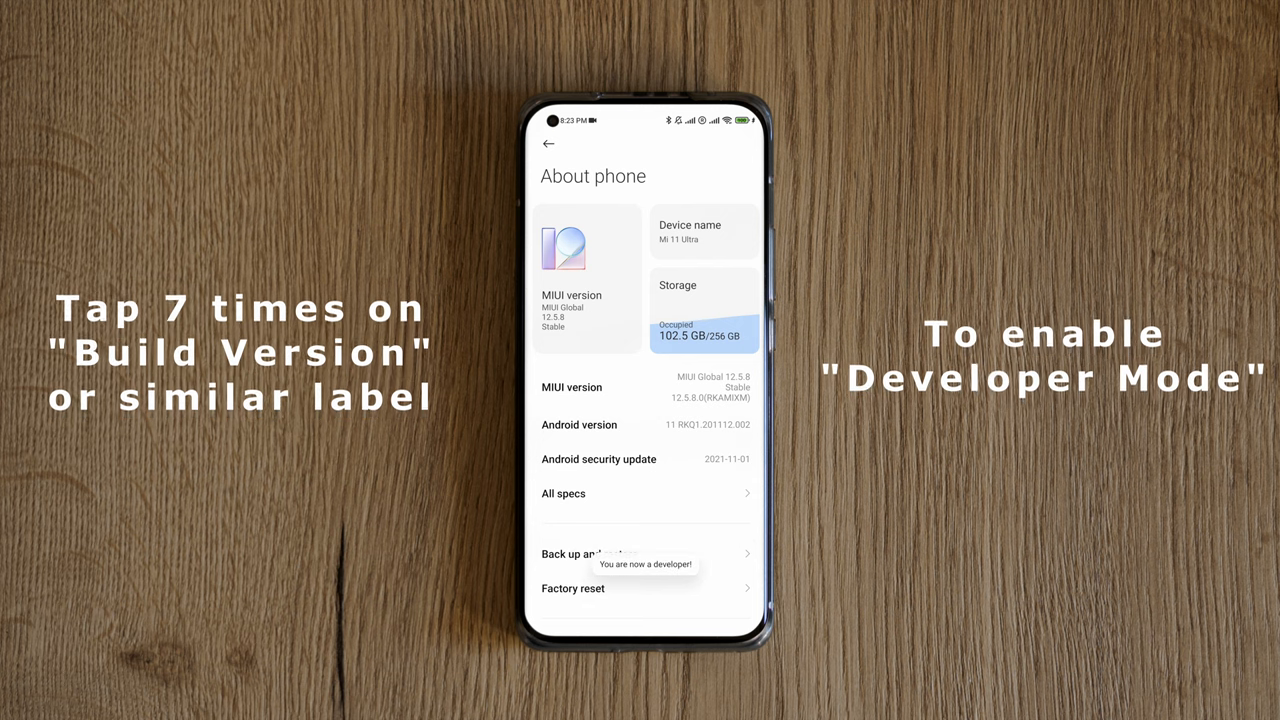
pyautogui.click(548, 144)
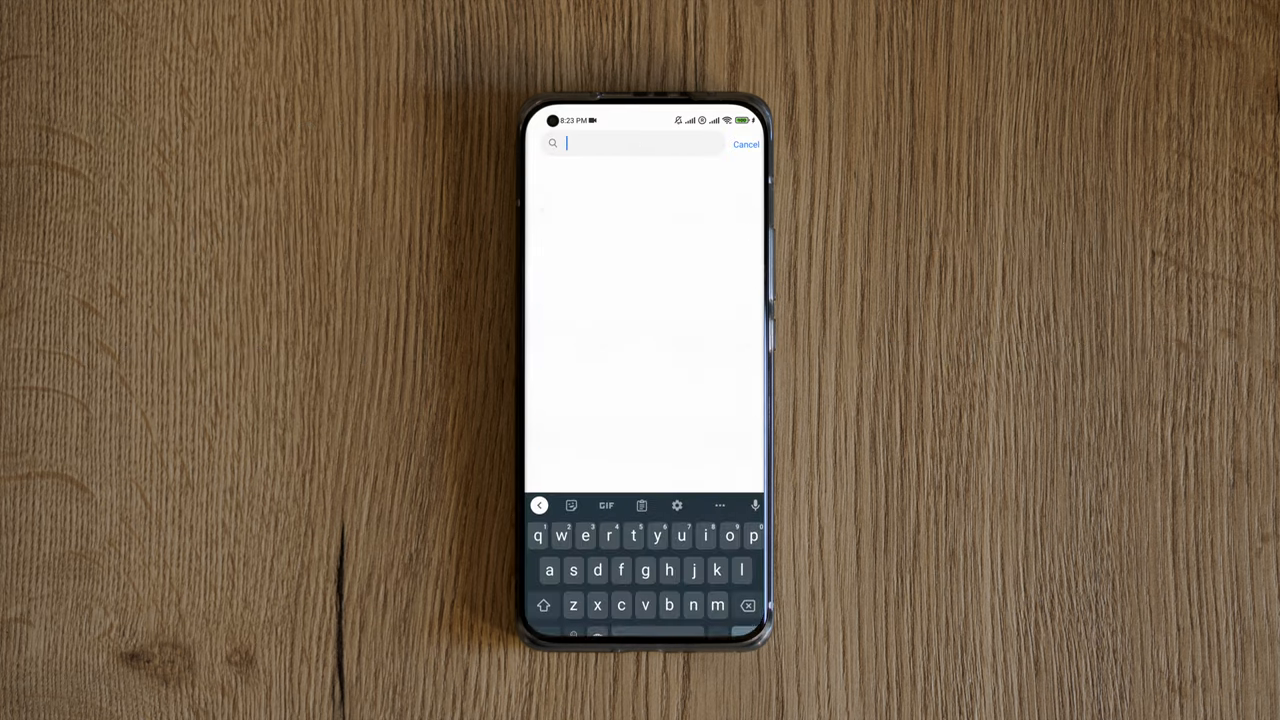
pyautogui.write('deve')
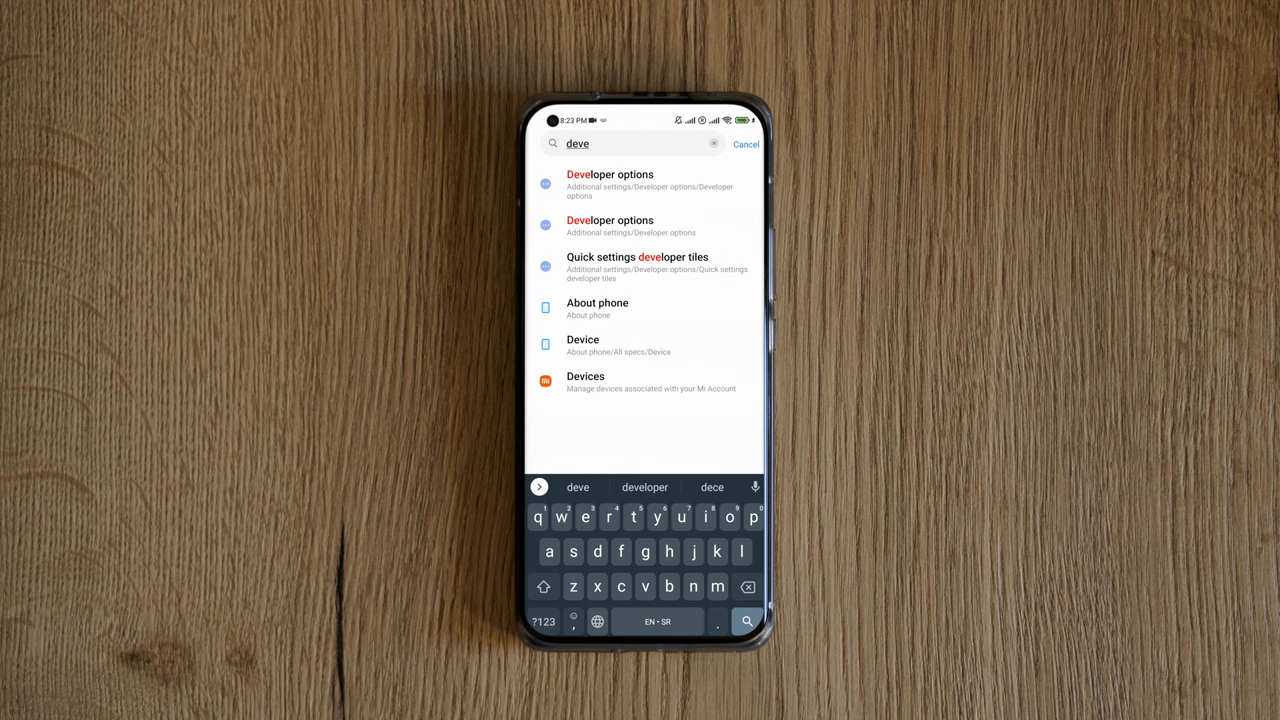
pyautogui.click(610, 184)
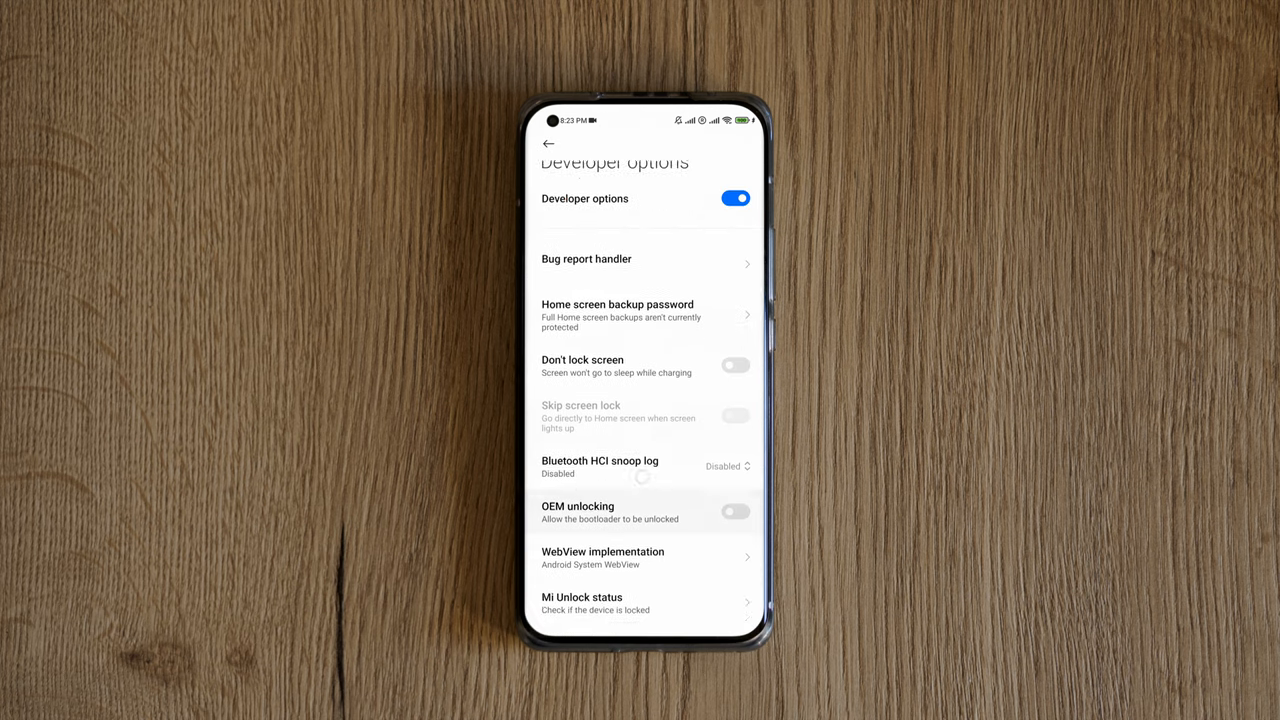
# Set Bluetooth HCI snoop log to Enabled.
pyautogui.click(600, 464)
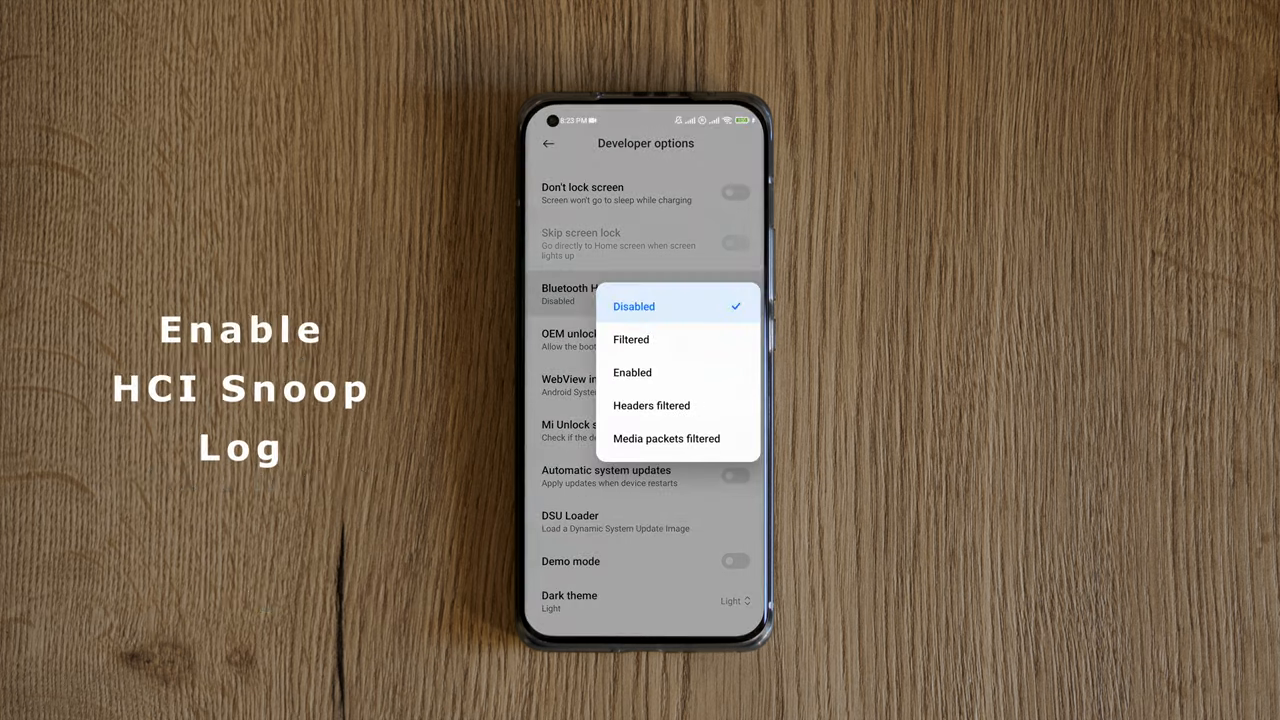
pyautogui.click(632, 372)
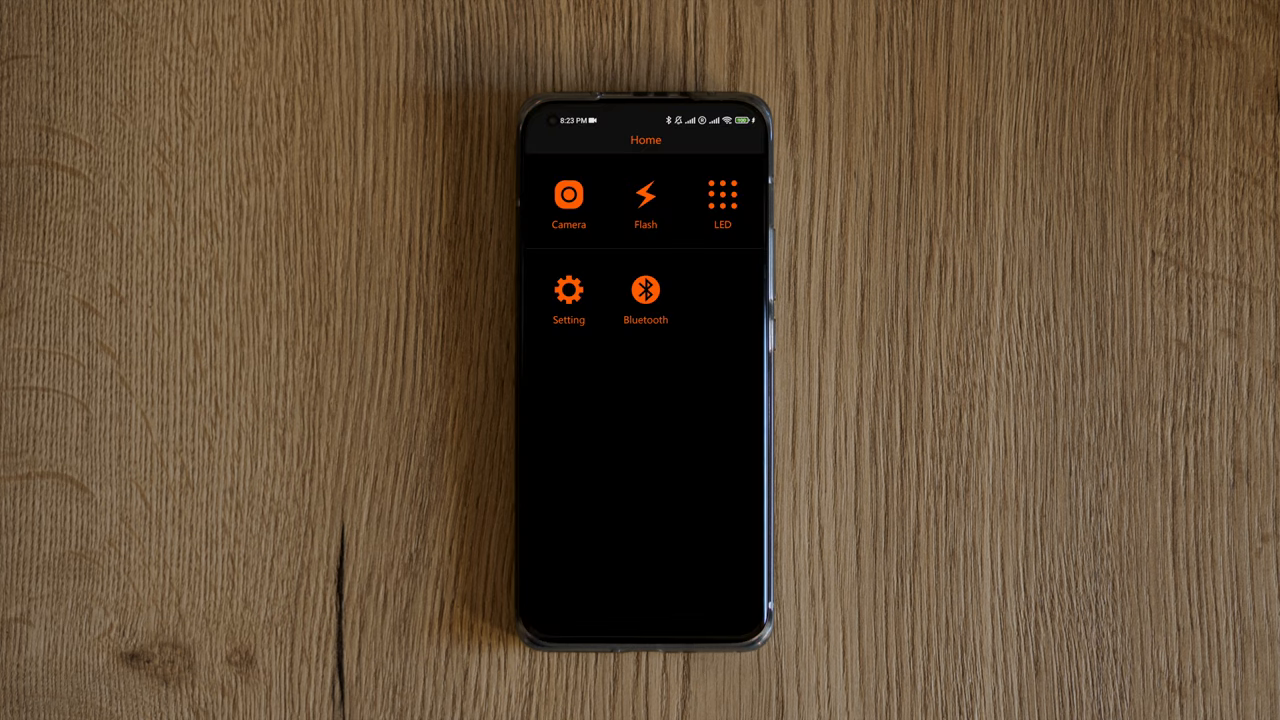
# Raise the lamp's master brightness in the LED controls through 55% and 95% up to 100%.
pyautogui.click(722, 196)
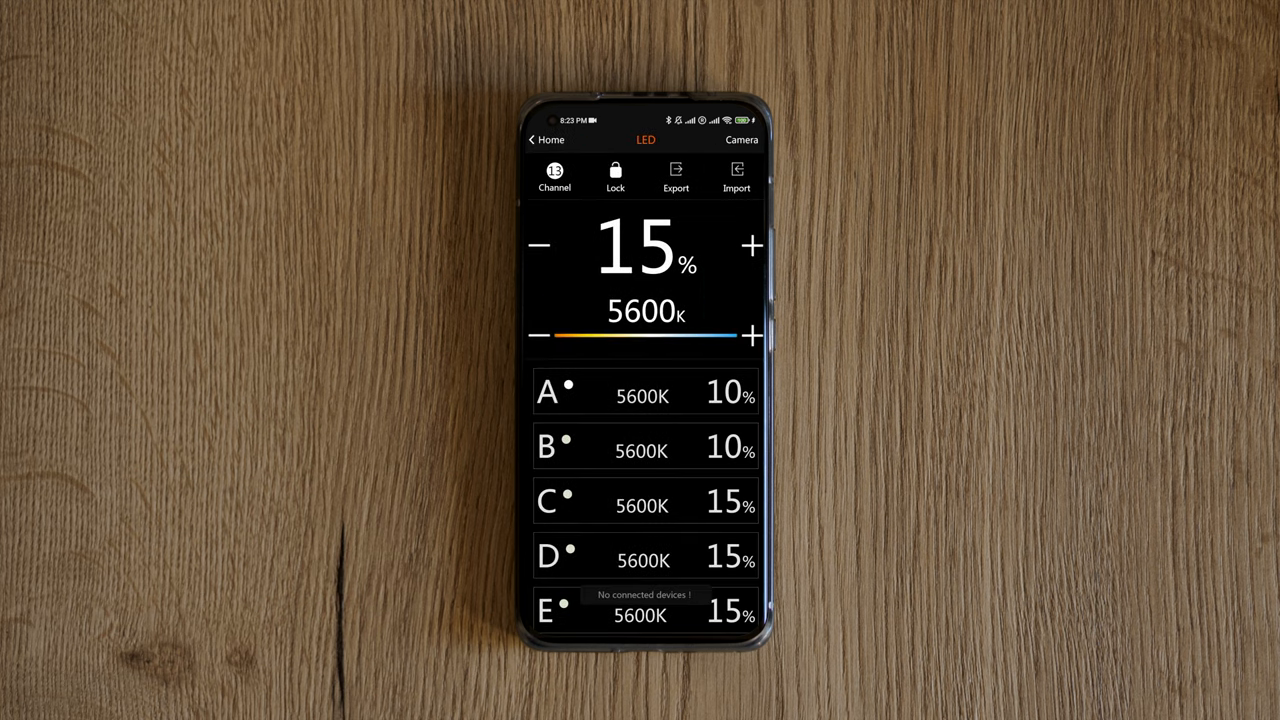
pyautogui.click(752, 246)
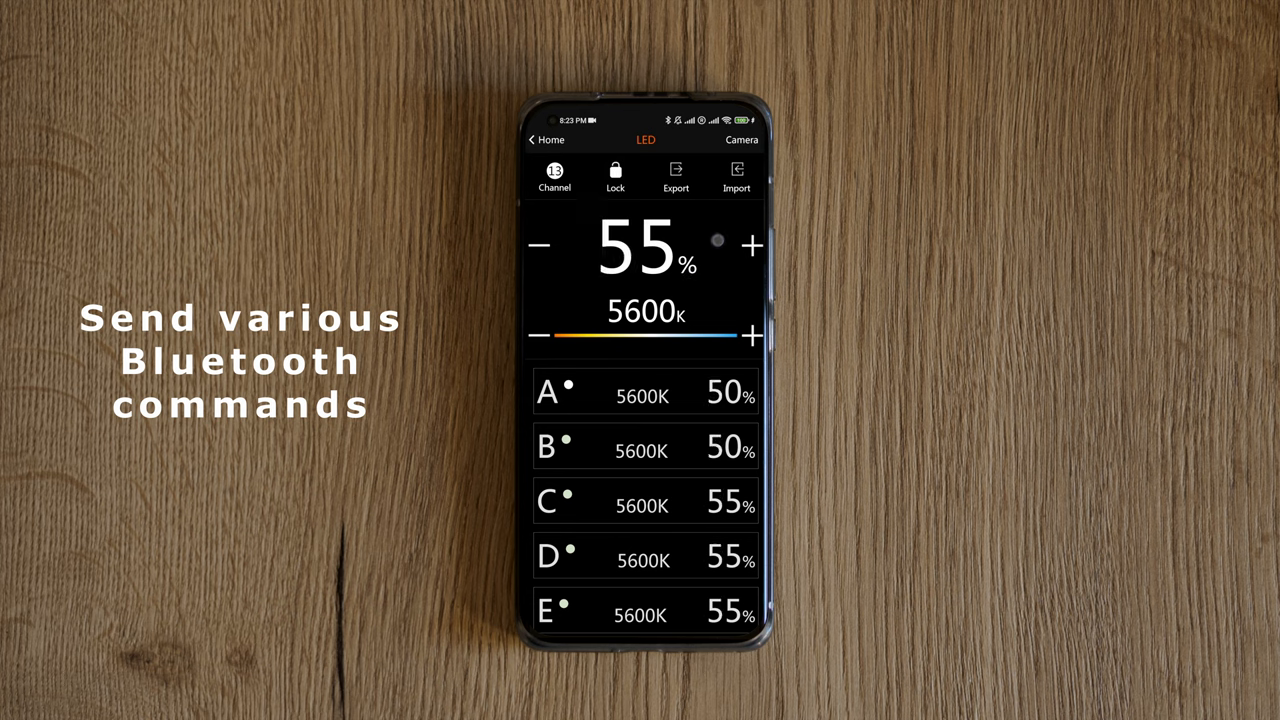
pyautogui.click(752, 246)
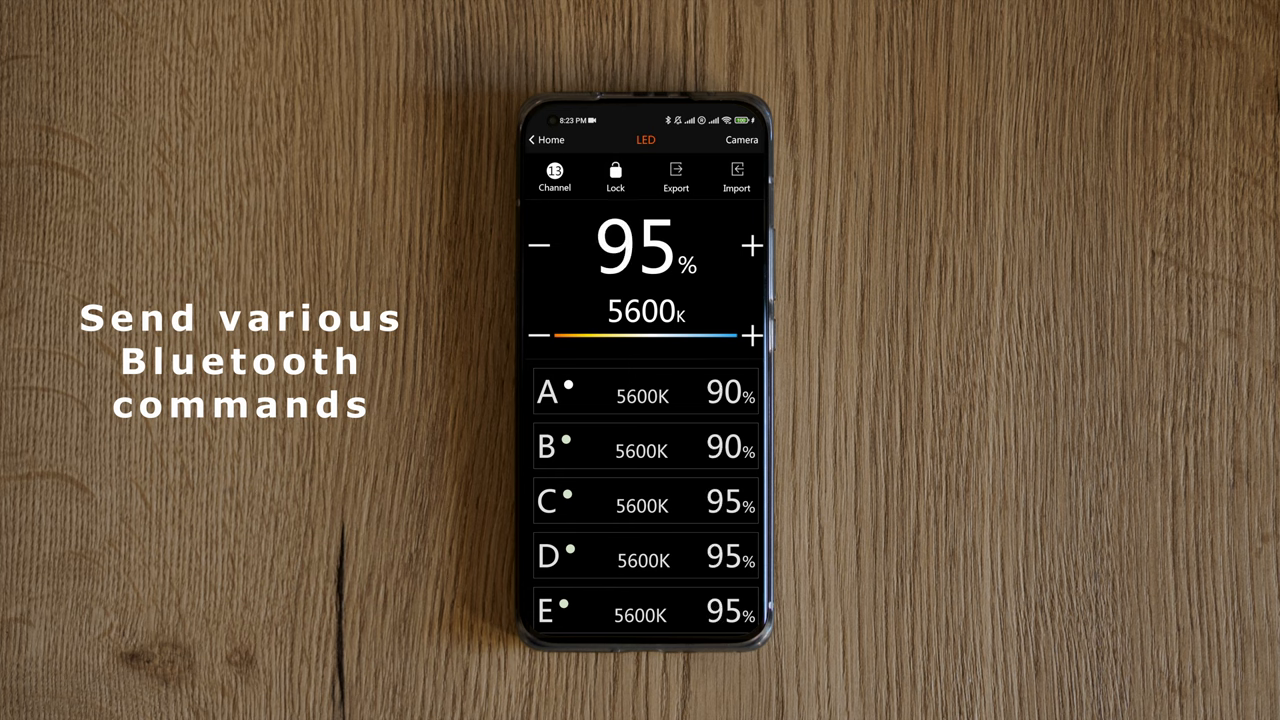
pyautogui.click(752, 246)
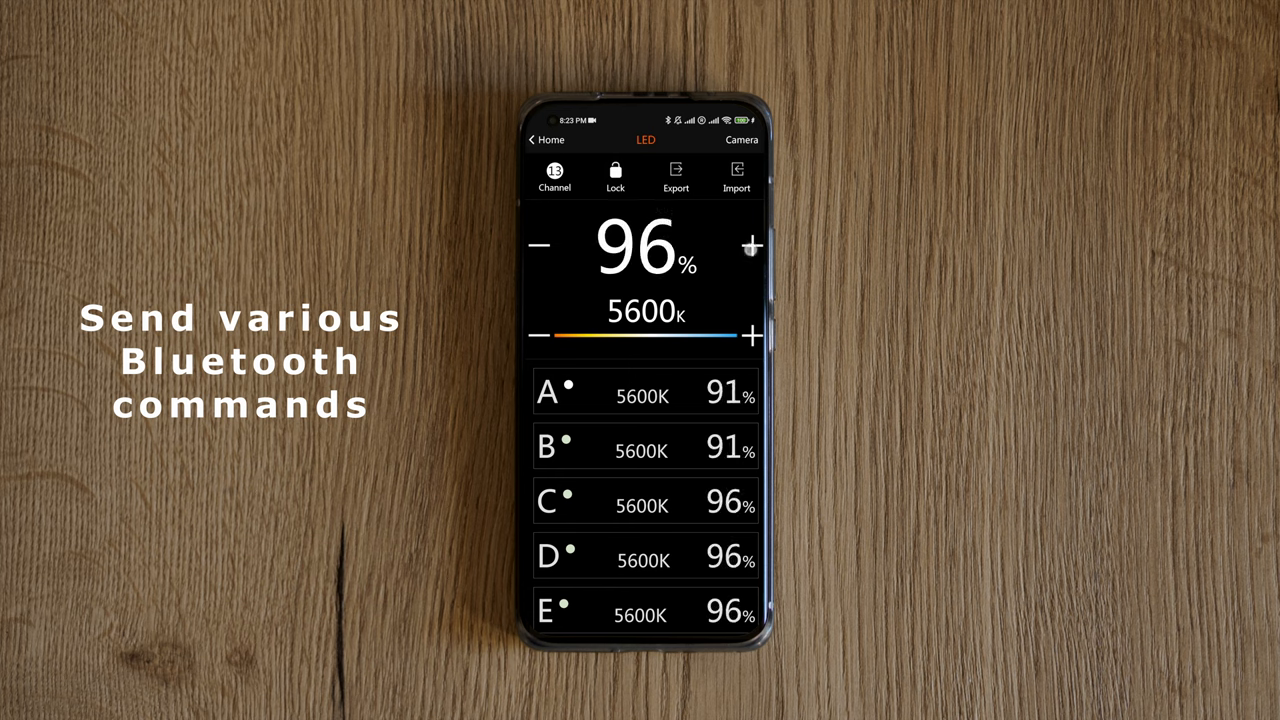
pyautogui.click(752, 246)
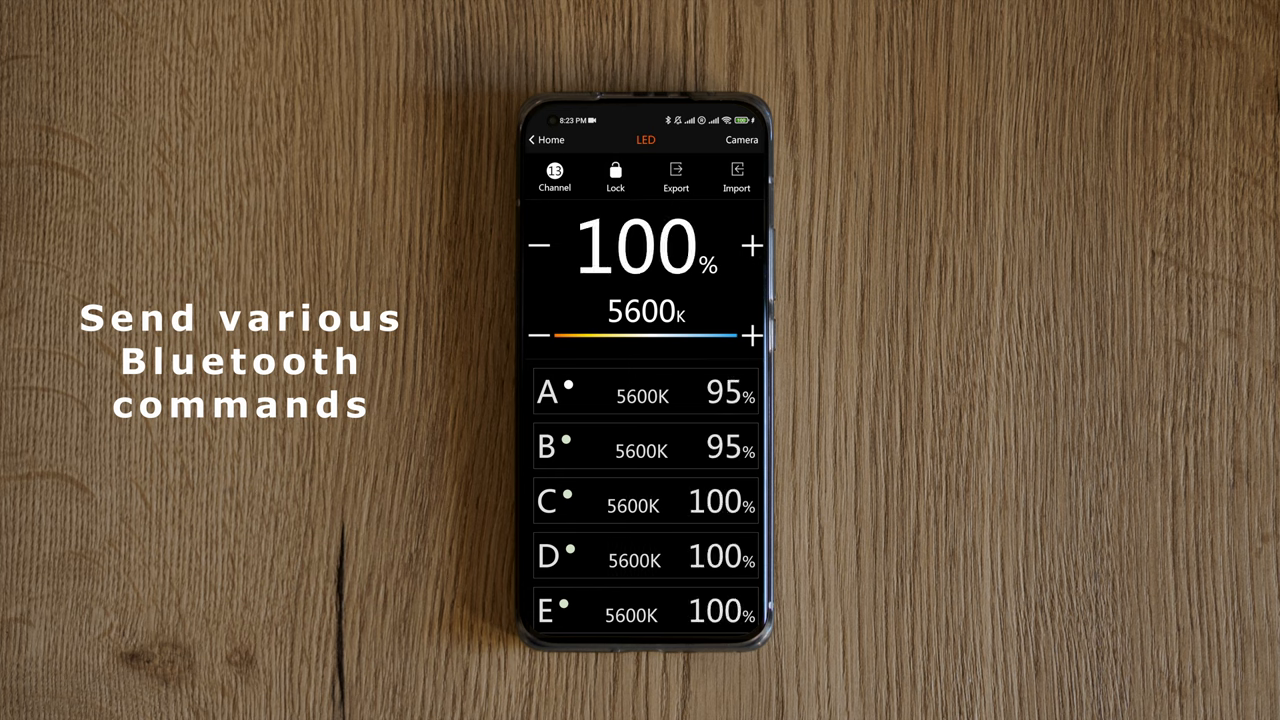
# Drop brightness to 20%, nudge it up to 30%, then back down to 27% and 22%.
pyautogui.click(540, 244)
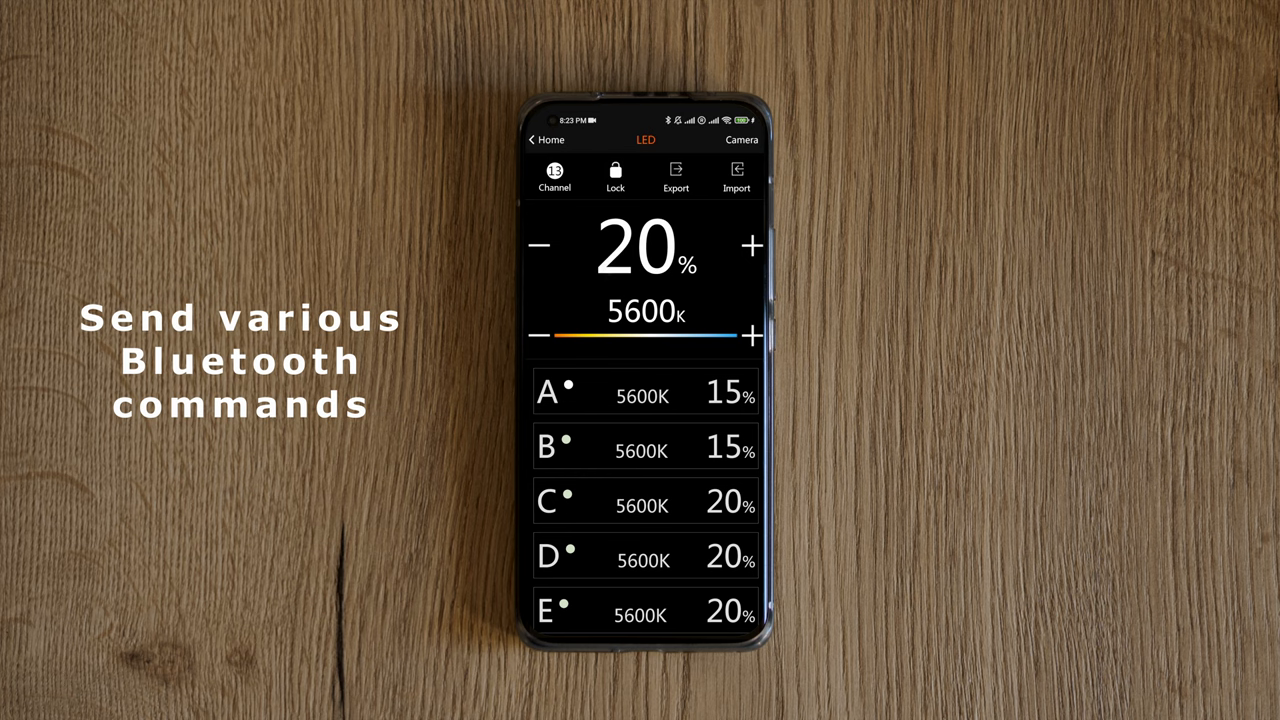
pyautogui.click(752, 246)
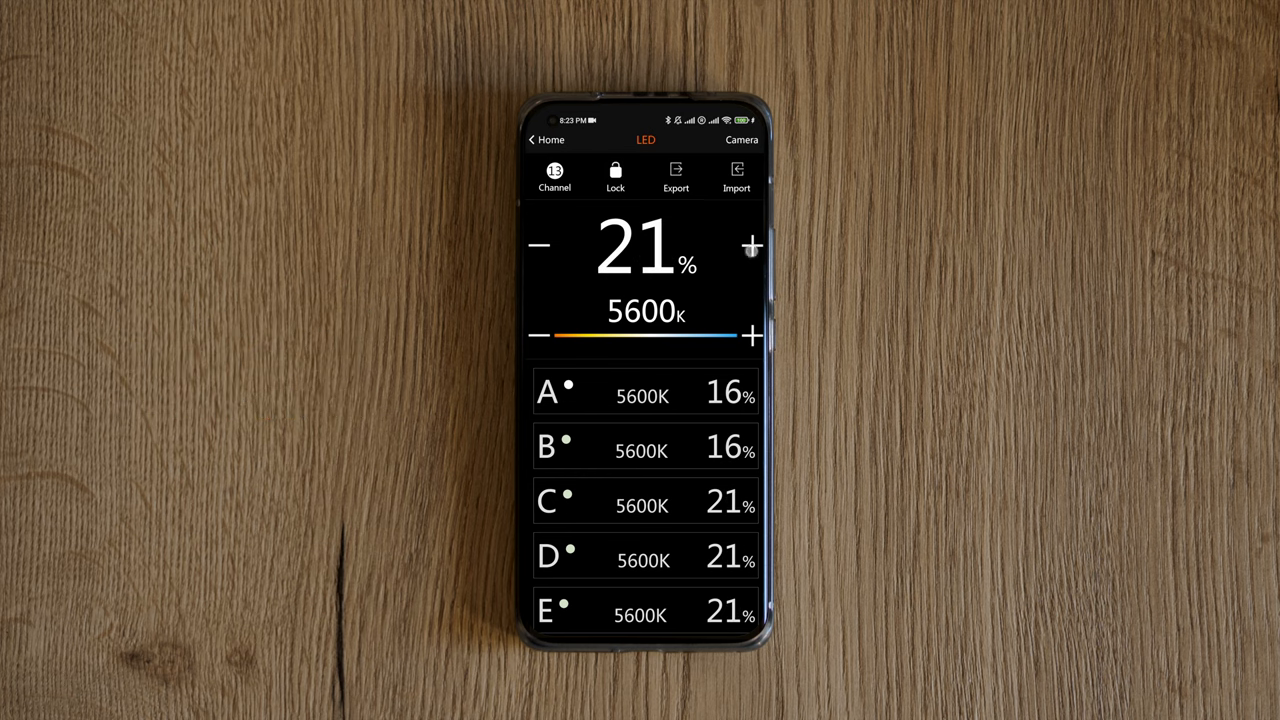
pyautogui.click(752, 246)
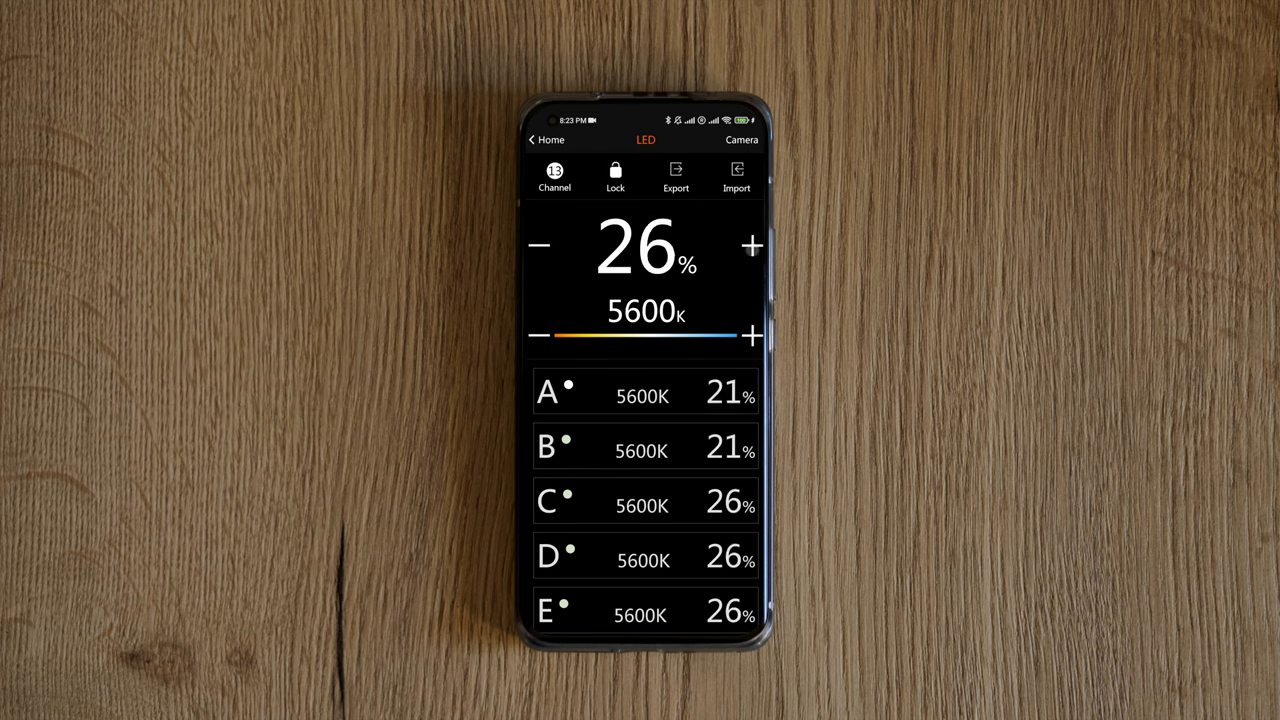
pyautogui.click(752, 246)
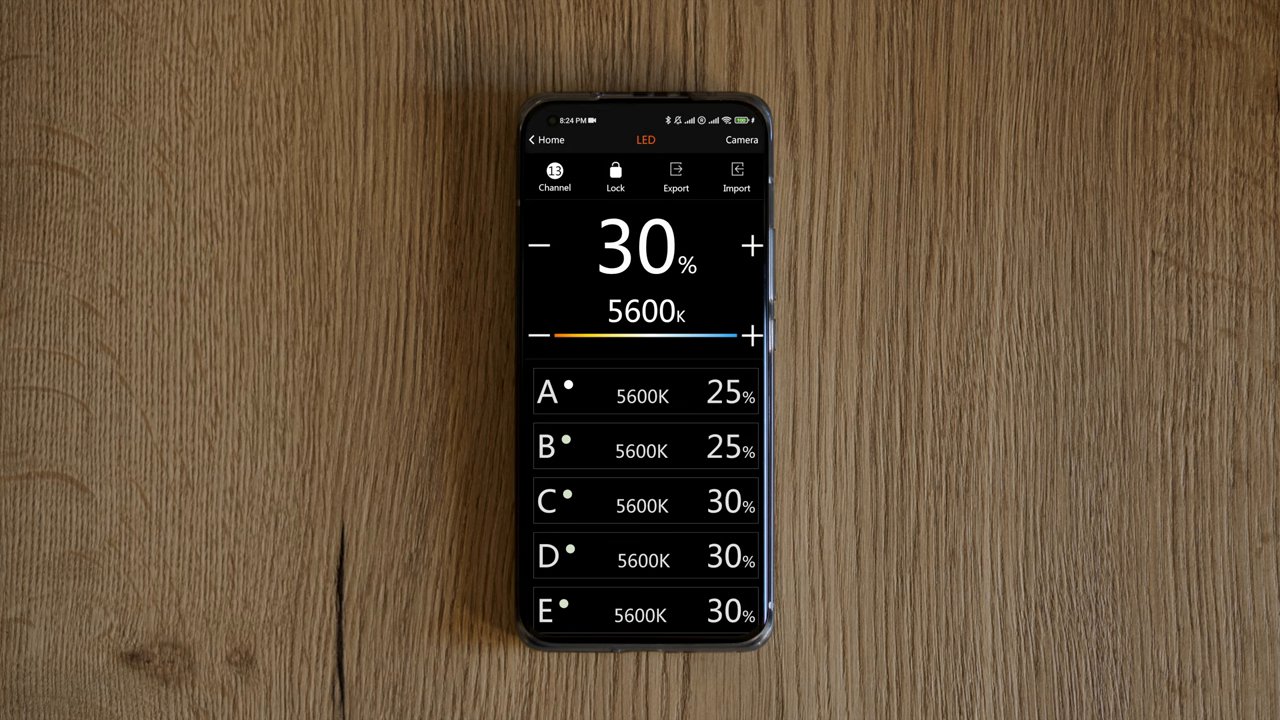
pyautogui.click(540, 246)
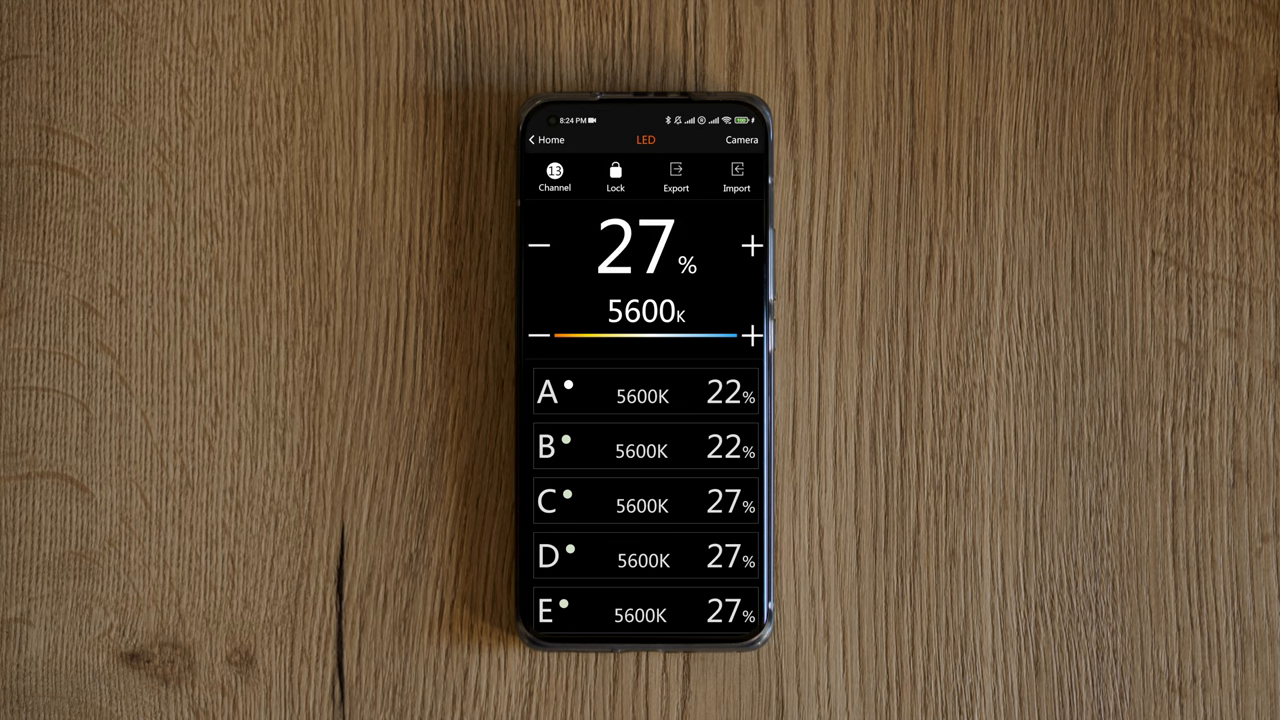
pyautogui.click(540, 246)
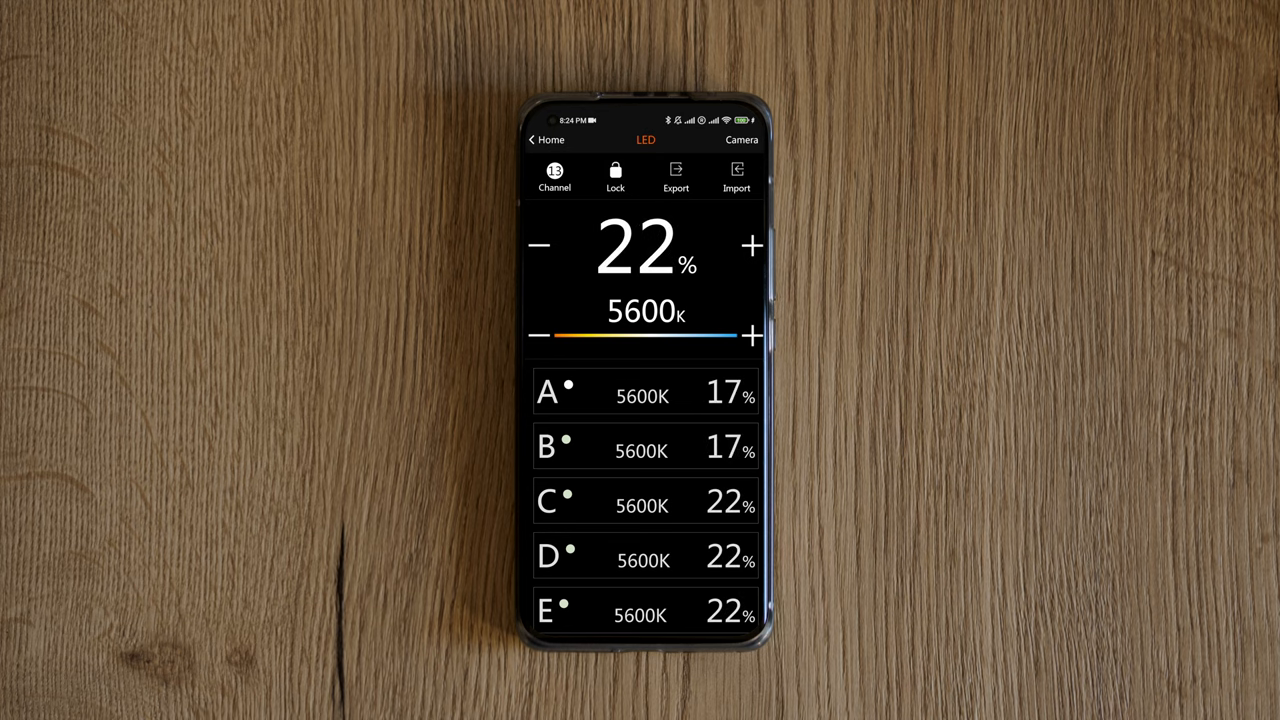
pyautogui.click(540, 246)
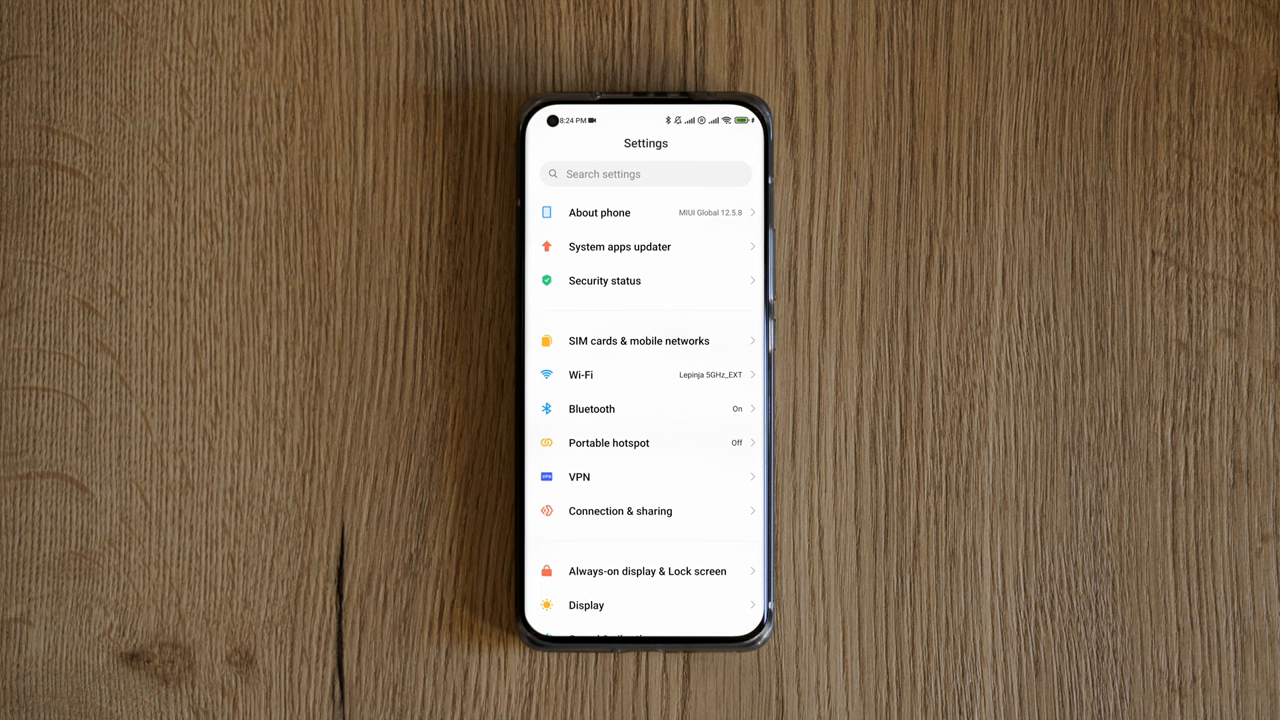
# Trigger a hidden bug report from All specs by tapping the CPU field repeatedly.
pyautogui.click(600, 212)
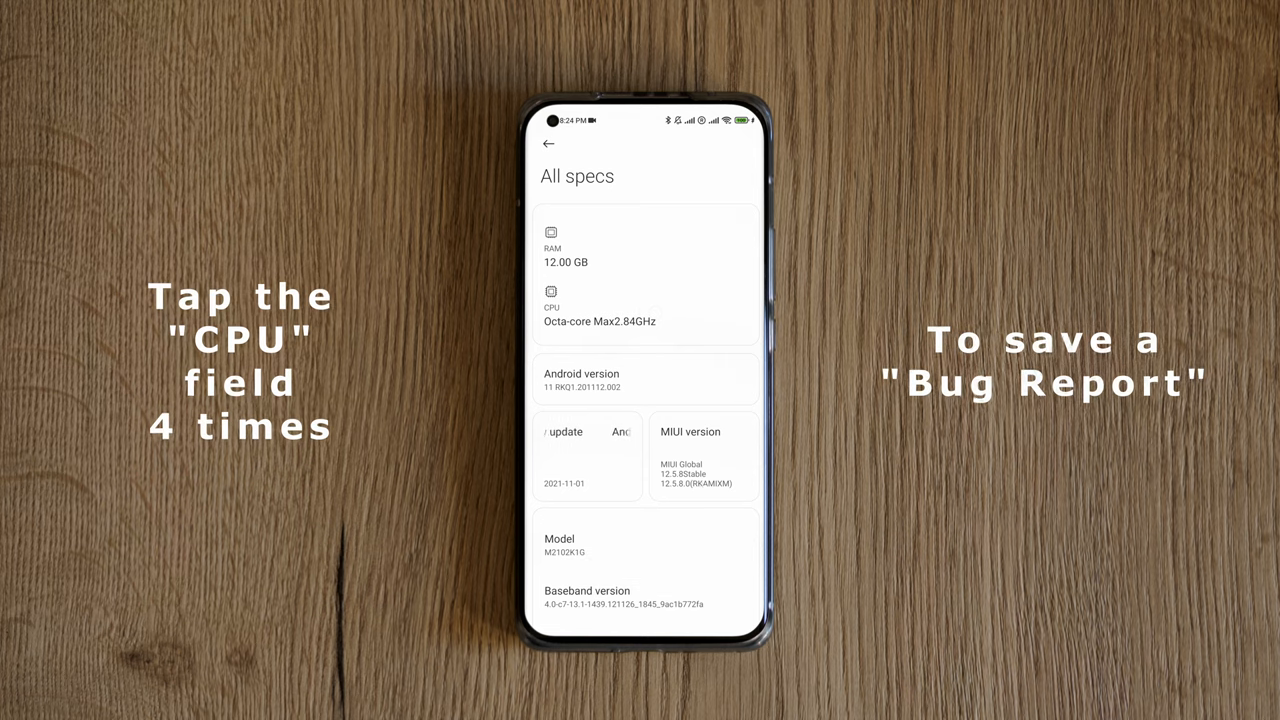
pyautogui.click(600, 312)
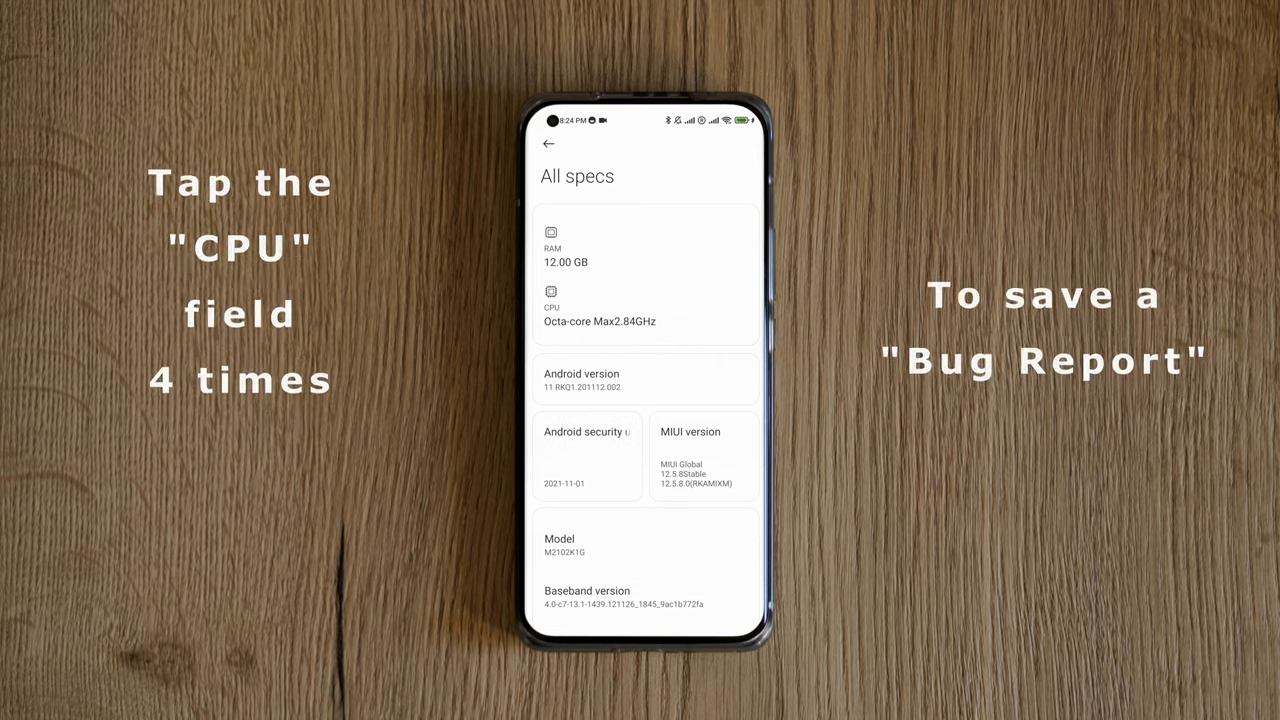
pyautogui.click(600, 308)
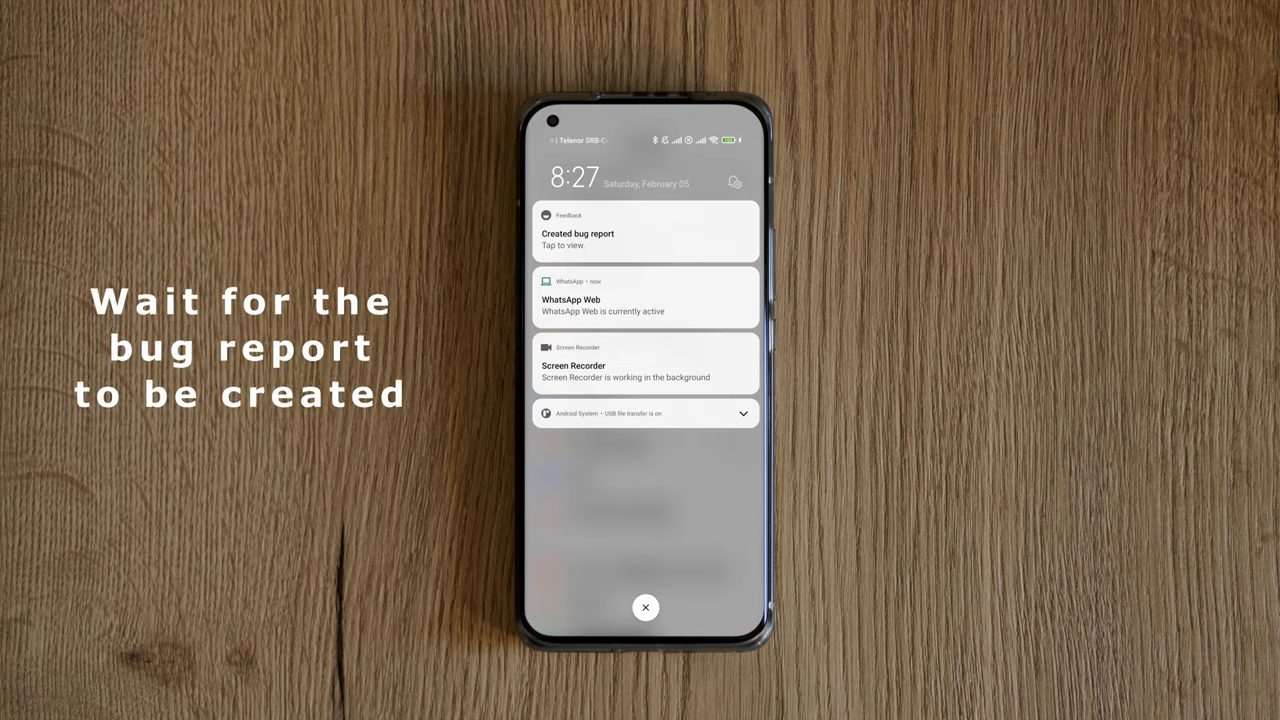
# Return to Developer options and confirm Bluetooth HCI snoop log stays Enabled.
pyautogui.write('deve')
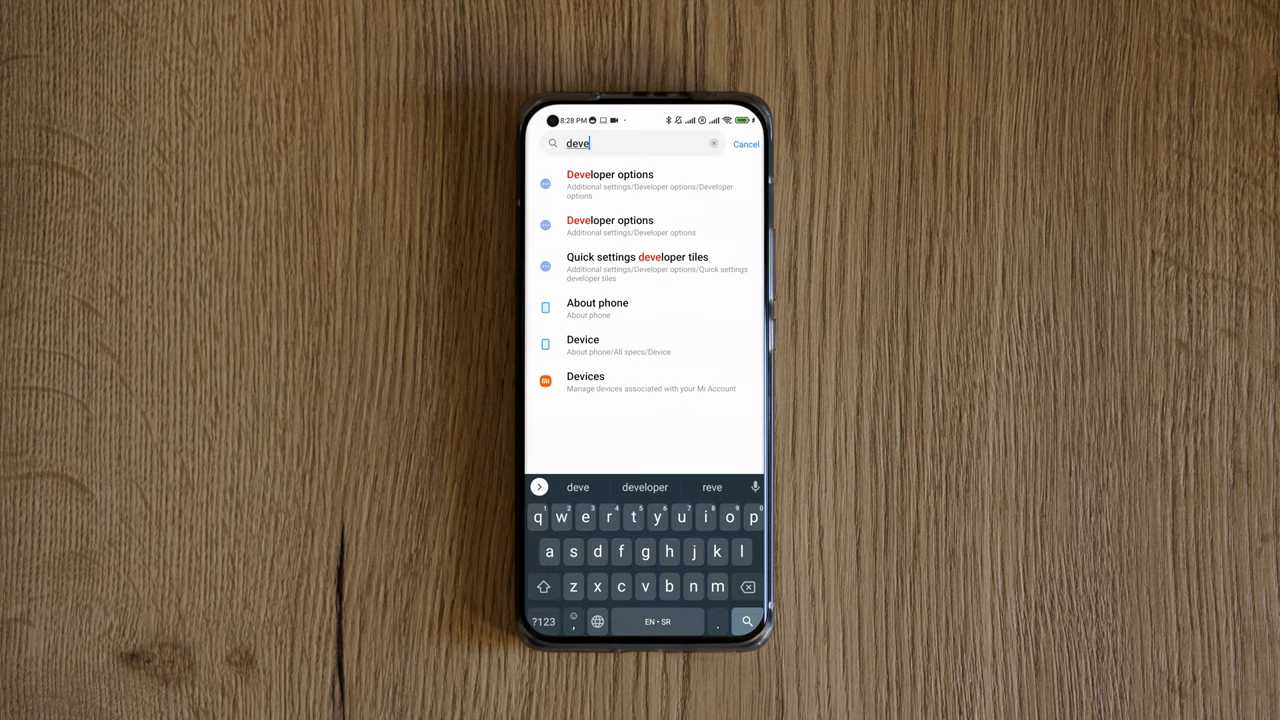
pyautogui.click(608, 184)
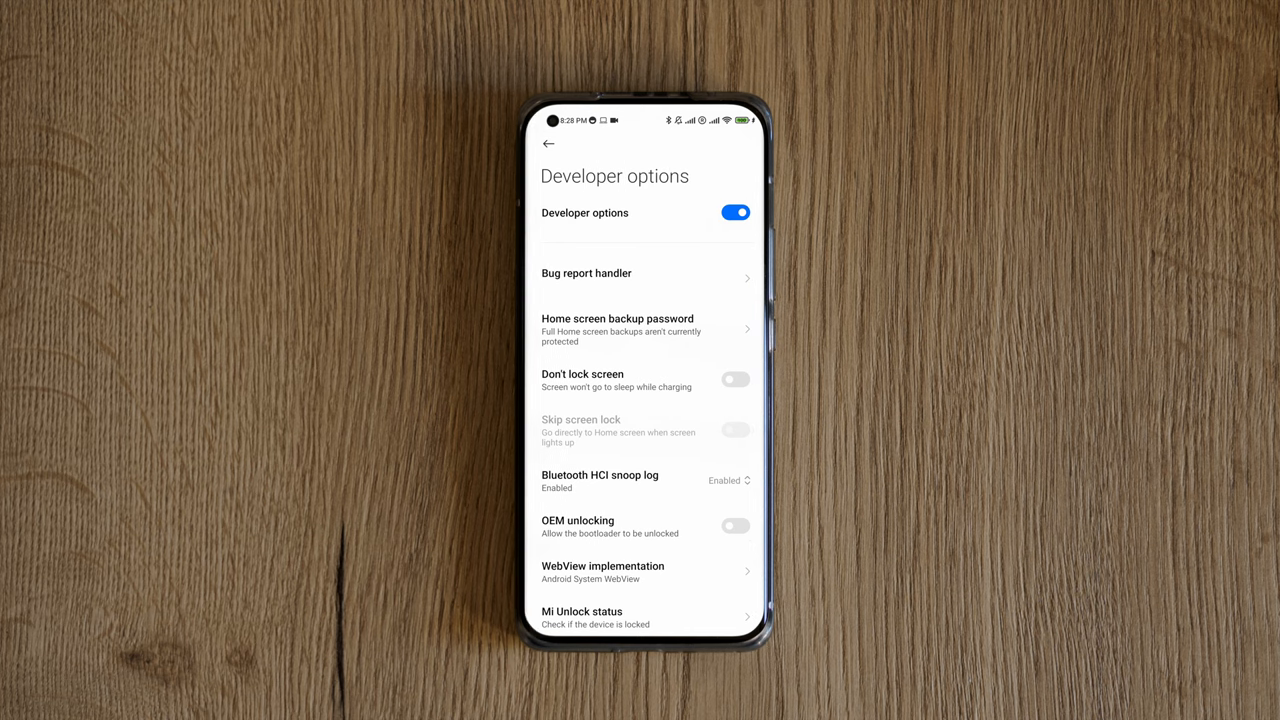
pyautogui.click(600, 480)
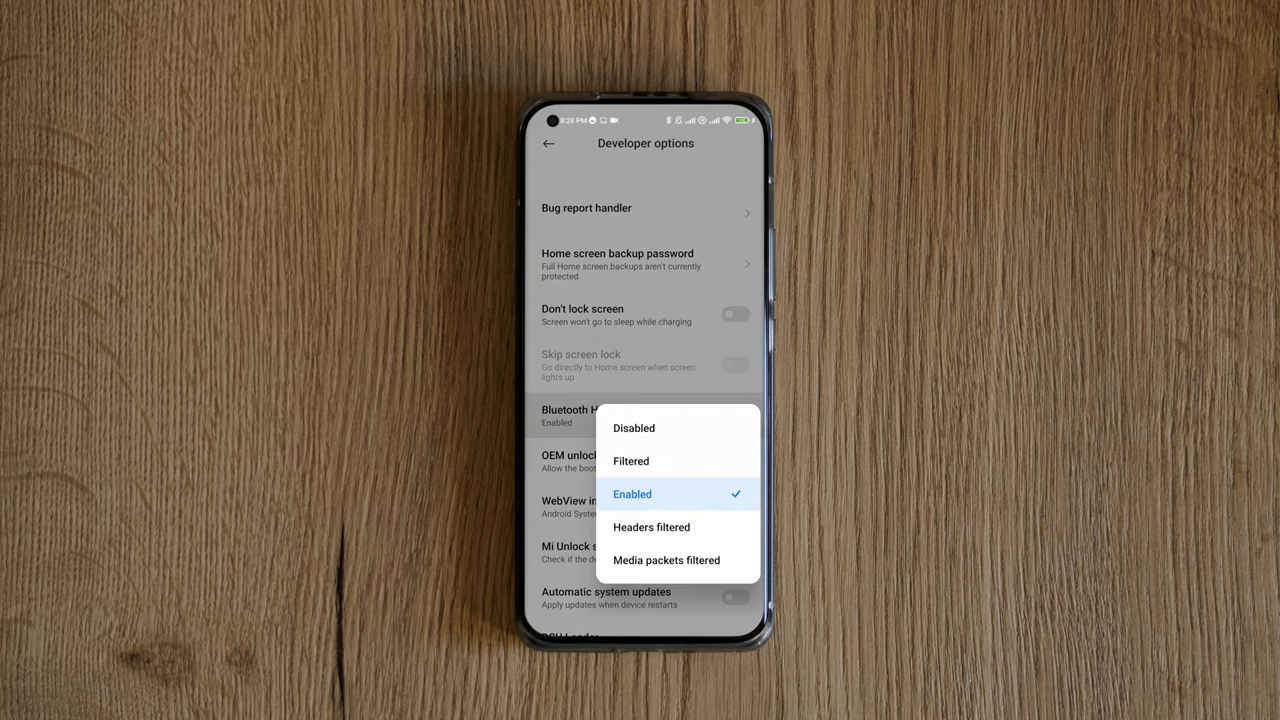
pyautogui.click(634, 428)
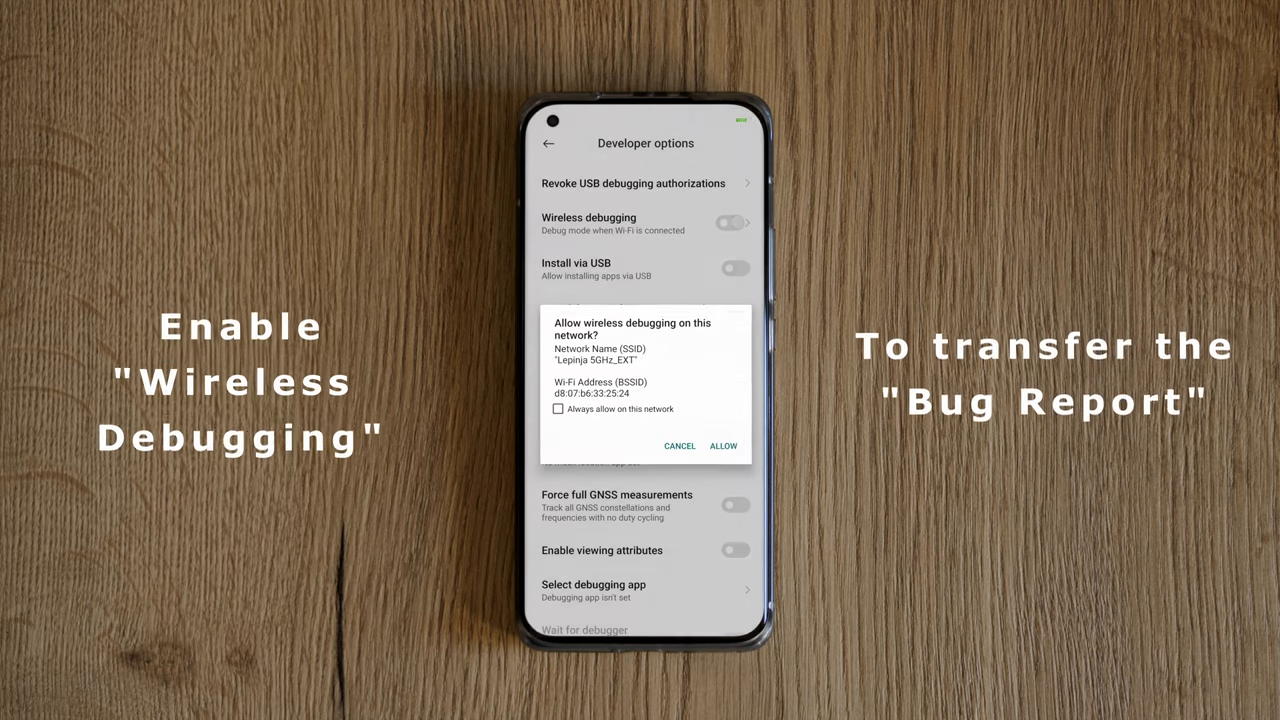
# Switch on wireless debugging and allow it on the current Wi-Fi network.
pyautogui.click(724, 446)
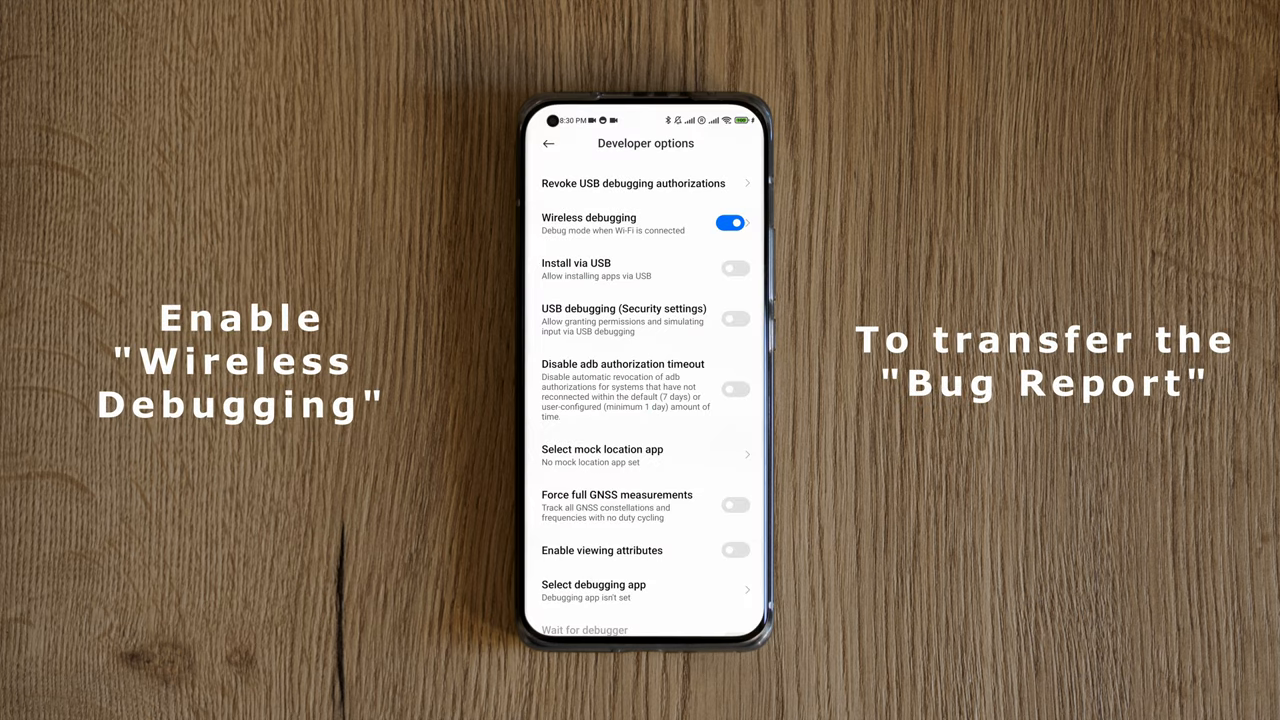
pyautogui.click(588, 218)
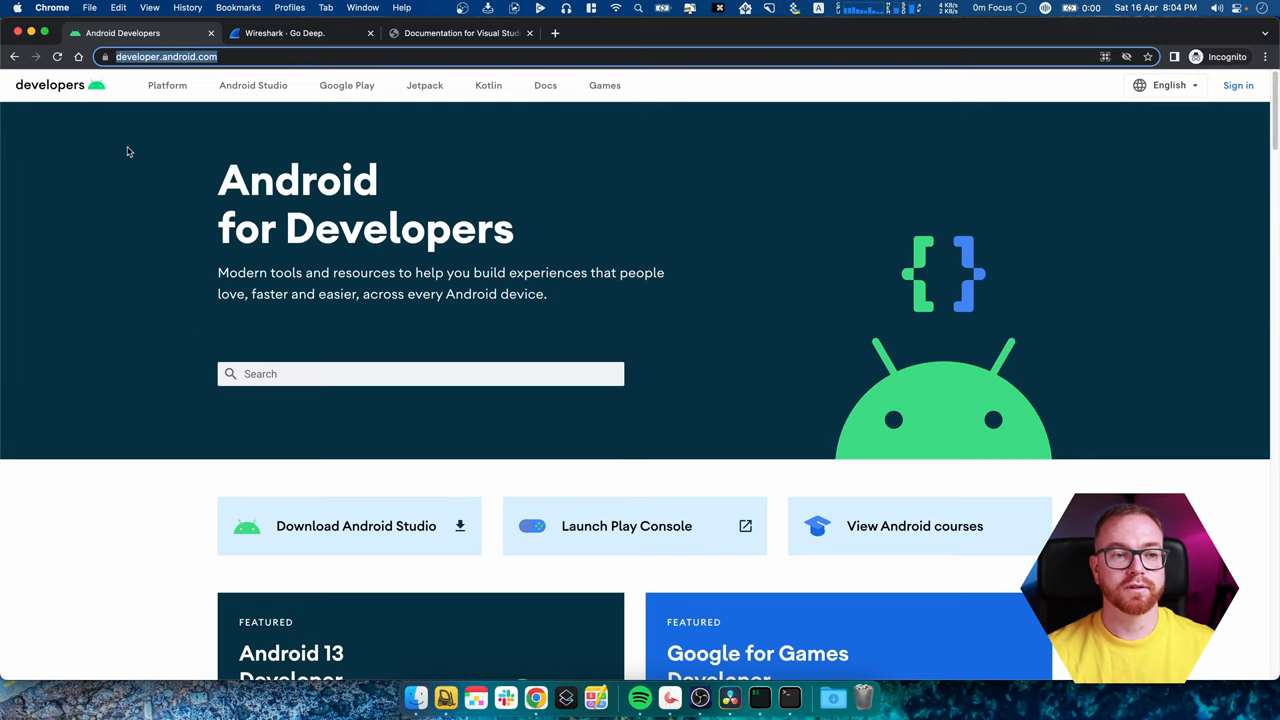
pyautogui.moveTo(230, 138)
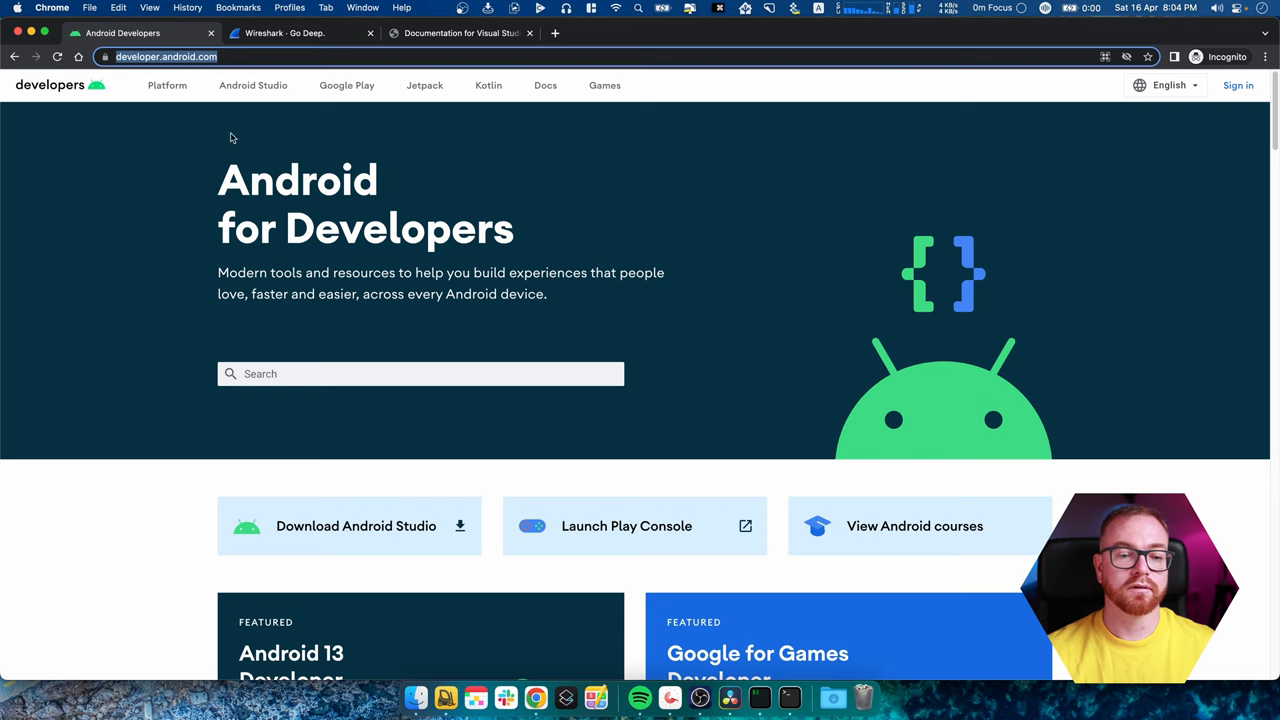
# Navigate the Android Developers site to the SDK Platform-Tools downloads section.
pyautogui.click(252, 84)
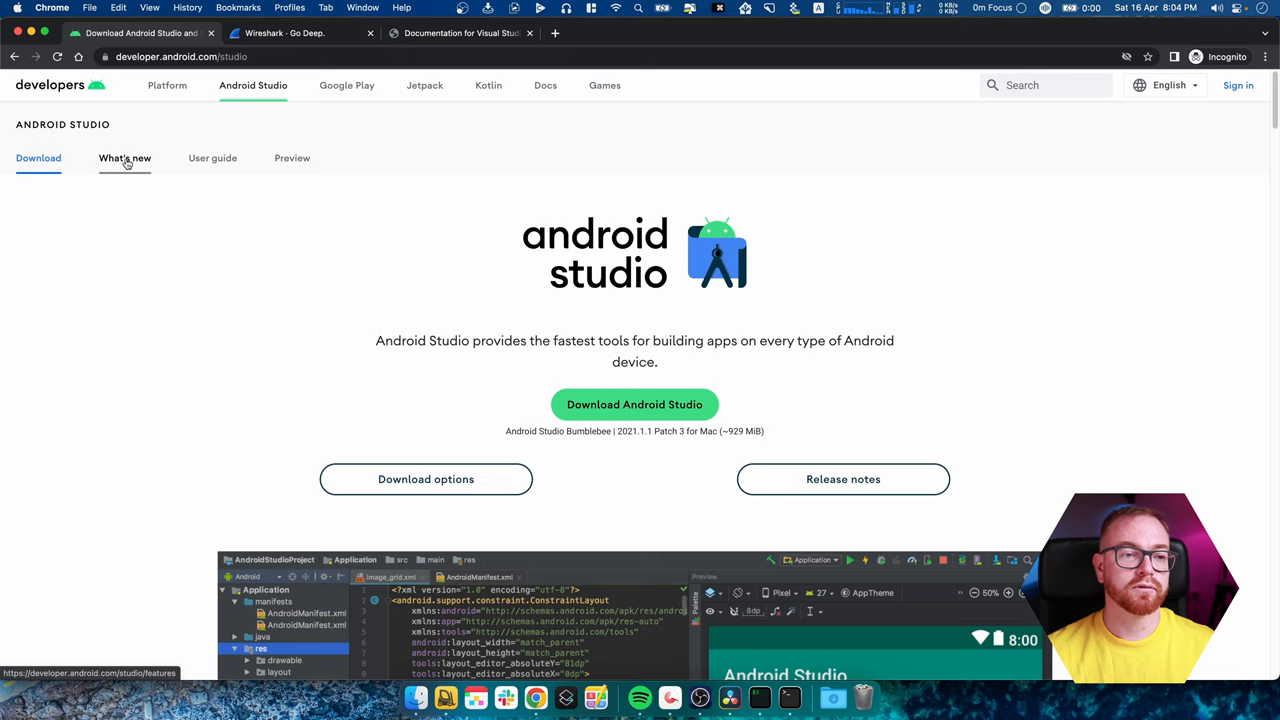
pyautogui.click(124, 158)
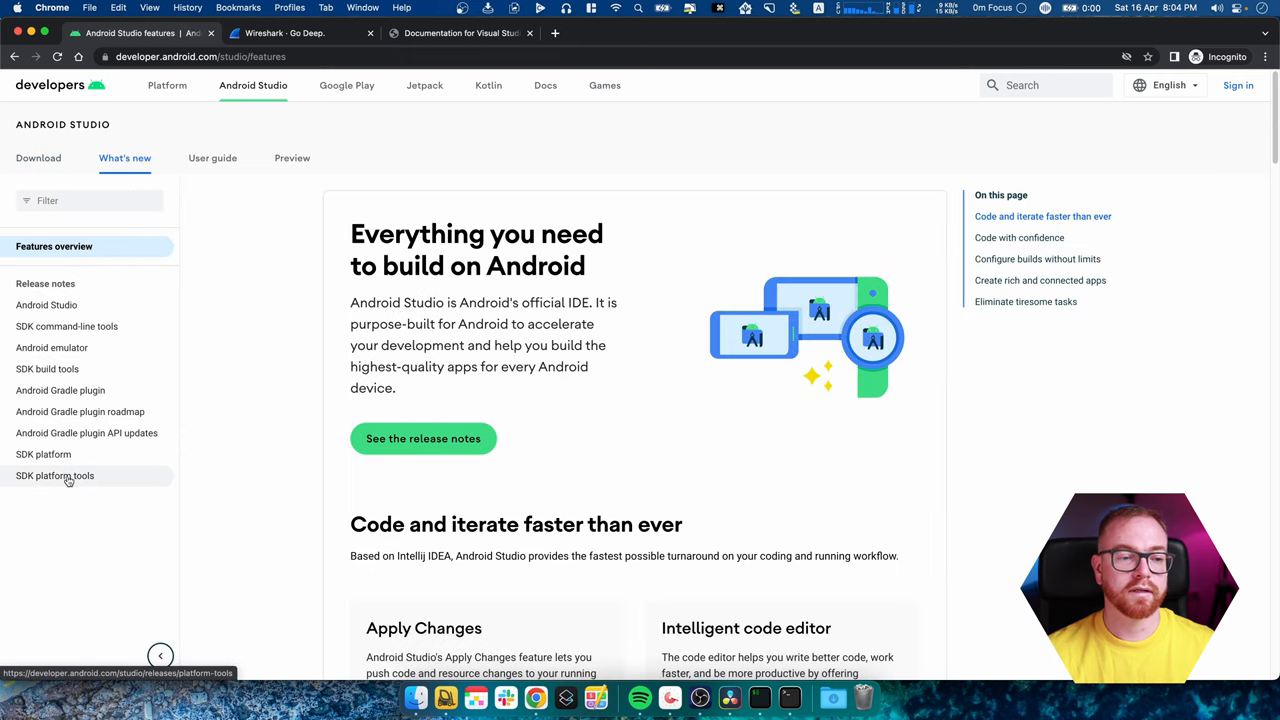
pyautogui.click(56, 476)
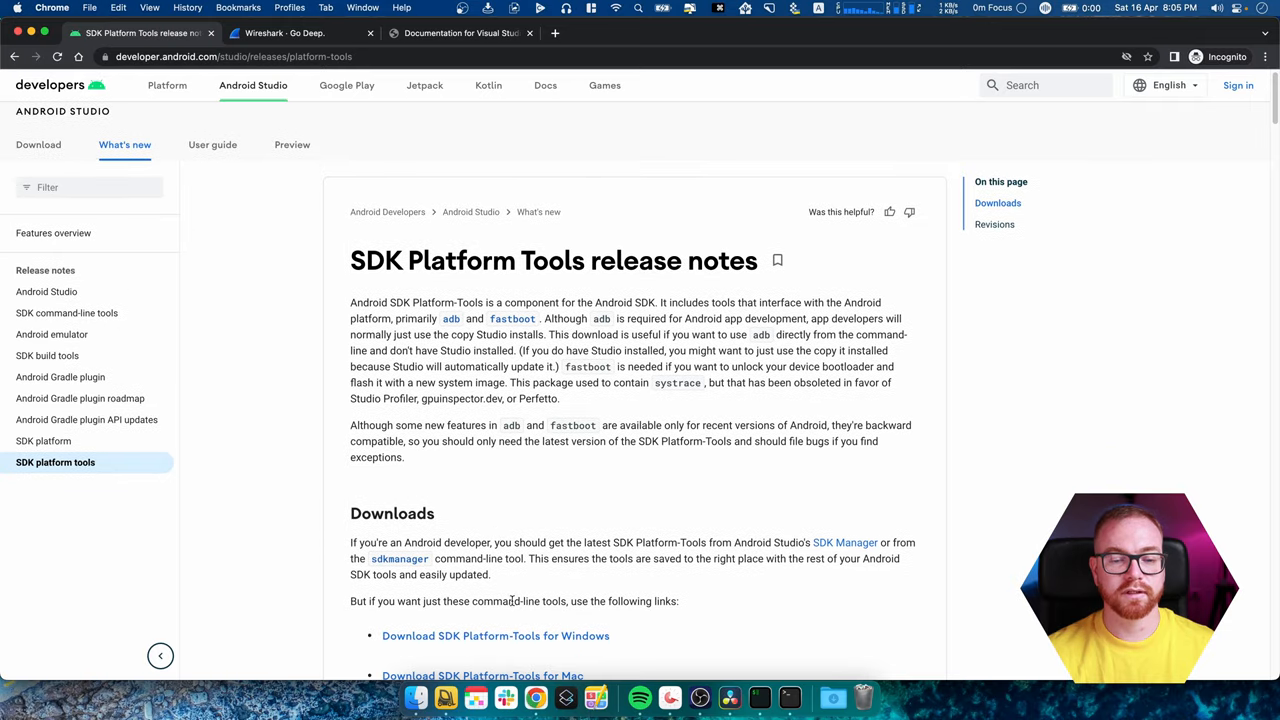
pyautogui.scroll(-3)
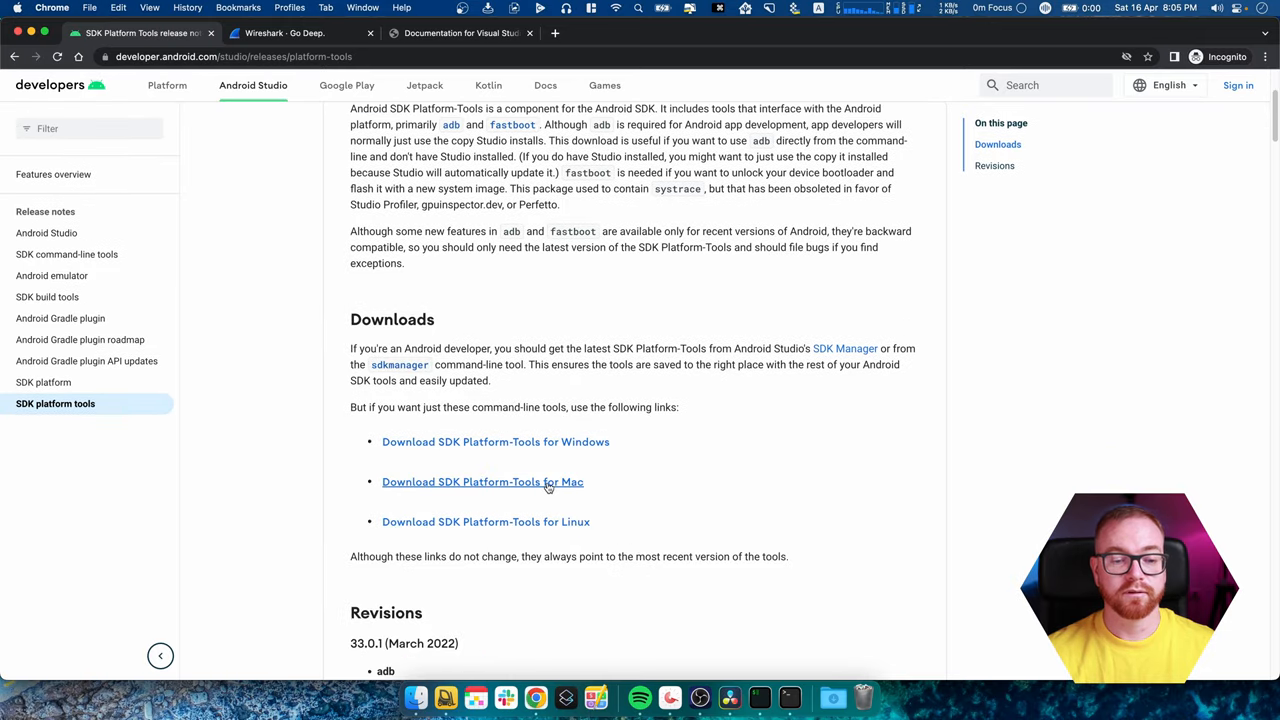
# Download SDK Platform-Tools for Mac and save the zip into Downloads.
pyautogui.click(482, 480)
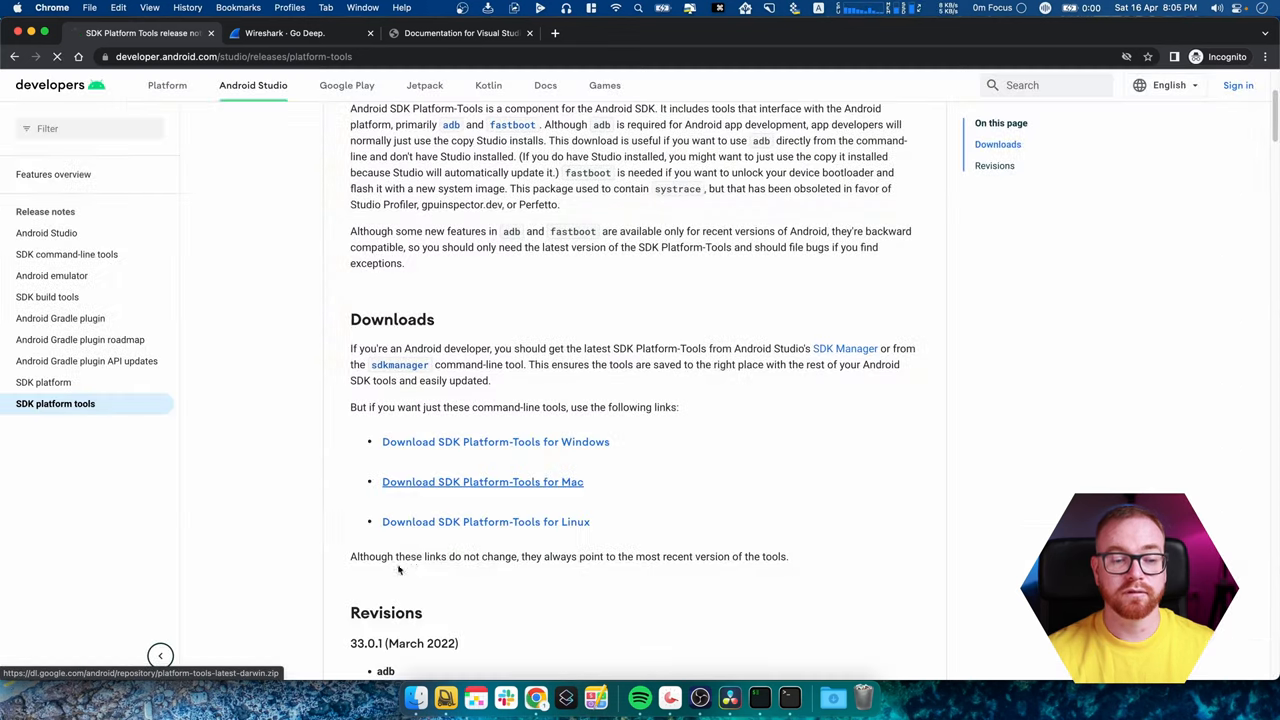
pyautogui.click(482, 480)
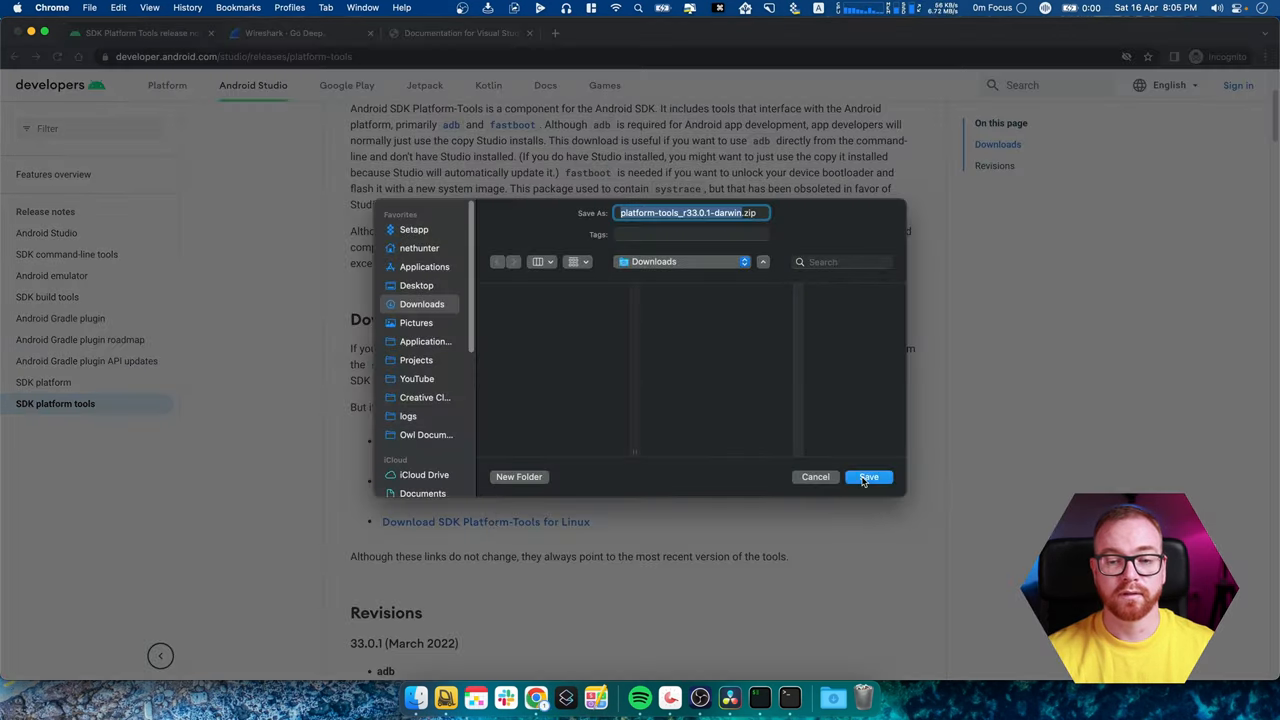
pyautogui.click(868, 476)
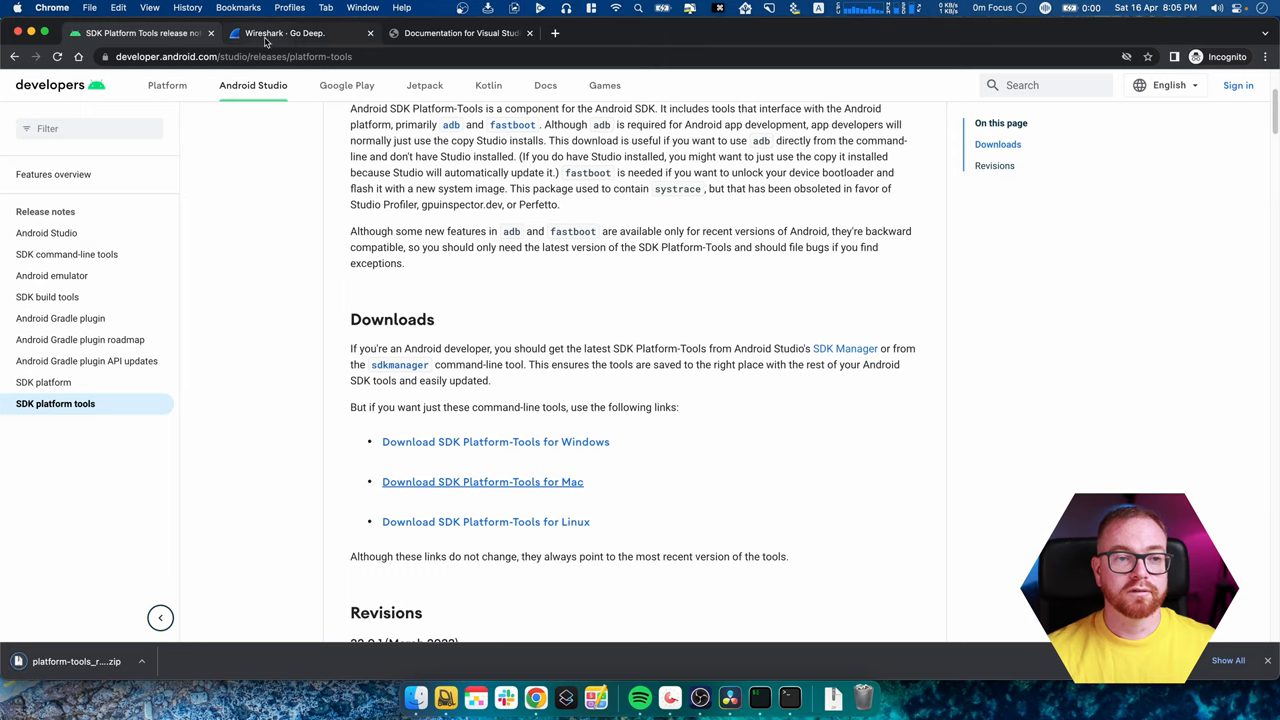
# Download the Wireshark 3.6.3 macOS Arm 64-bit .dmg from the Stable Release list.
pyautogui.click(284, 32)
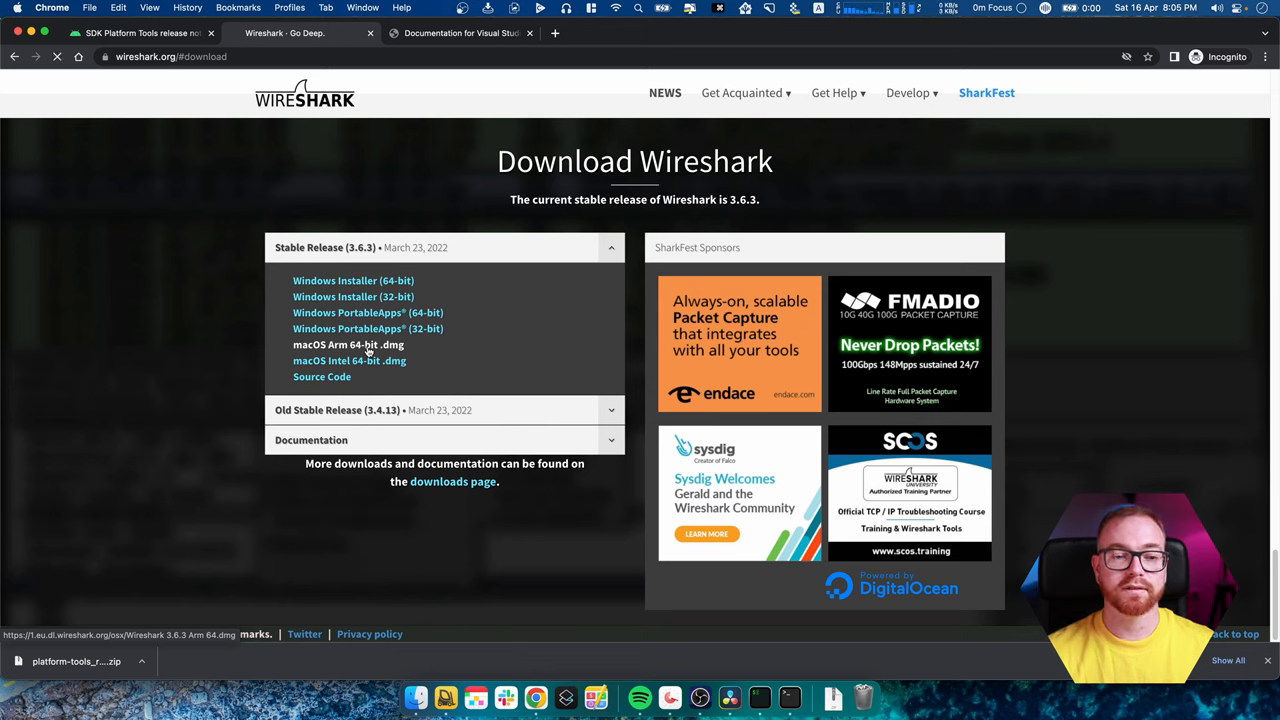
pyautogui.click(348, 344)
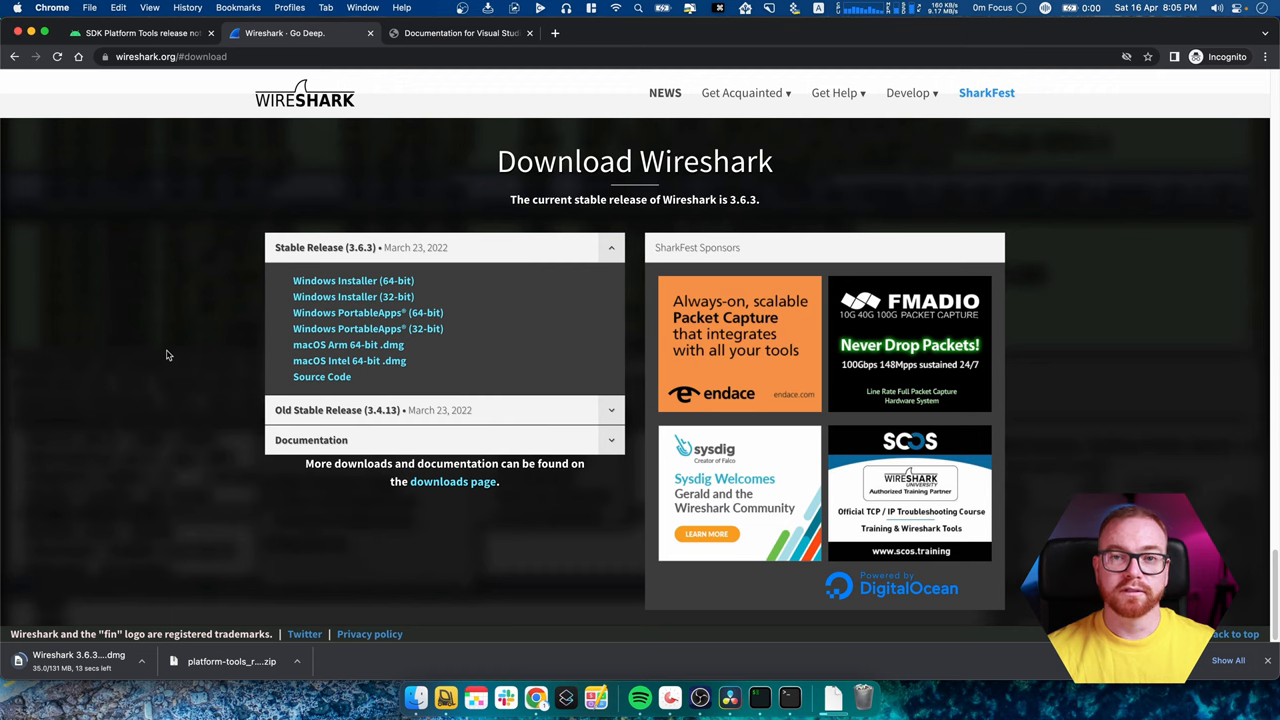
pyautogui.moveTo(448, 78)
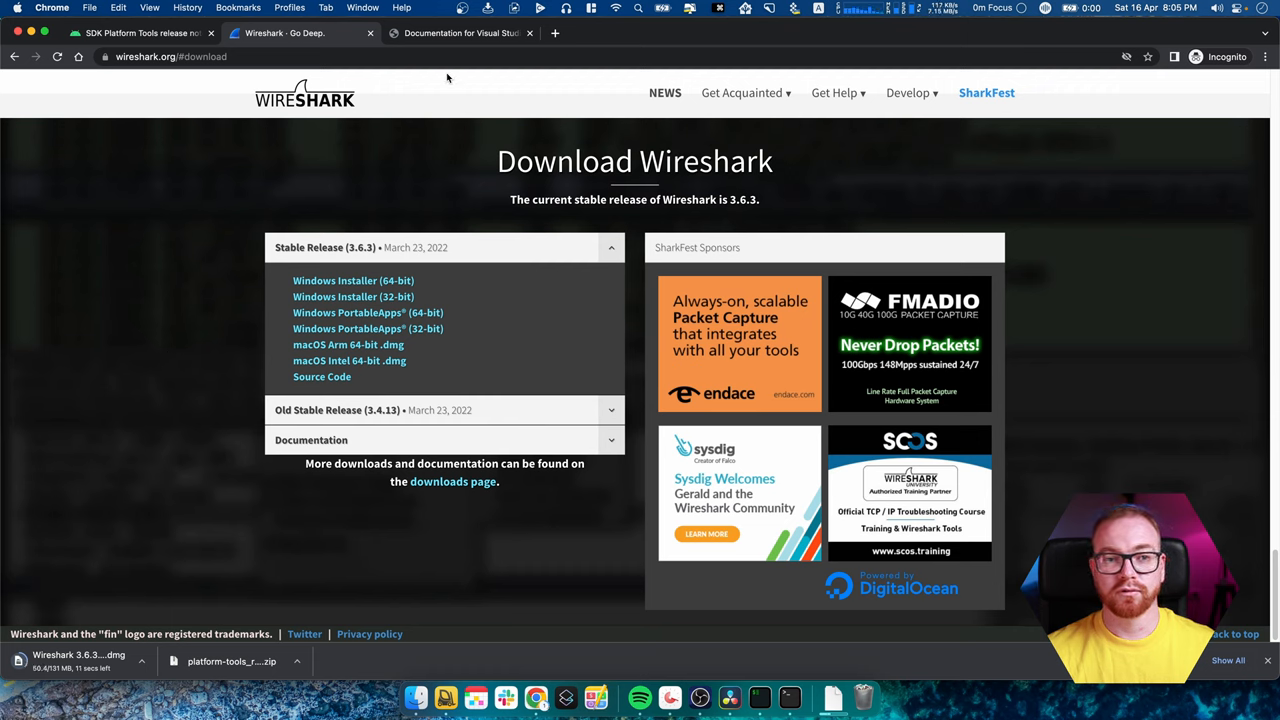
pyautogui.moveTo(460, 32)
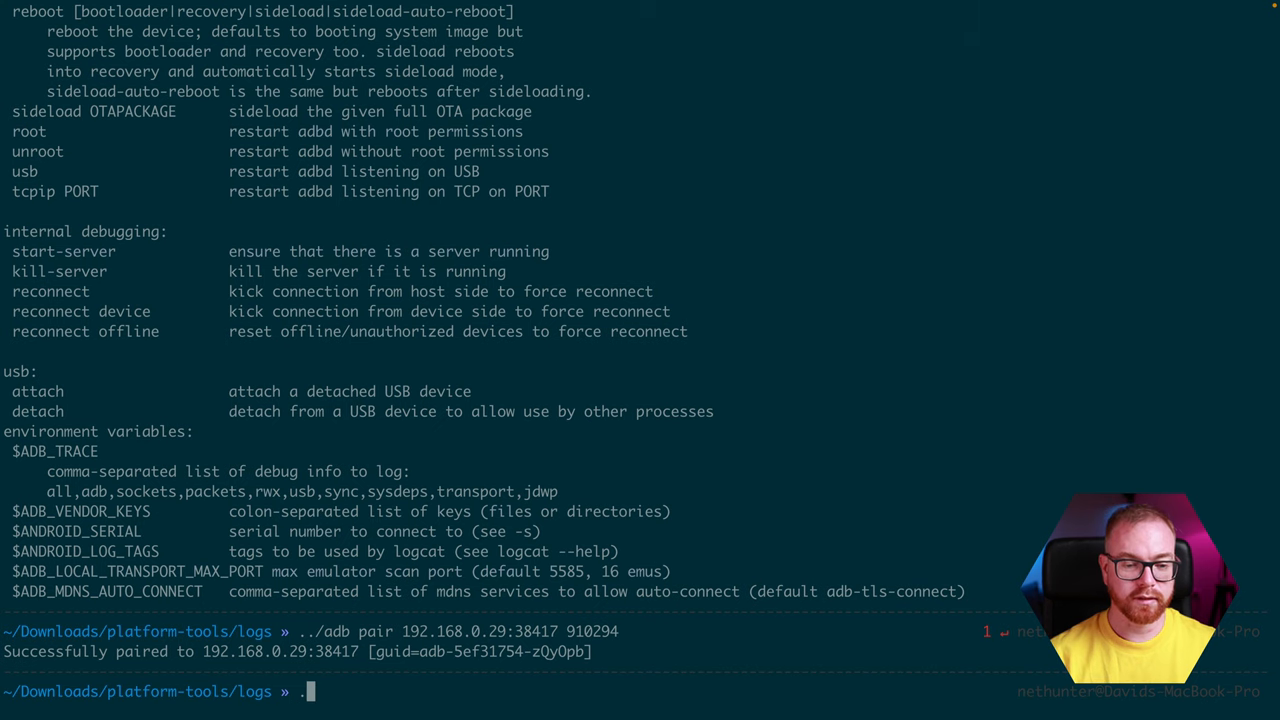
# List the paired phone with adb devices and pull a bug report with adb bugreport.
pyautogui.write('./adb devices')
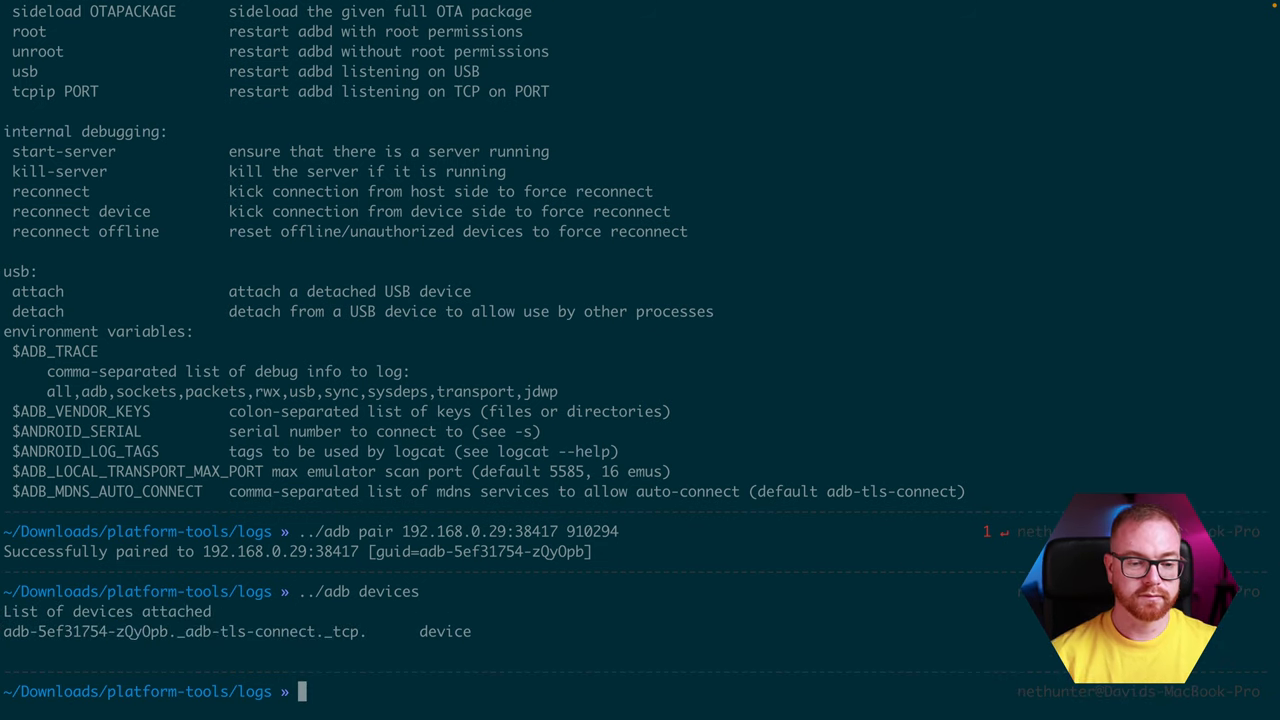
pyautogui.write('../adb bug')
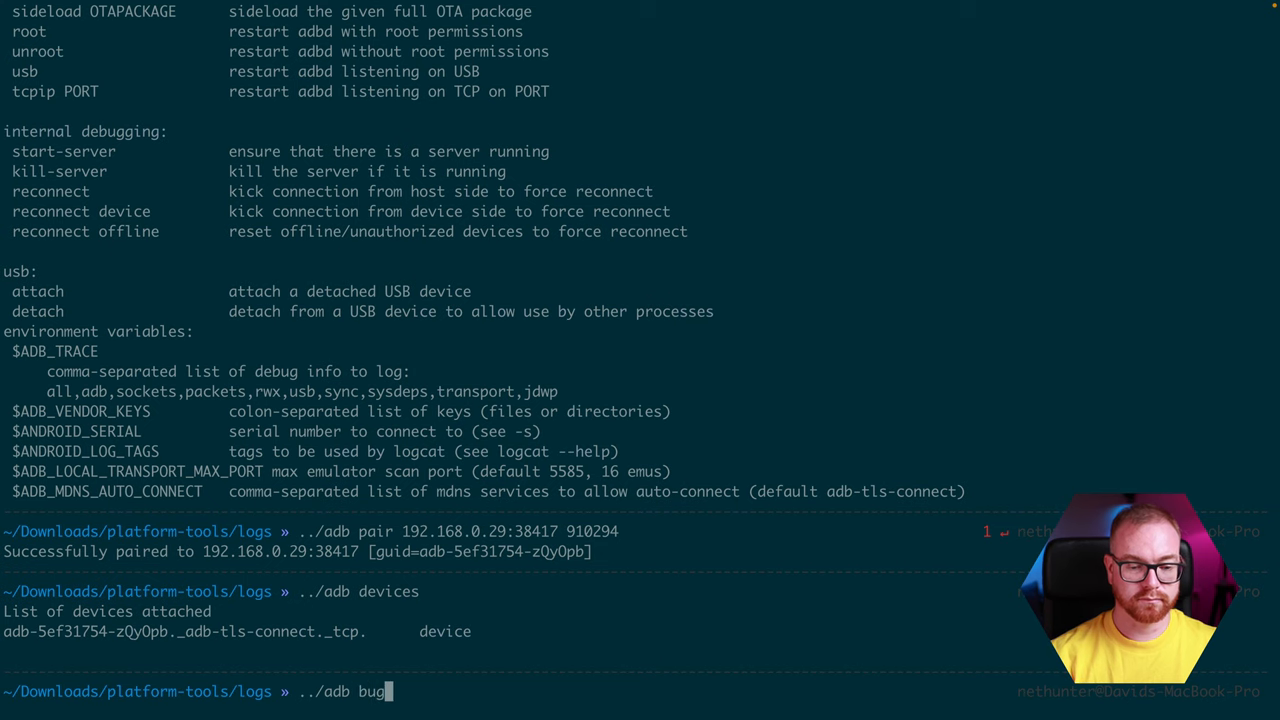
pyautogui.write('r')
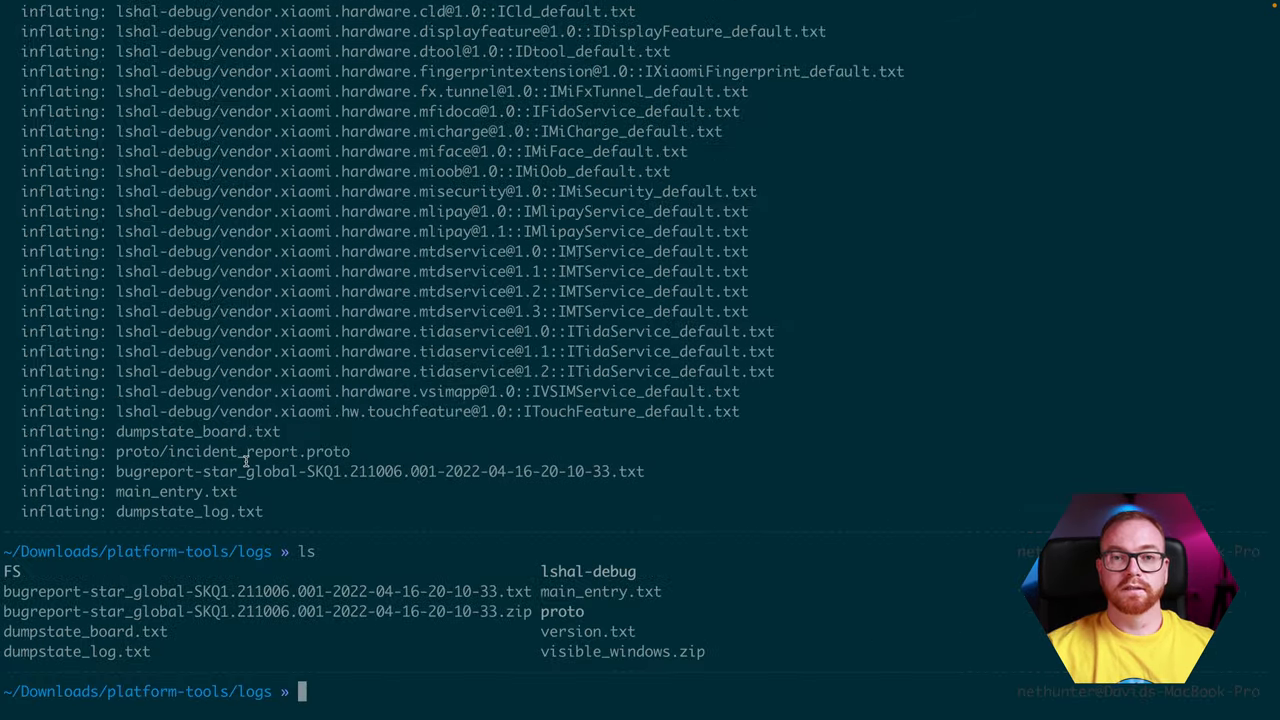
# Change into FS/data/misc/bluetooth/logs to find btsnoop_hci.log.
pyautogui.write('cd FS/data/misc/bluetooth')
pyautogui.write('ls')
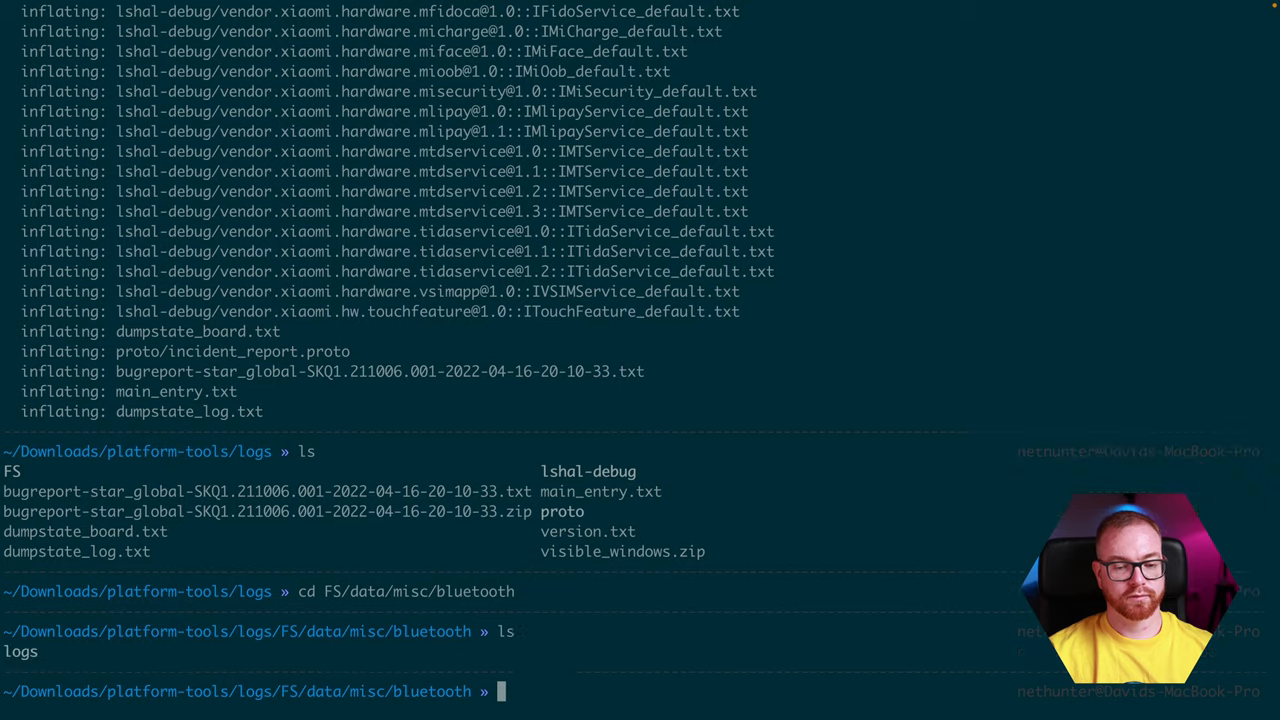
pyautogui.write('cd logs')
pyautogui.write('ls')
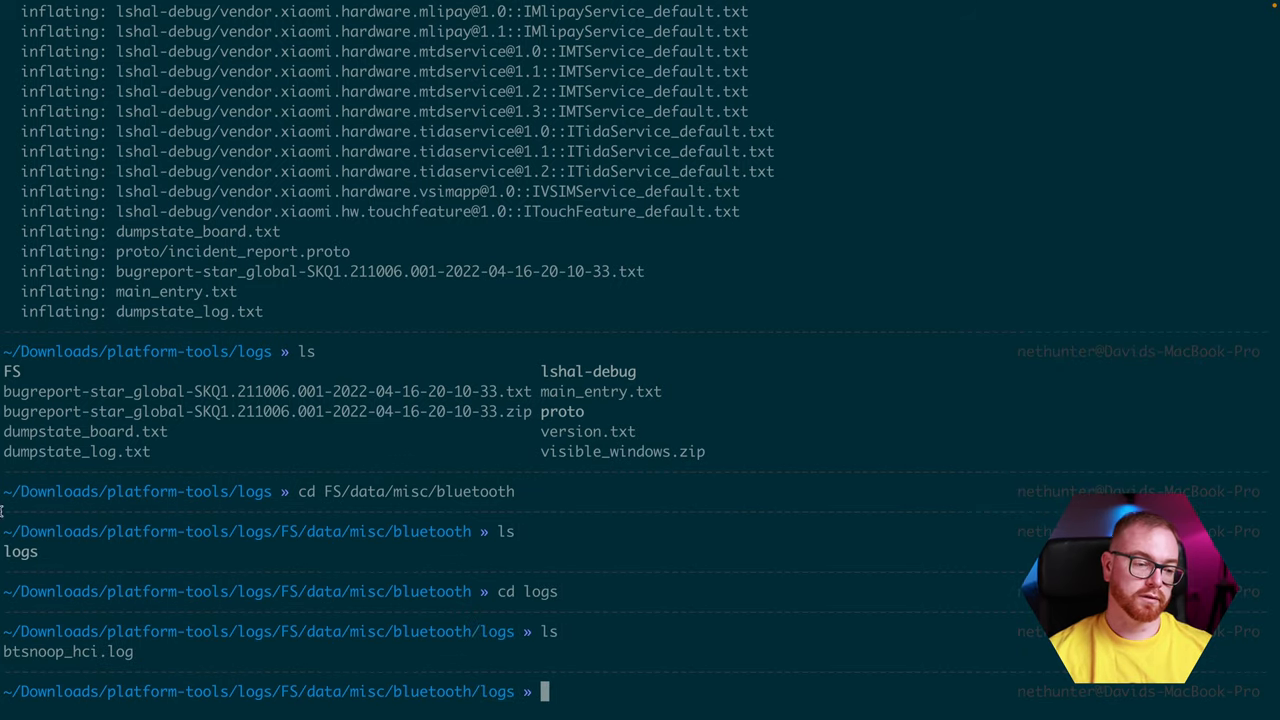
pyautogui.moveTo(184, 562)
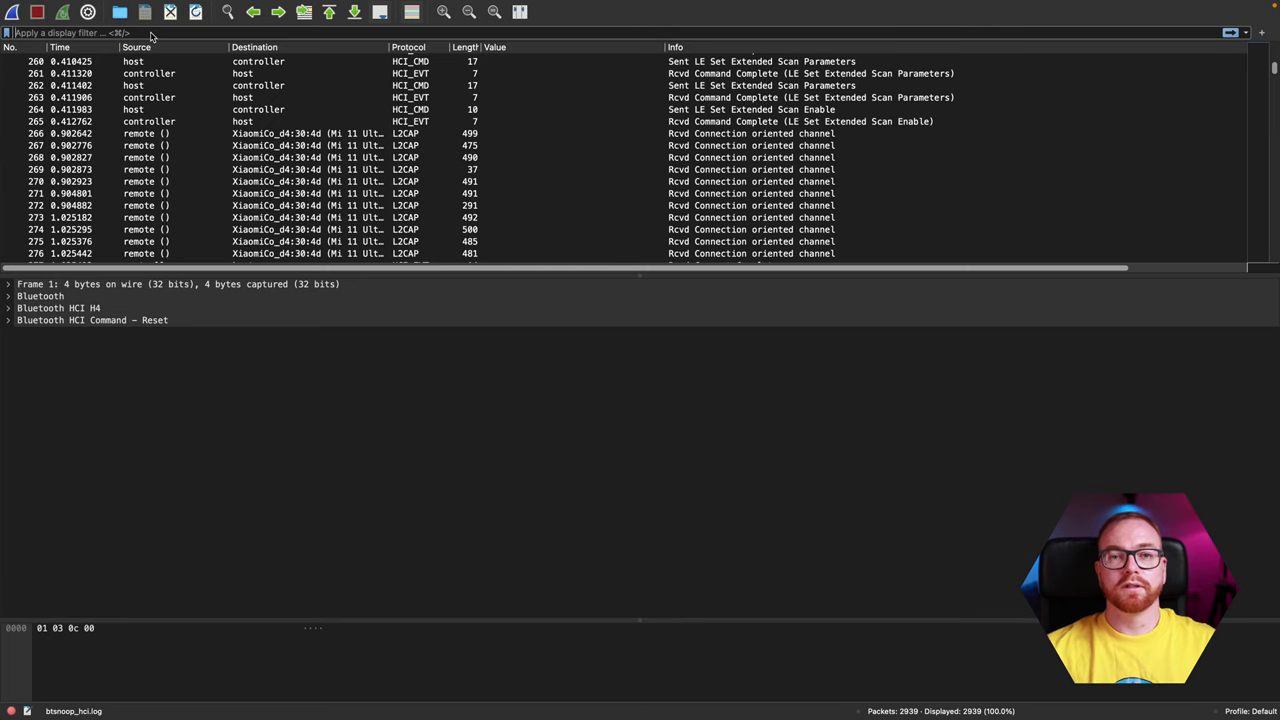
# Filter the capture to btatt and inspect write packets 1126 and 1133.
pyautogui.write('btatt')
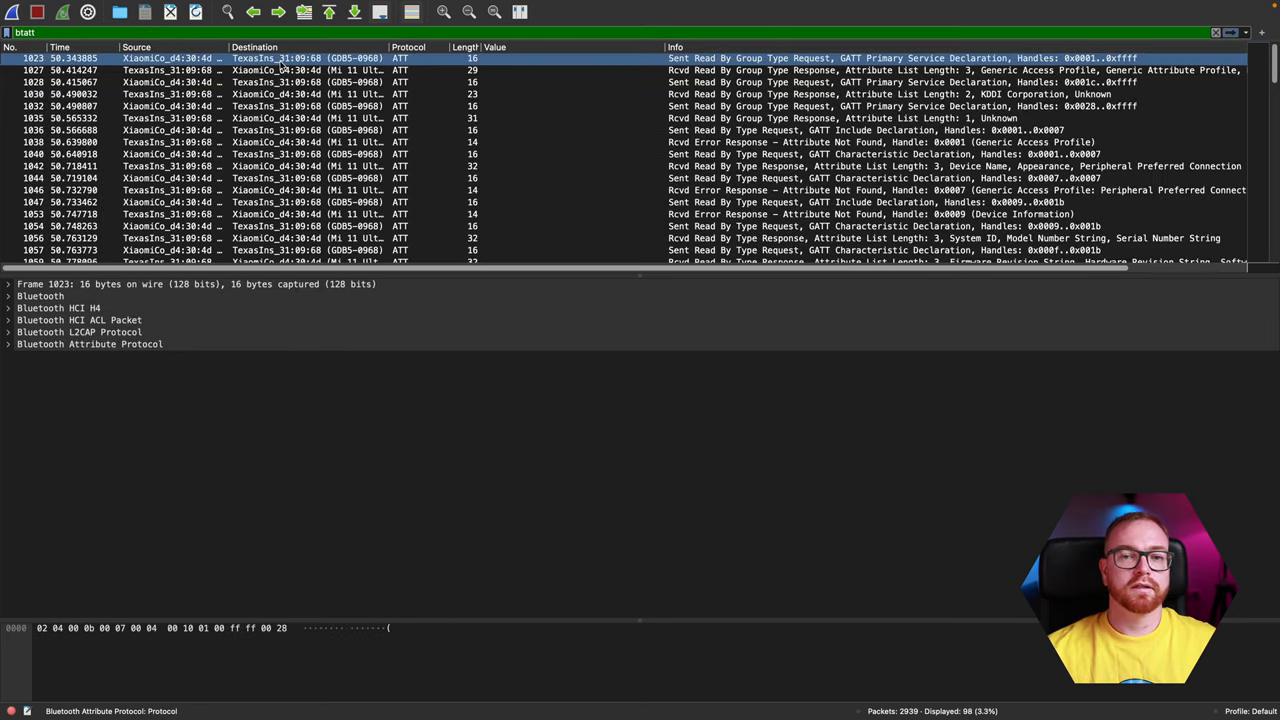
pyautogui.moveTo(128, 64)
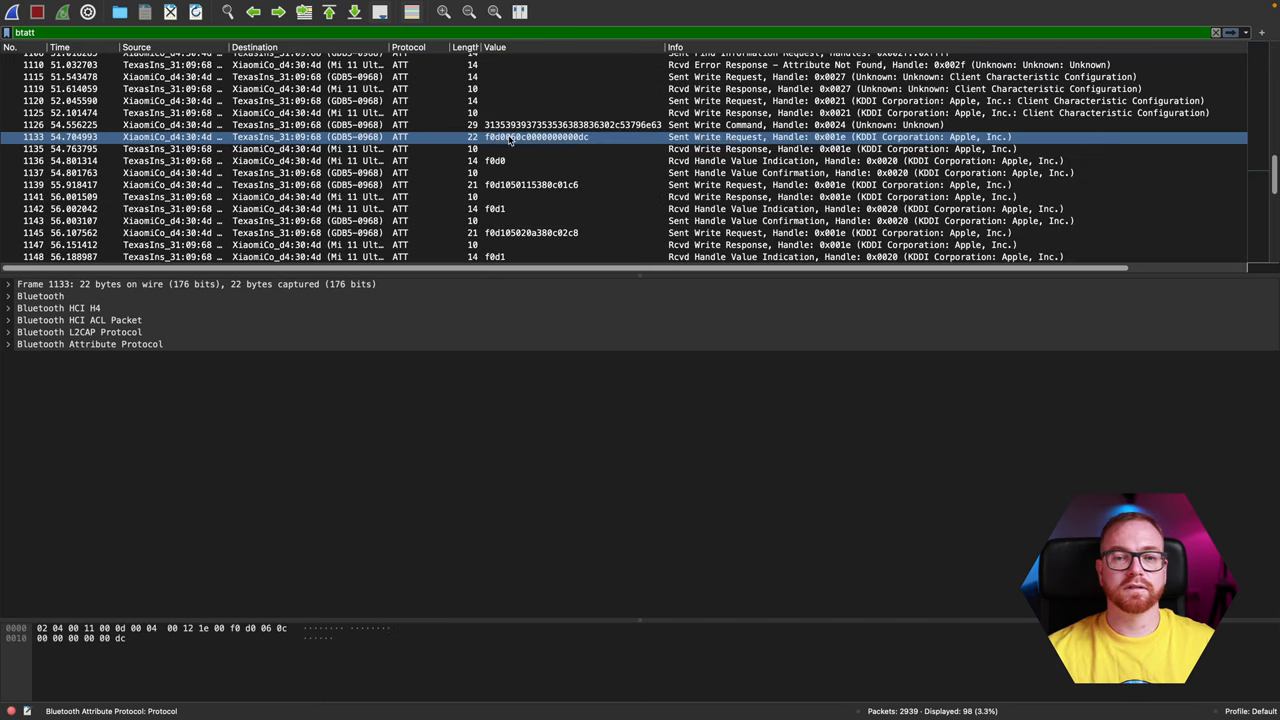
pyautogui.rightClick(510, 136)
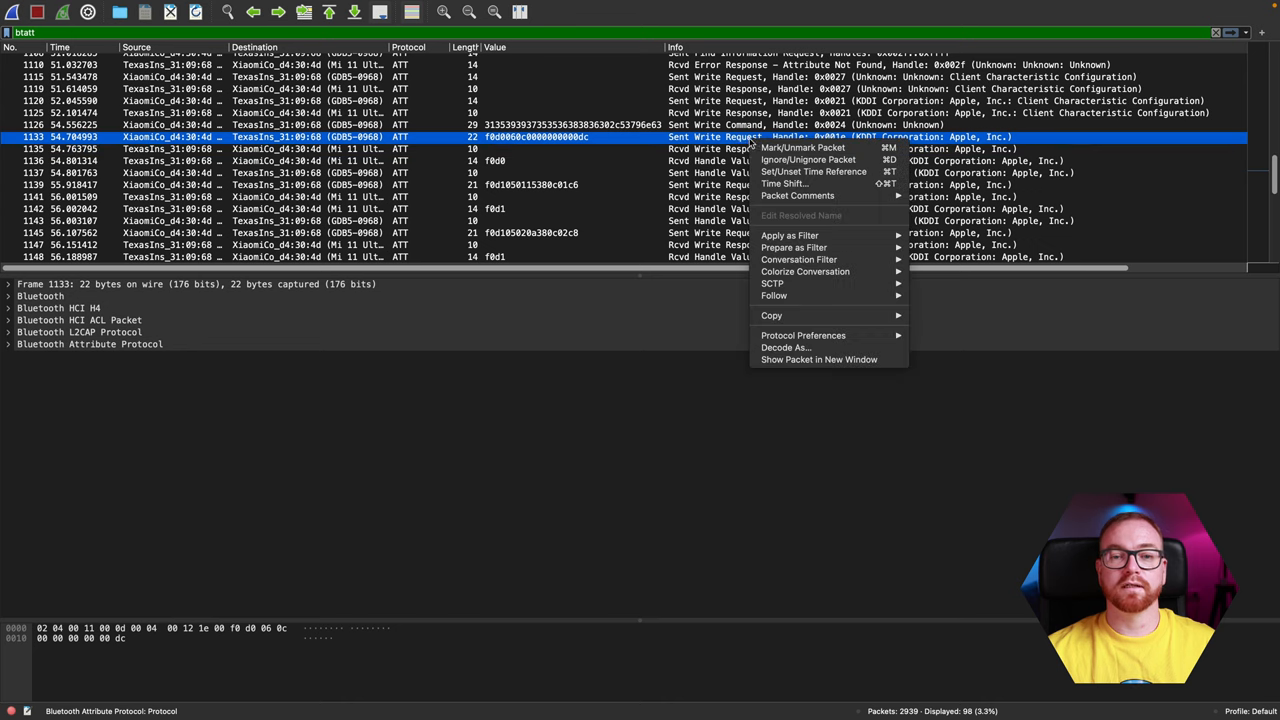
pyautogui.click(570, 124)
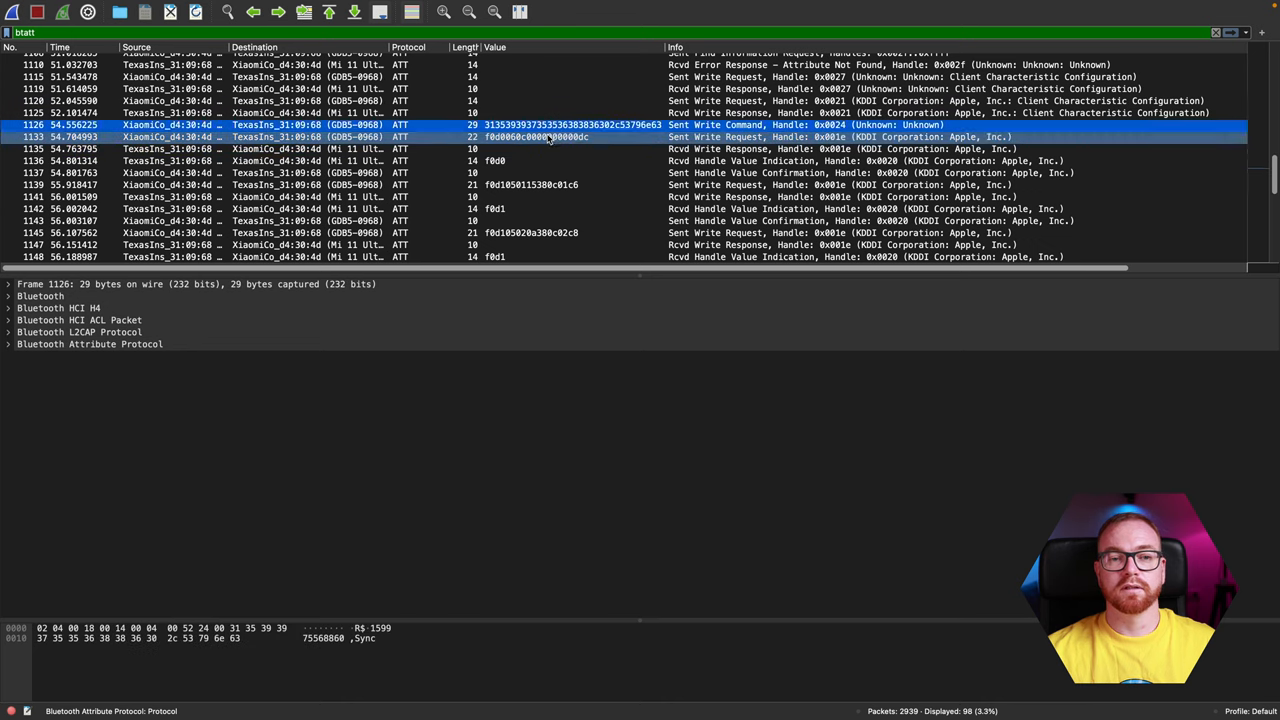
pyautogui.click(540, 184)
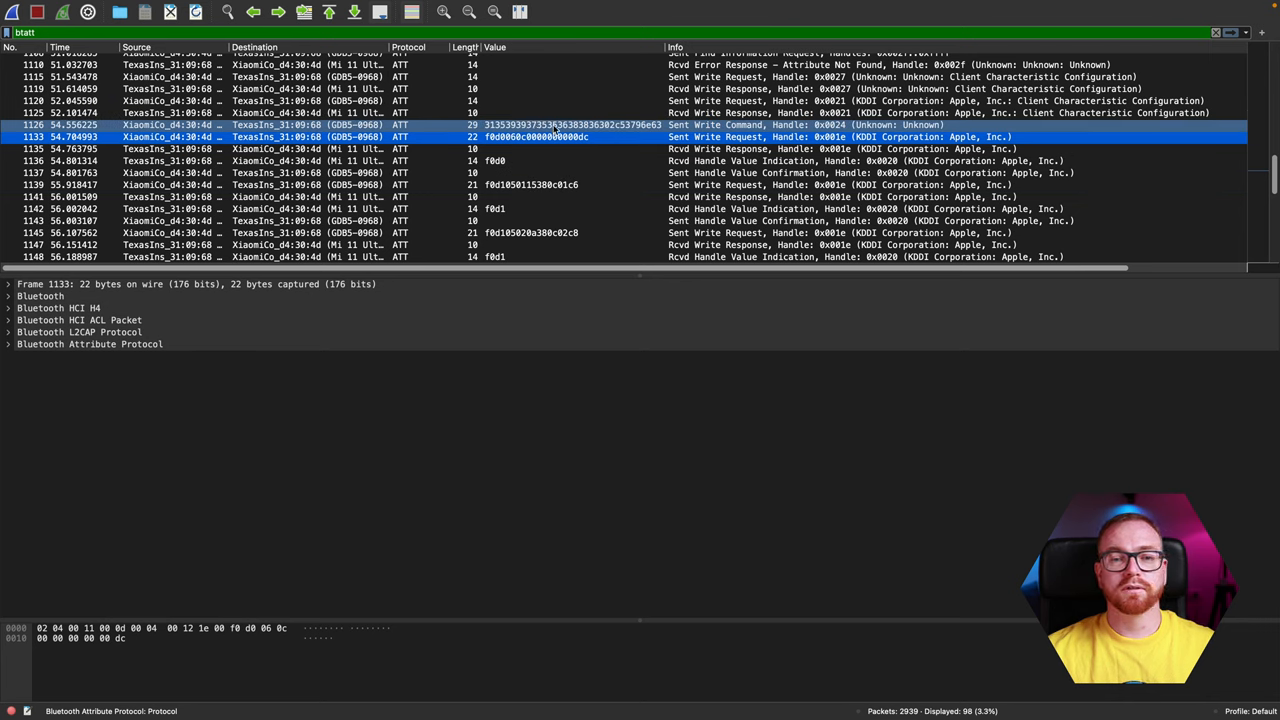
# Inspect write requests 1139 and 1204 and expand the Bluetooth Attribute Protocol values.
pyautogui.click(550, 184)
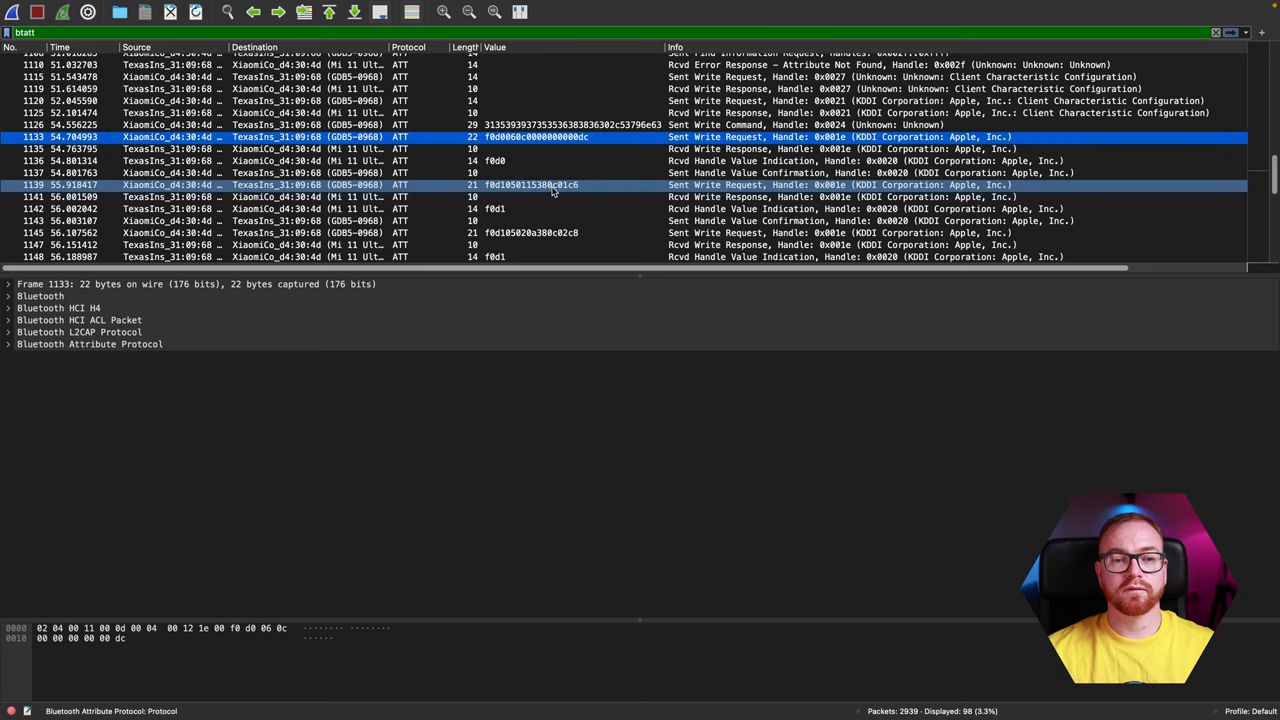
pyautogui.click(530, 184)
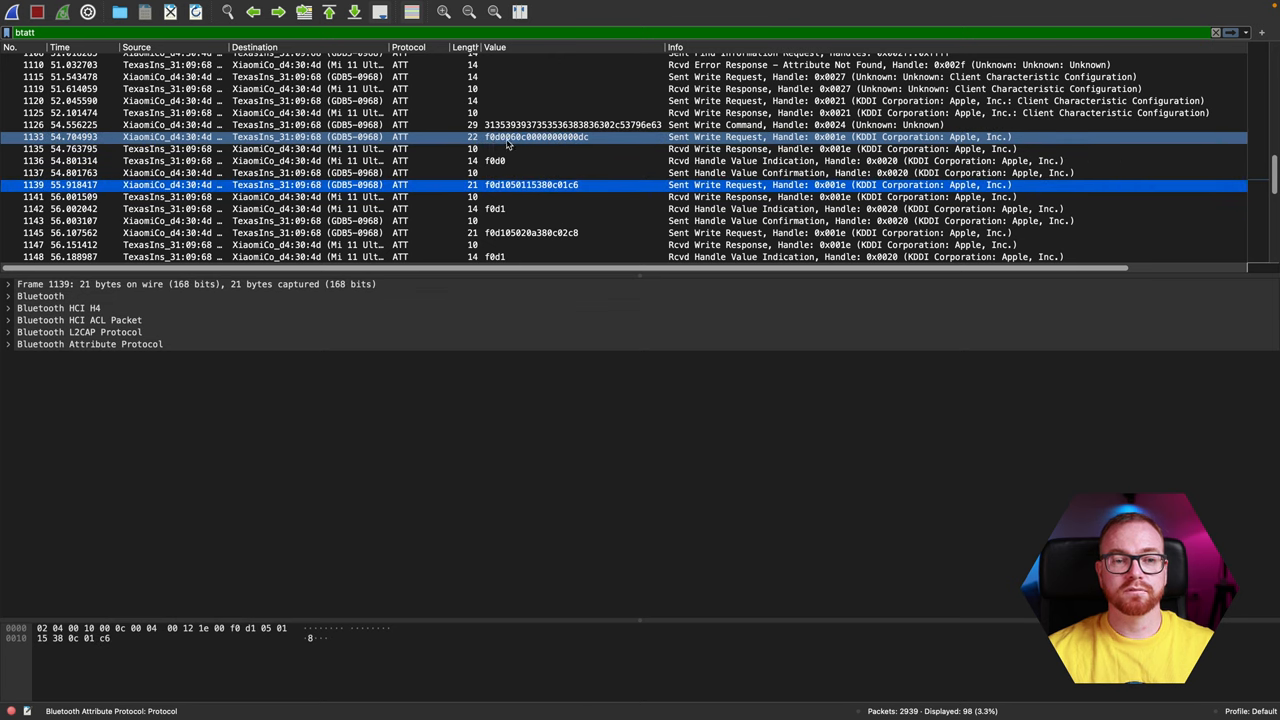
pyautogui.click(500, 184)
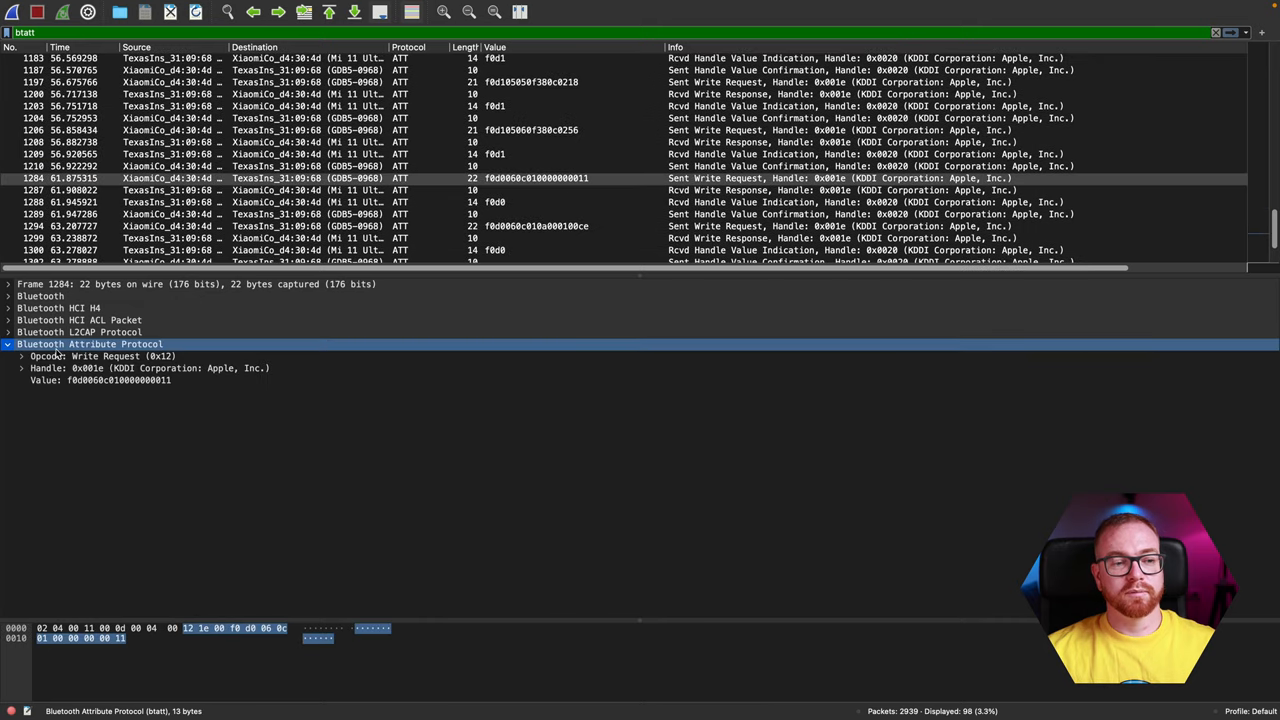
pyautogui.click(100, 356)
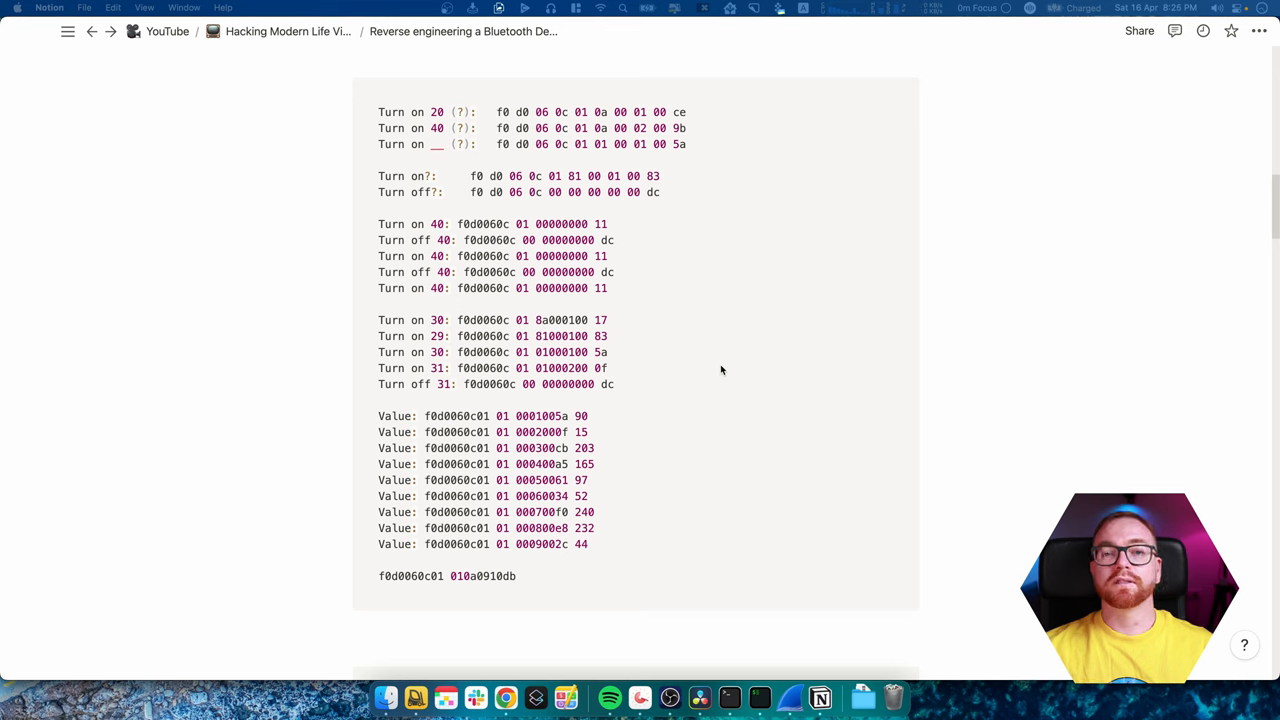
# Bring up the 'Reverse engineering a Bluetooth Device' notes page with the command bytes.
pyautogui.doubleClick(484, 224)
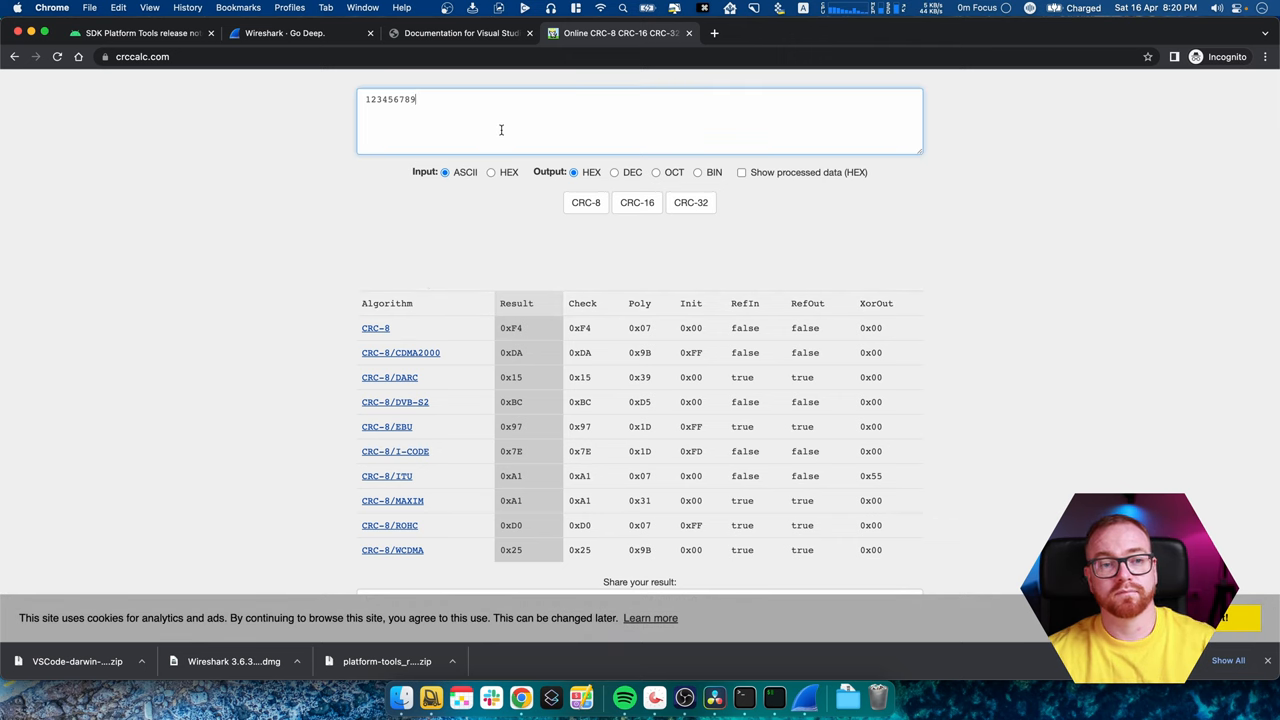
# Paste a packet's hex bytes and show its CRC-8/MAXIM result 0xC6.
pyautogui.click(490, 172)
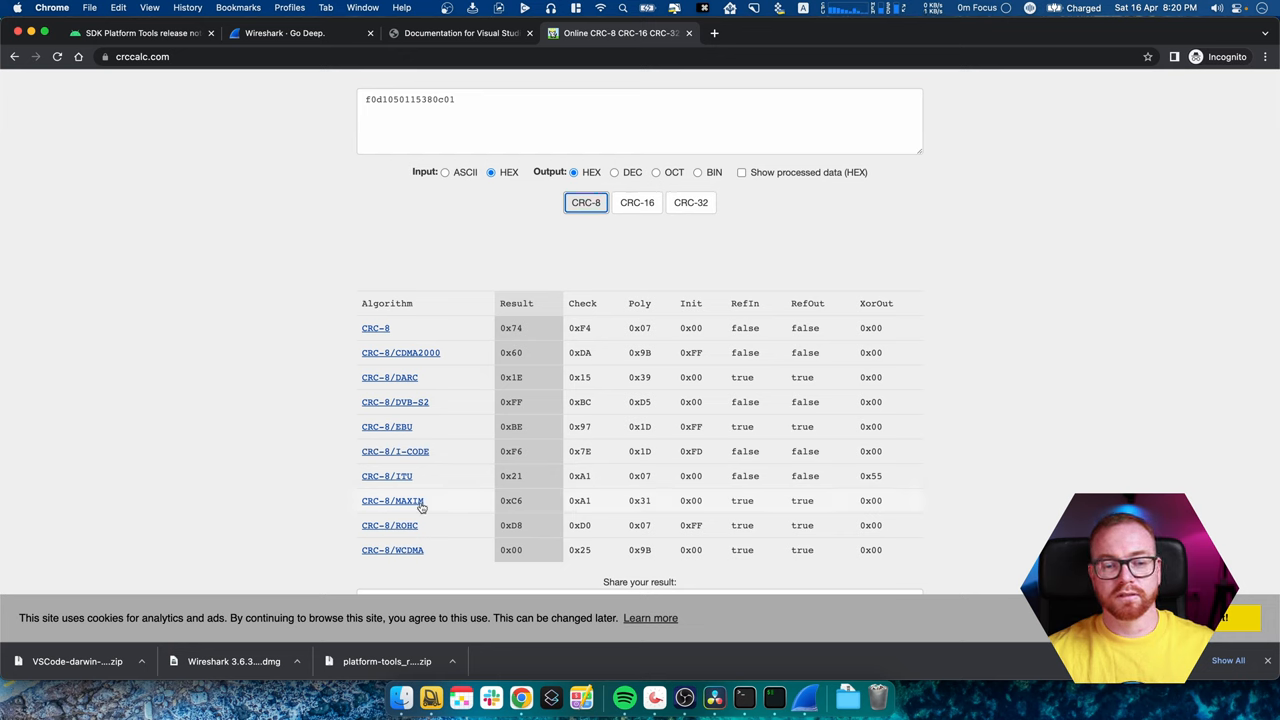
pyautogui.click(392, 500)
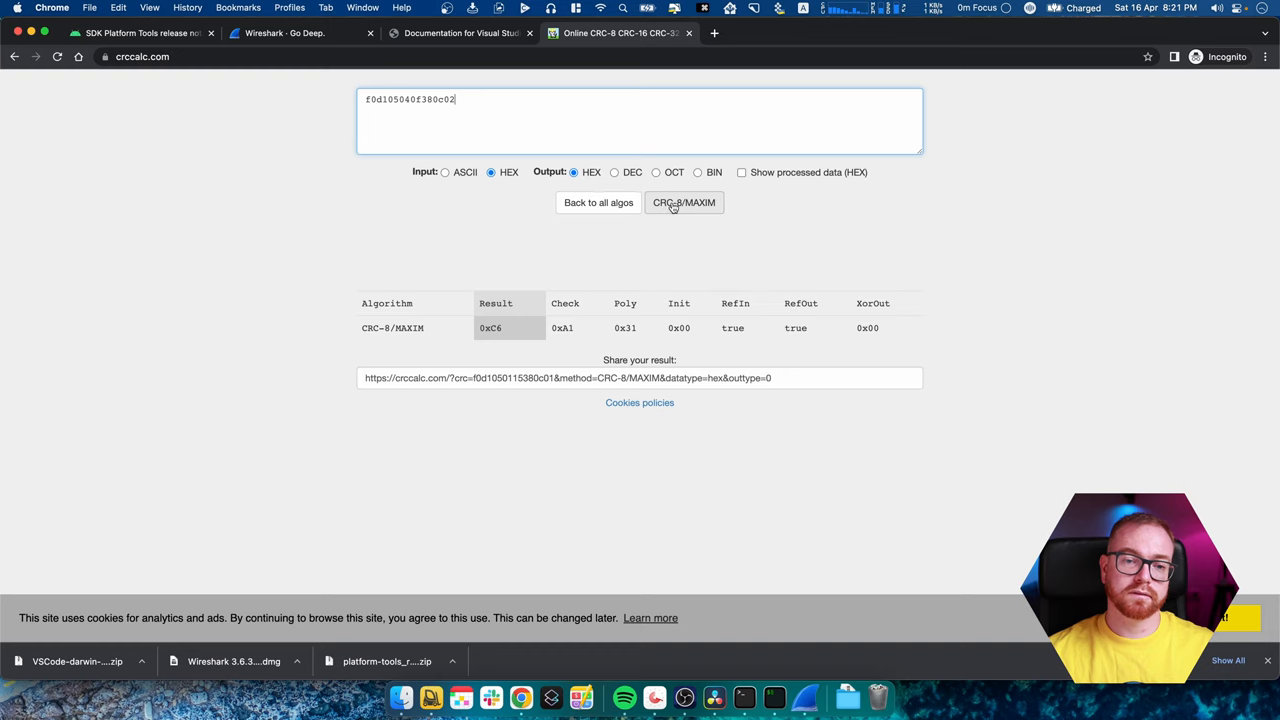
# Recalculate for the next packet's bytes and select the 0xD5 CRC-8/MAXIM checksum.
pyautogui.click(684, 202)
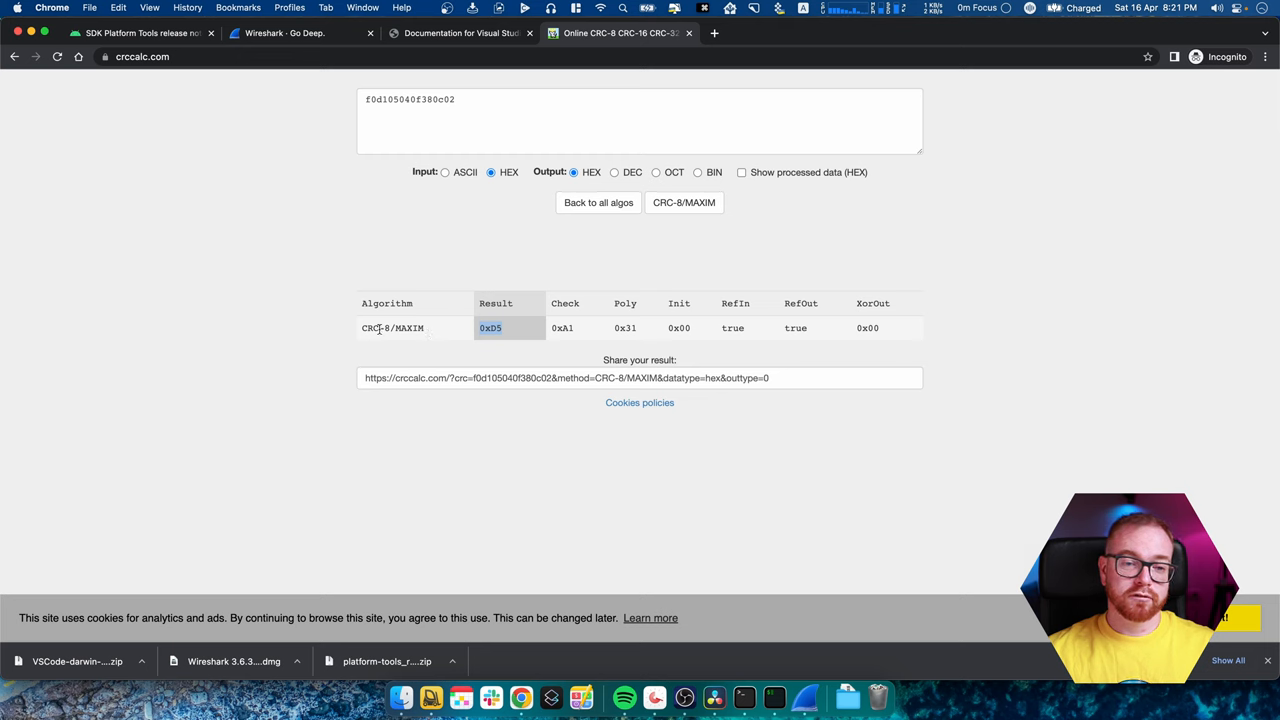
pyautogui.doubleClick(392, 328)
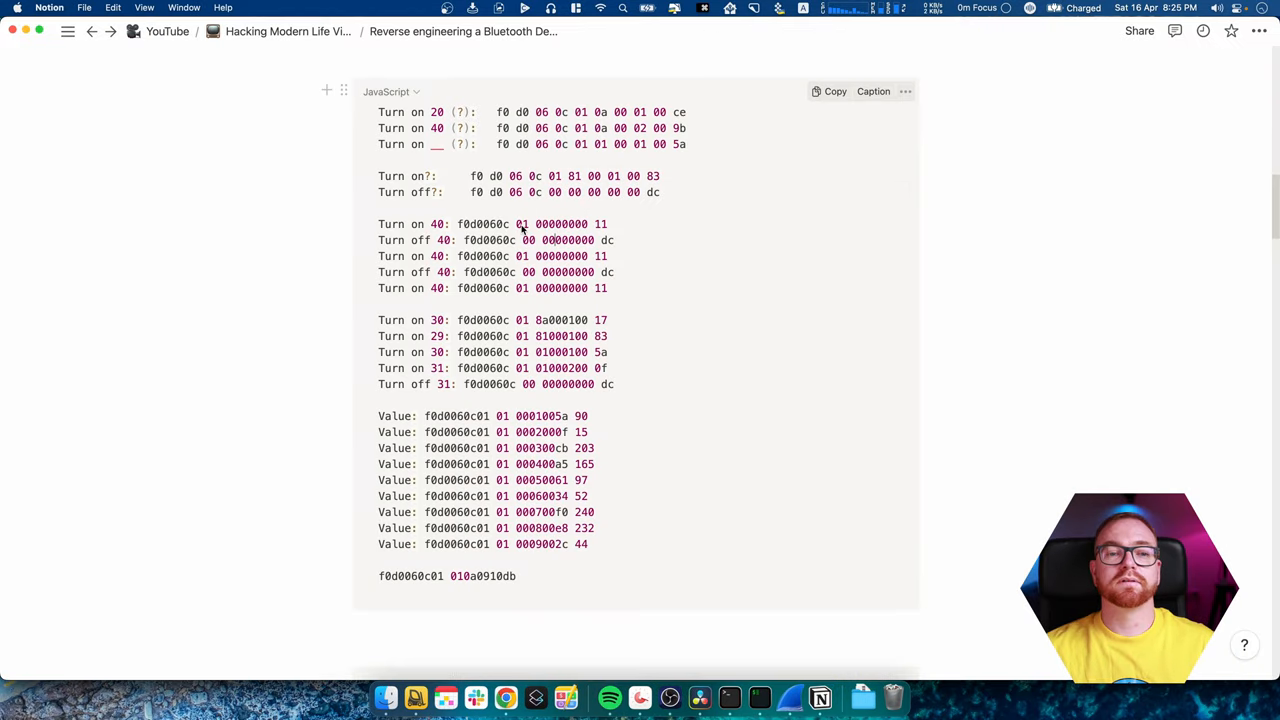
pyautogui.doubleClick(520, 224)
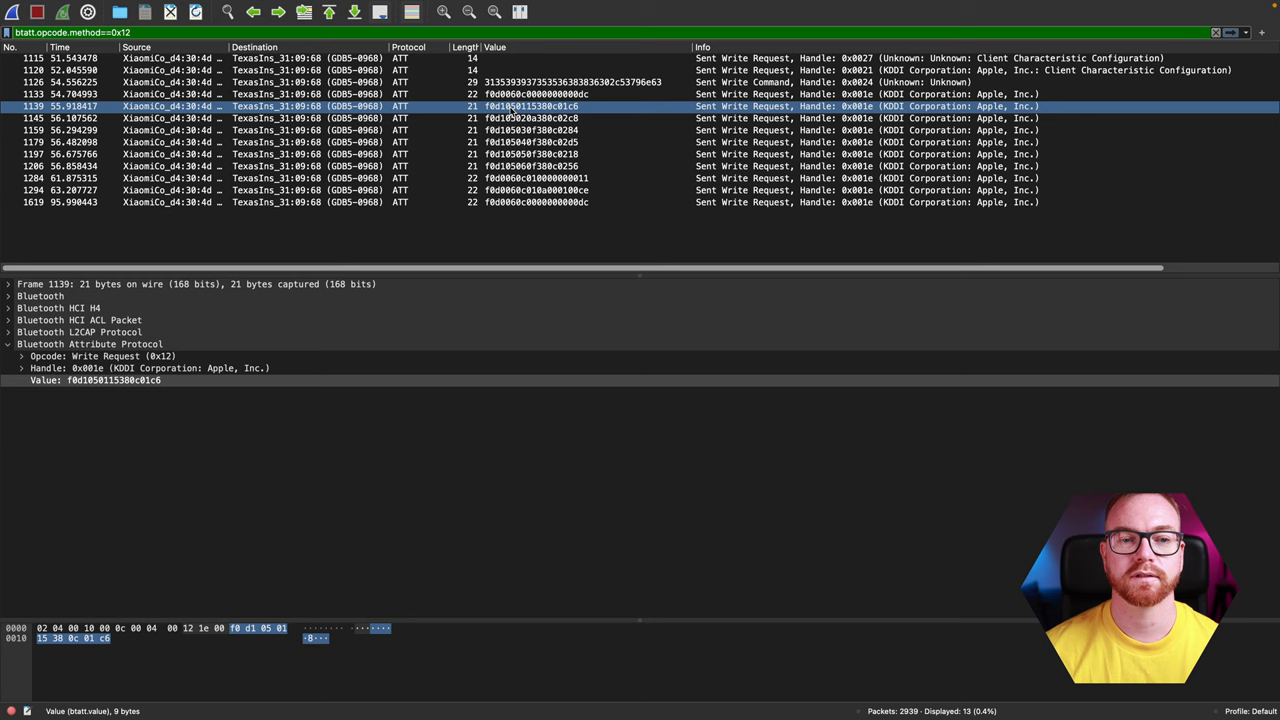
pyautogui.click(400, 118)
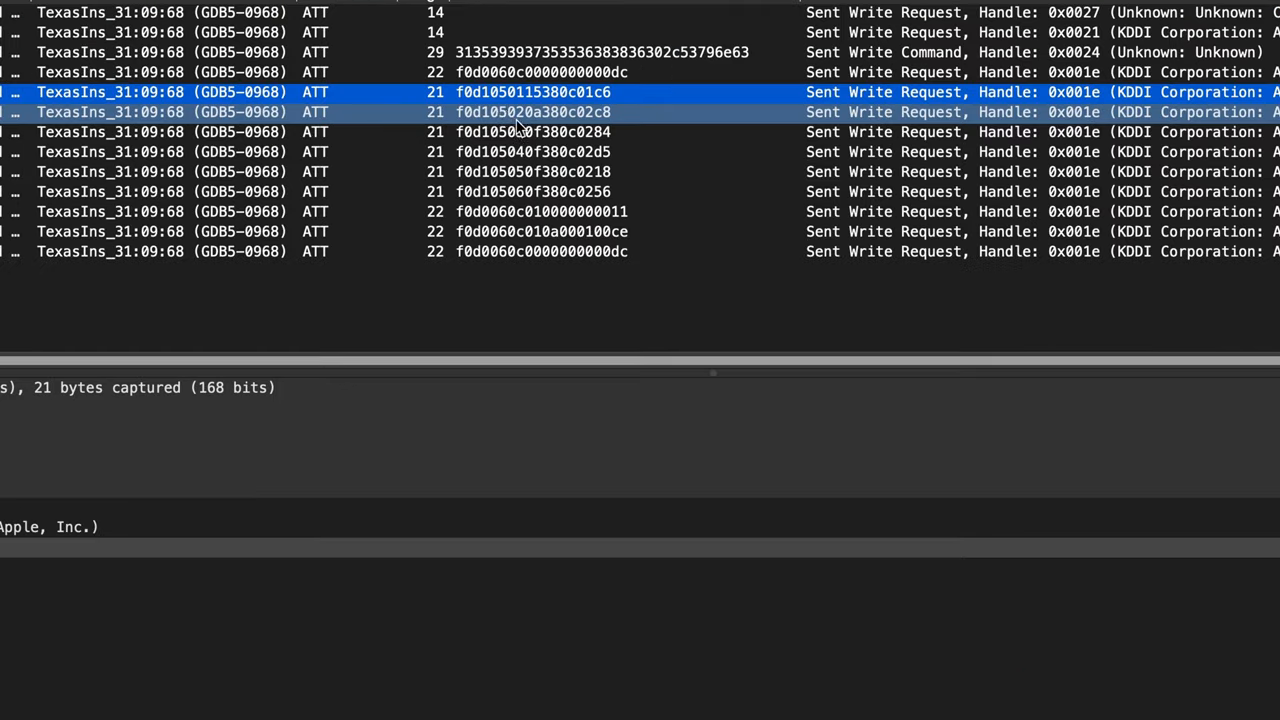
pyautogui.click(532, 92)
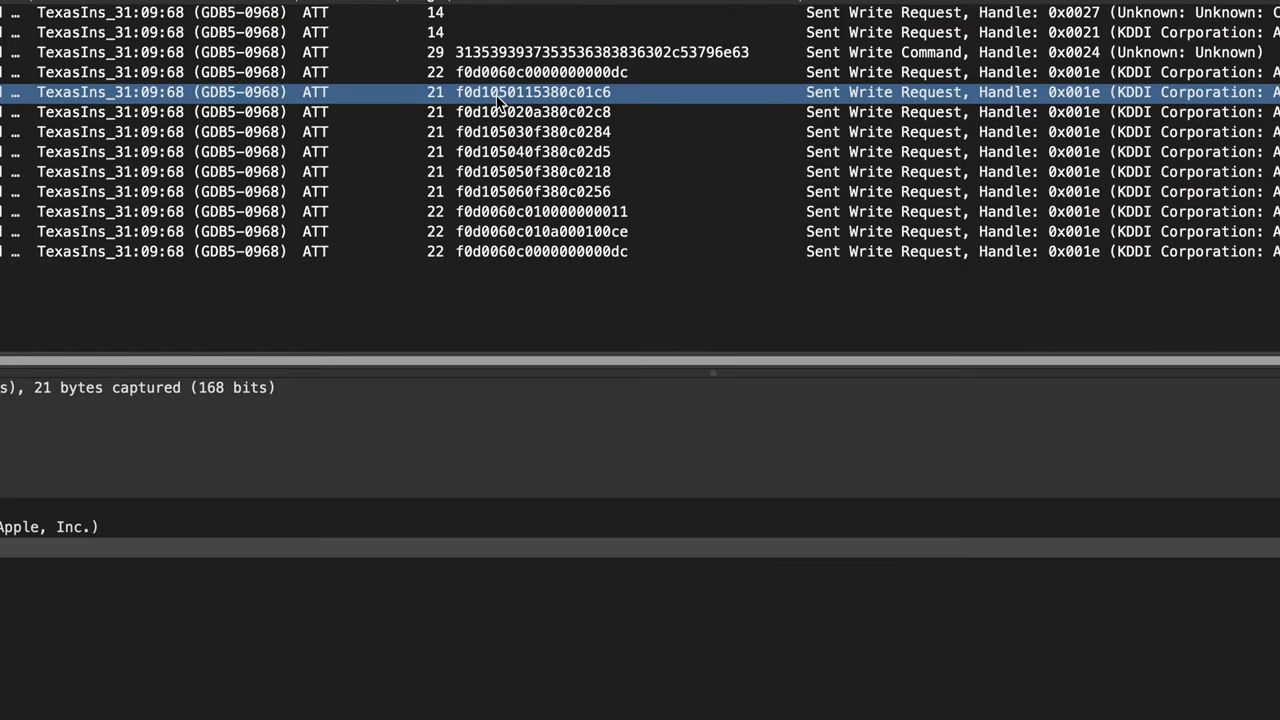
pyautogui.click(500, 112)
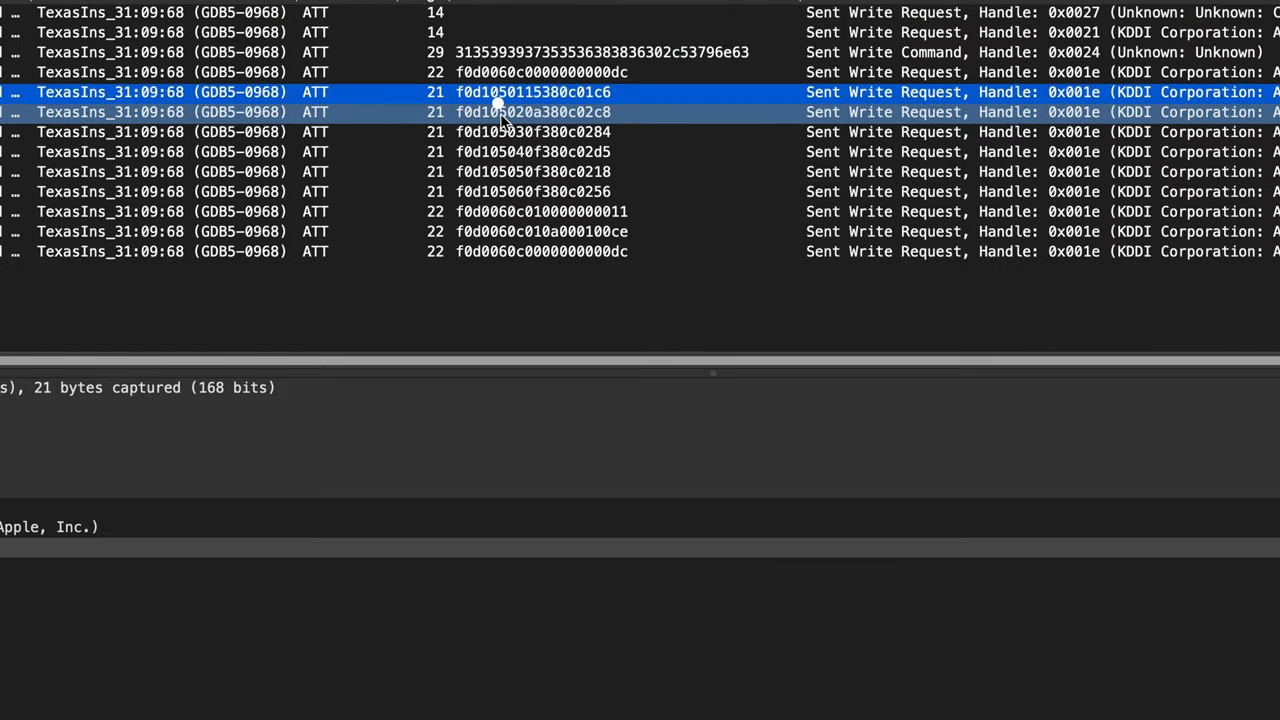
pyautogui.click(500, 92)
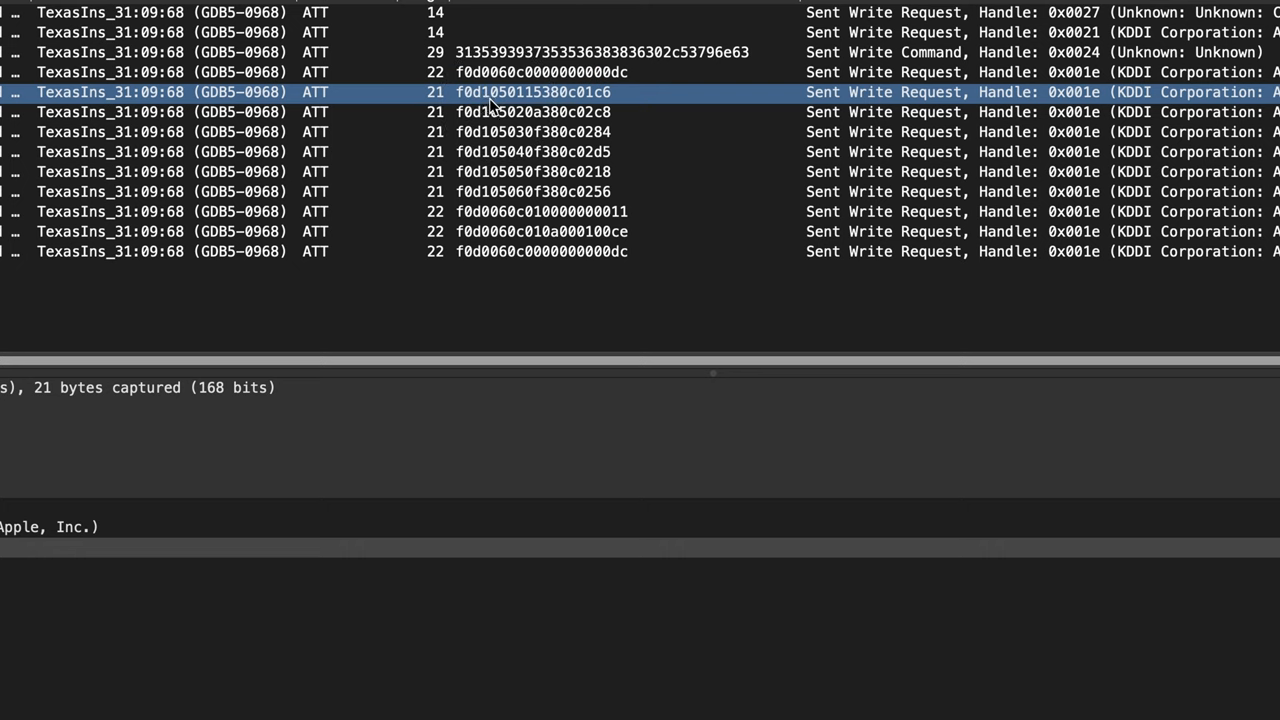
pyautogui.click(530, 112)
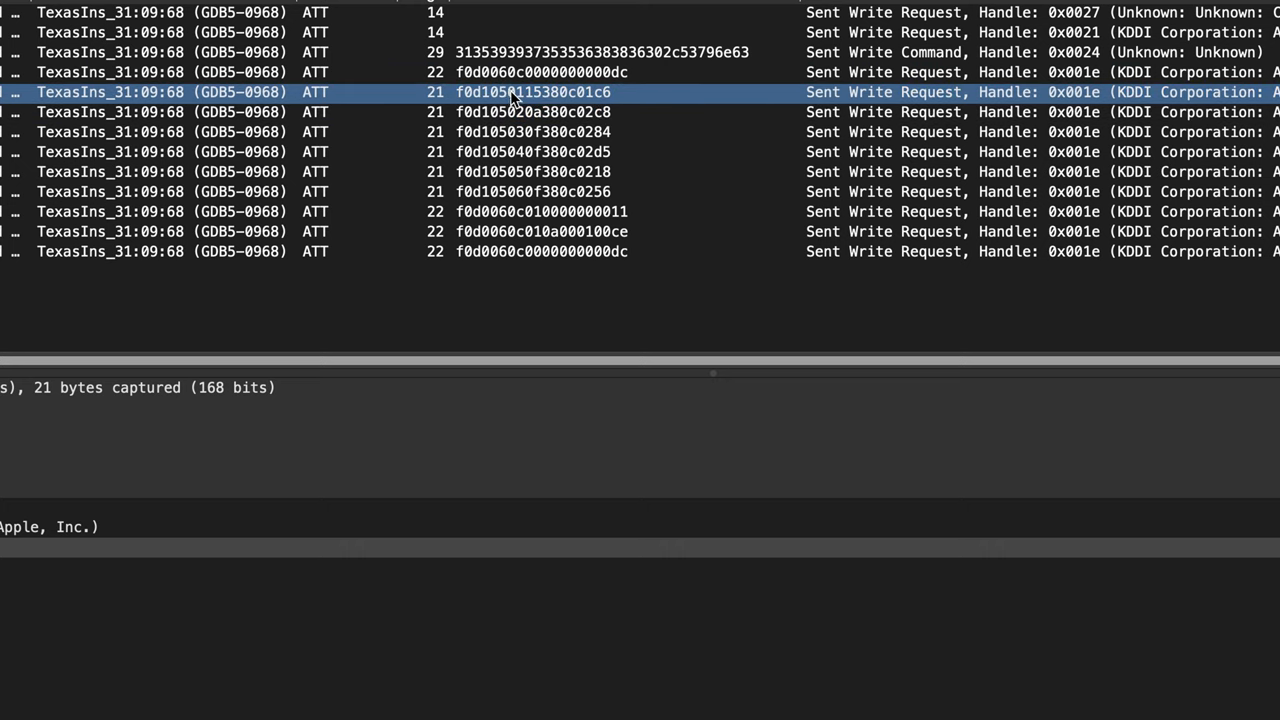
pyautogui.moveTo(548, 108)
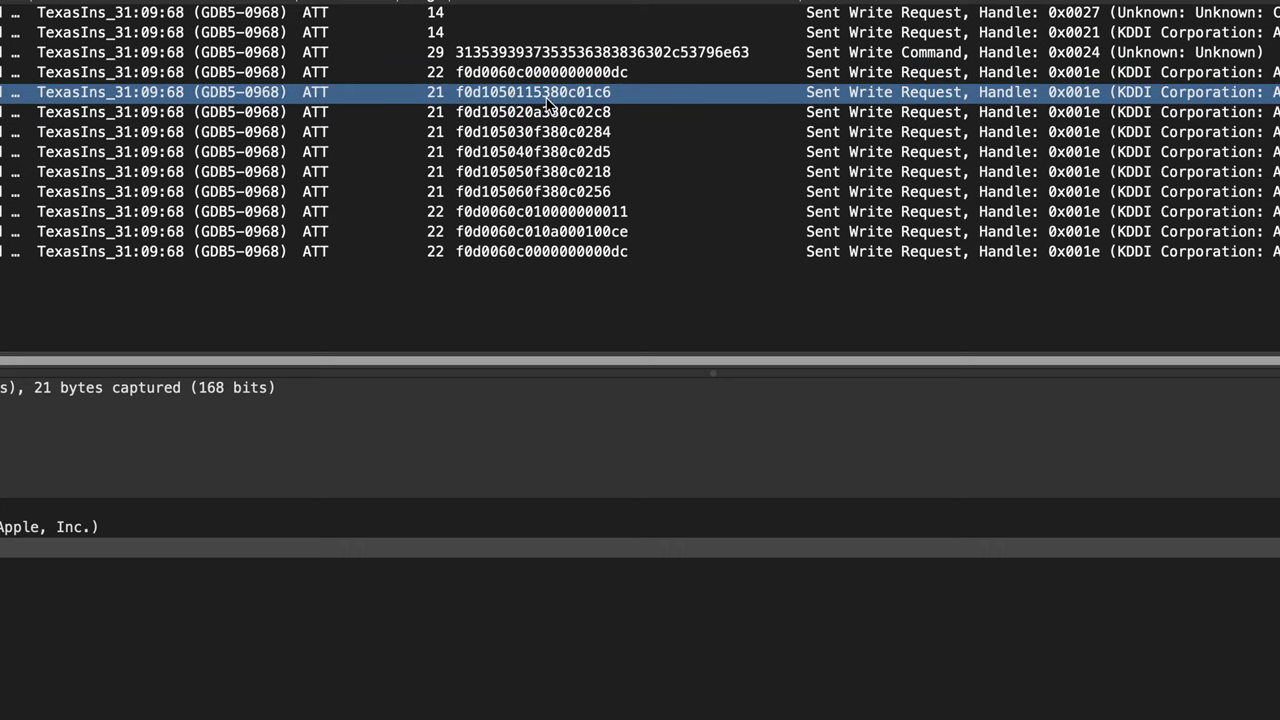
pyautogui.moveTo(588, 102)
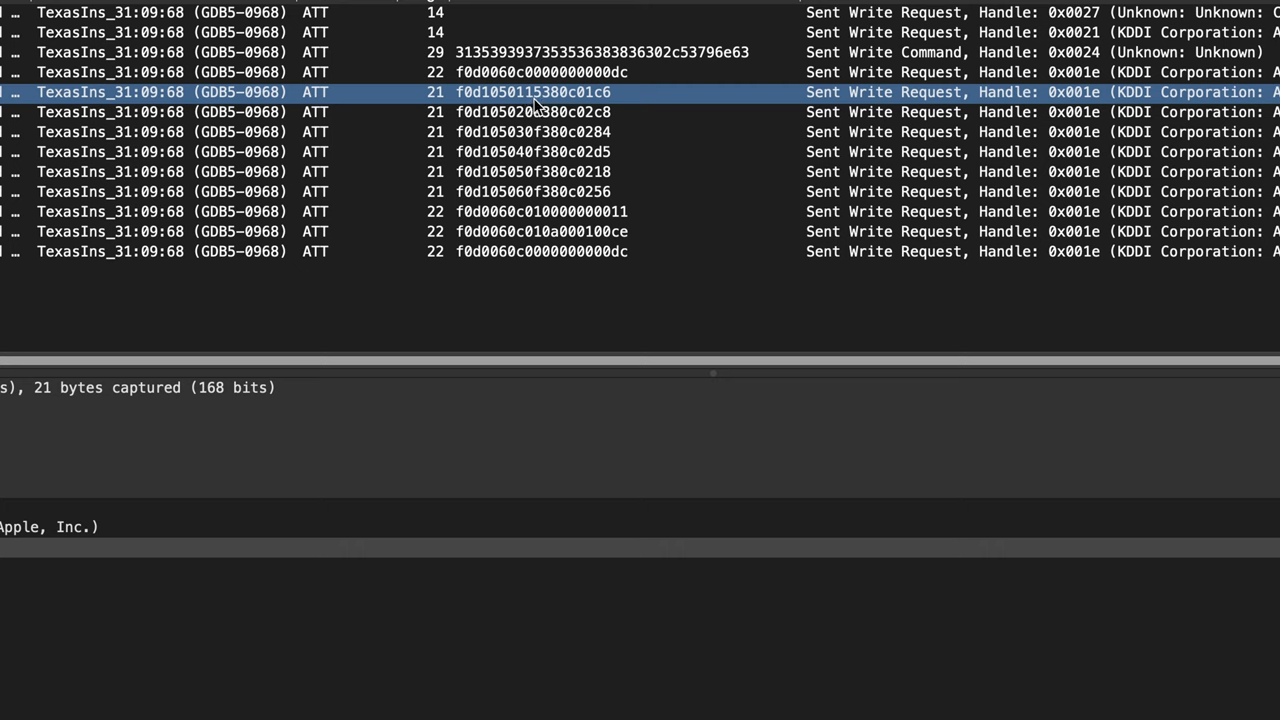
pyautogui.moveTo(544, 108)
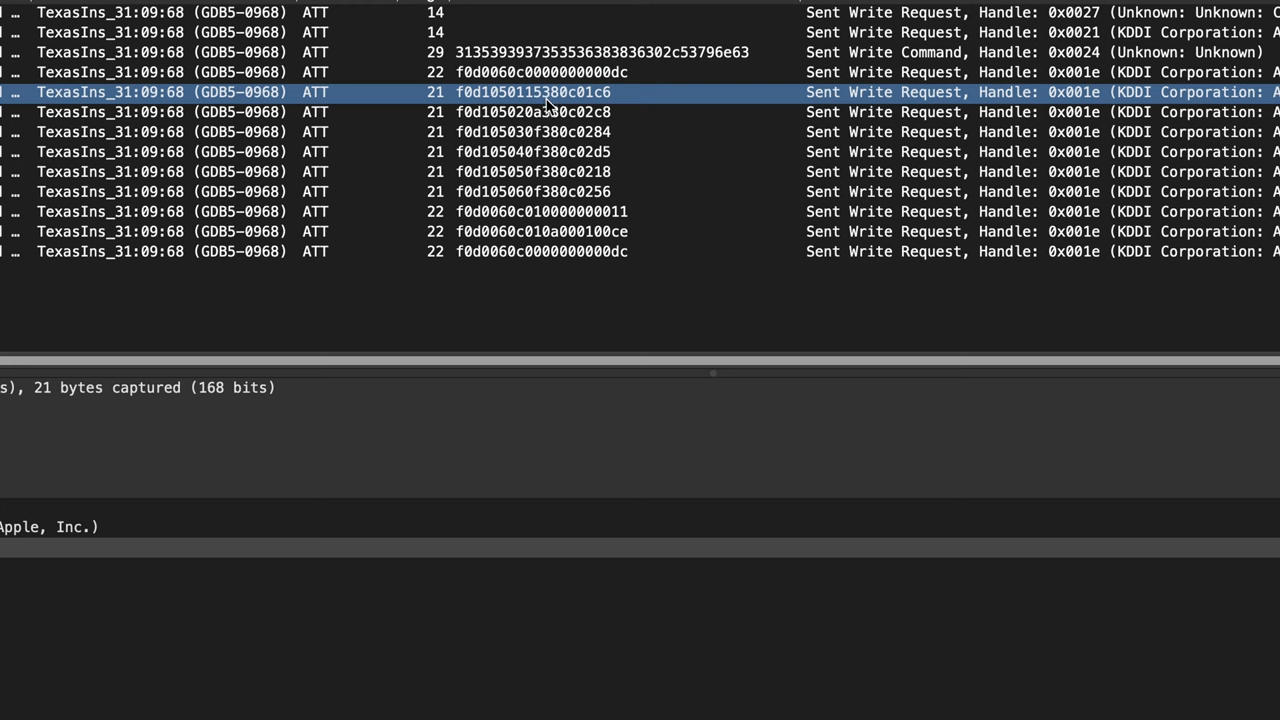
pyautogui.moveTo(584, 108)
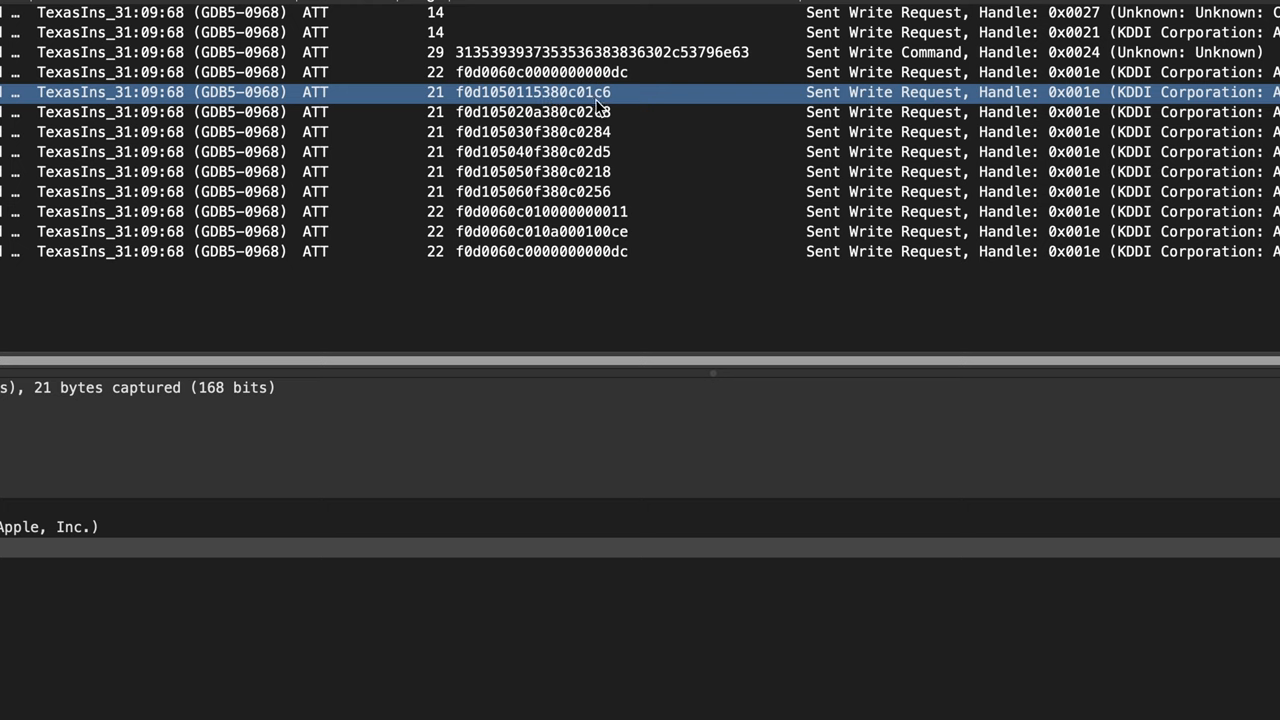
pyautogui.moveTo(608, 104)
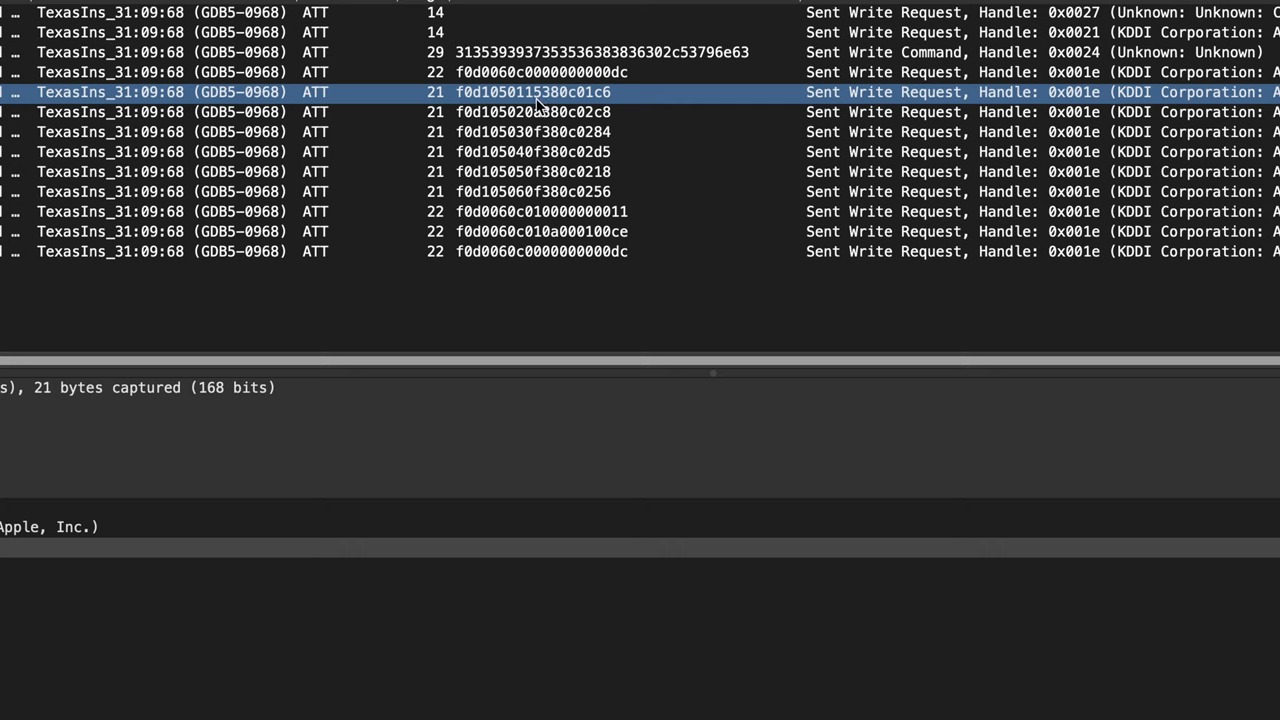
pyautogui.click(540, 72)
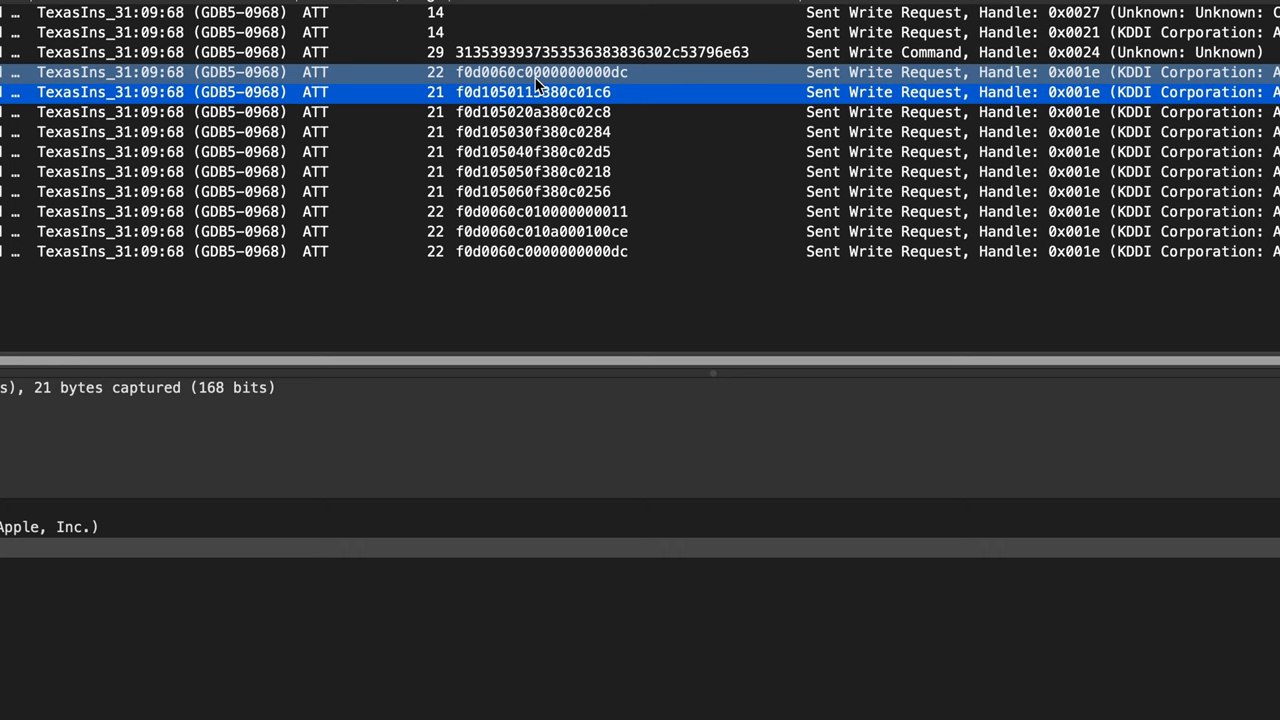
pyautogui.click(540, 72)
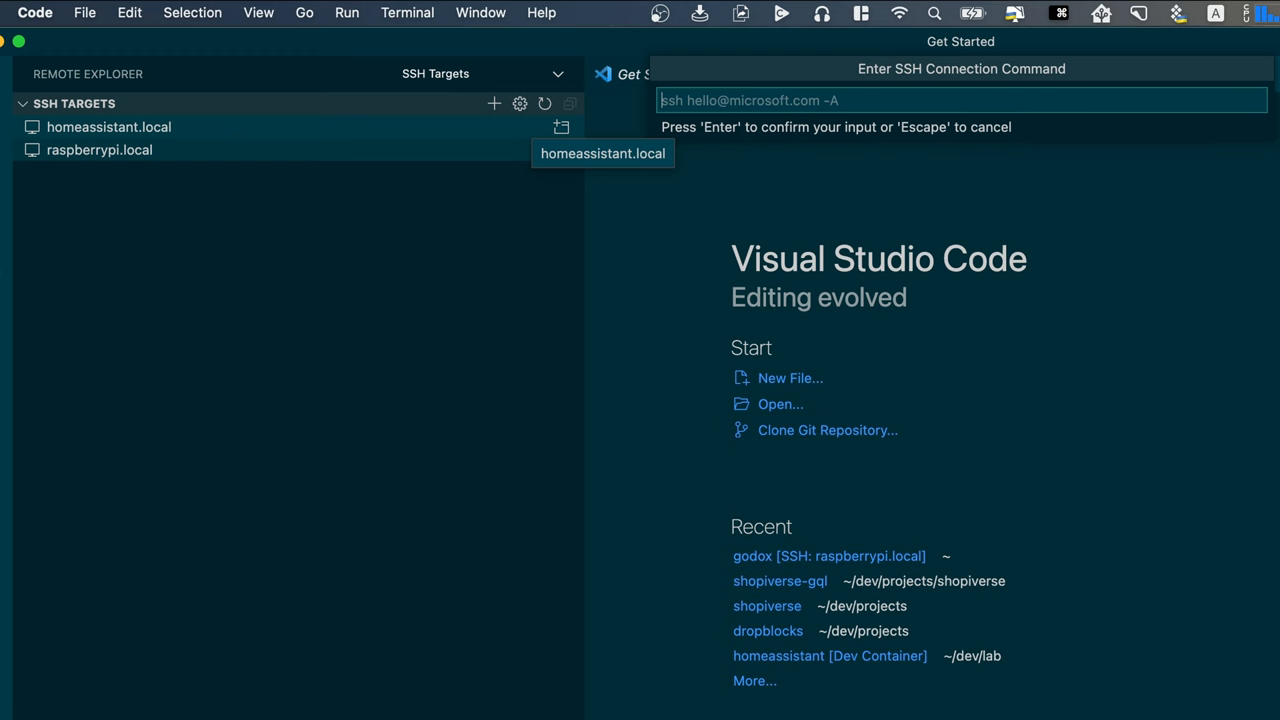
# SSH into raspberrypi.local and launch 'sudo gatttool -I' in the integrated terminal.
pyautogui.write('ssh pi')
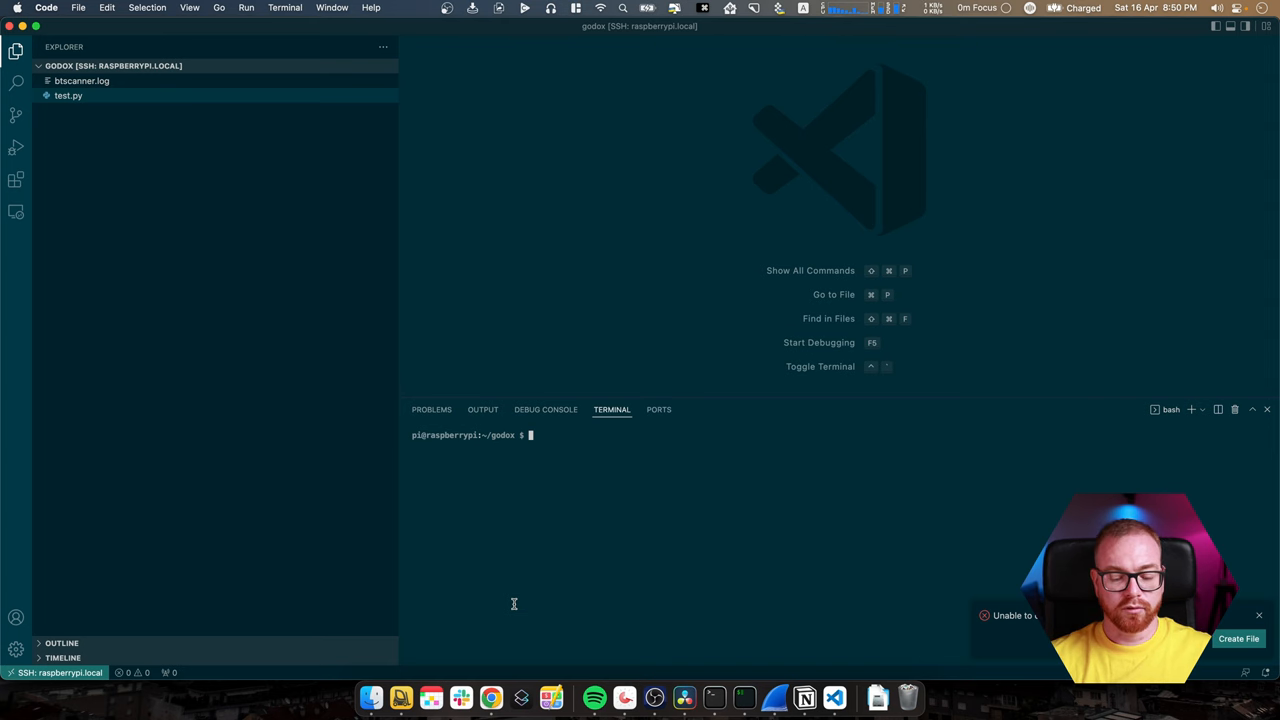
pyautogui.write('sudo gat')
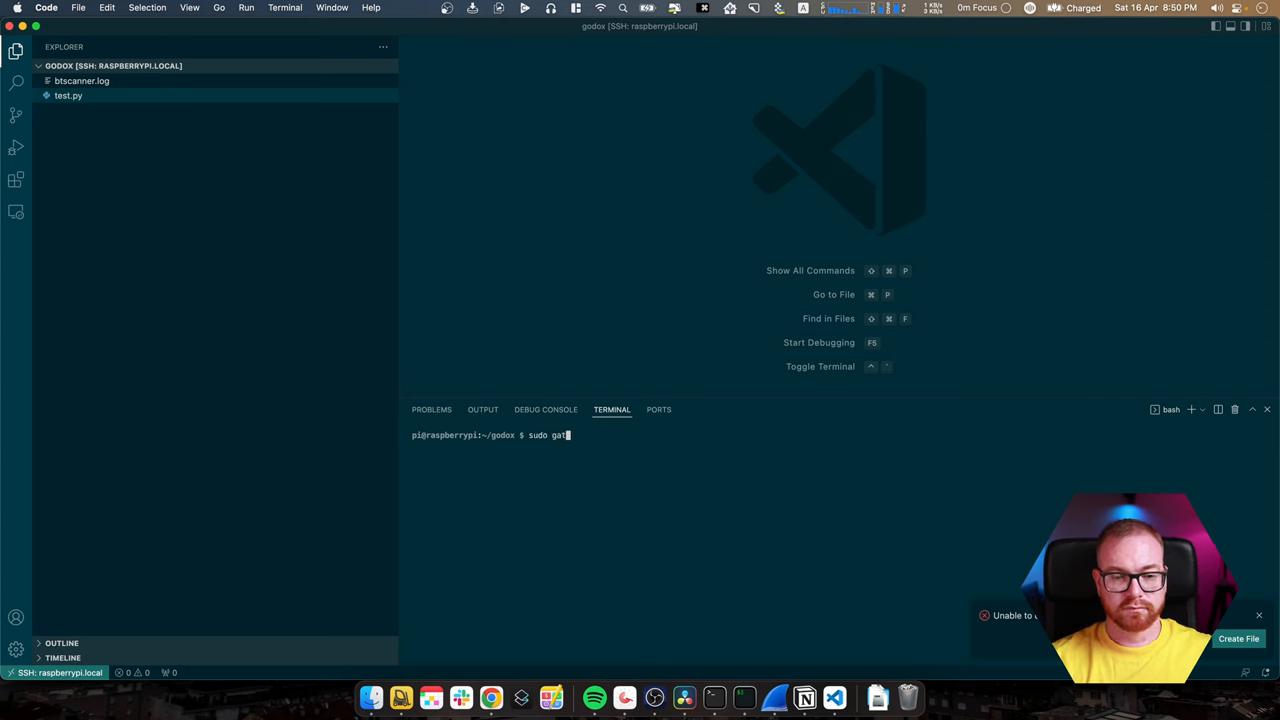
pyautogui.write('ttool')
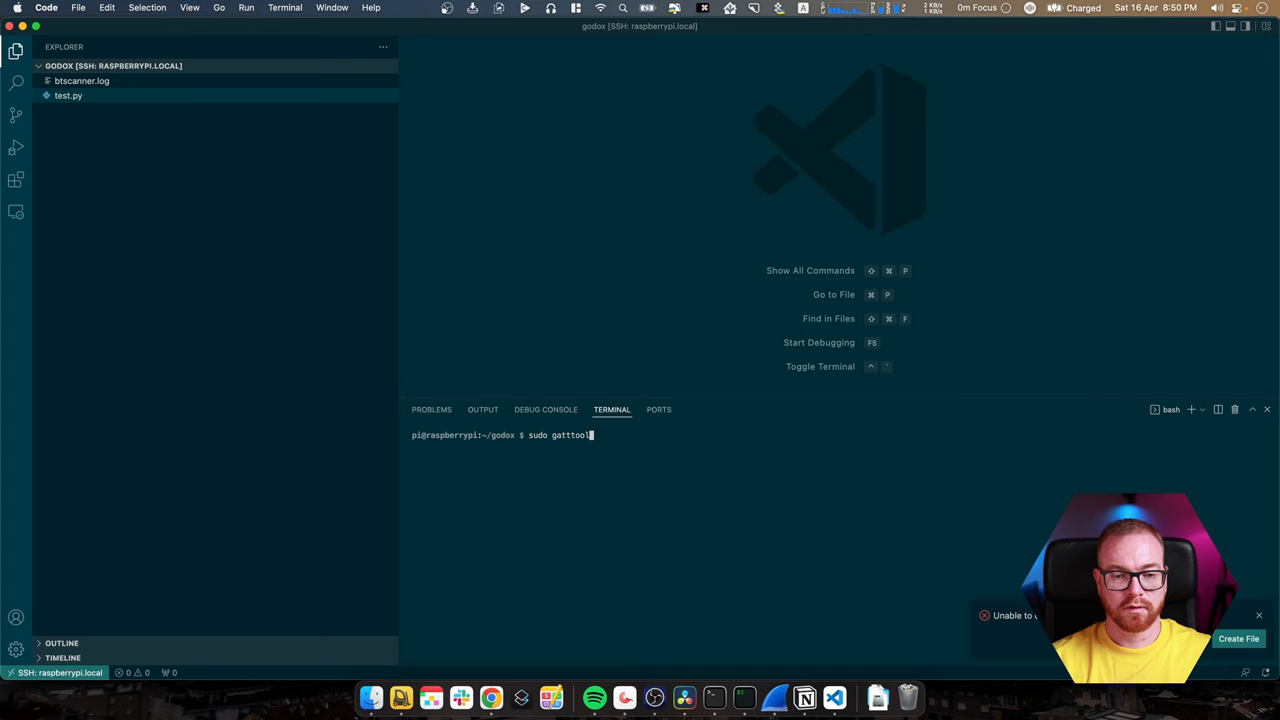
pyautogui.write('" "')
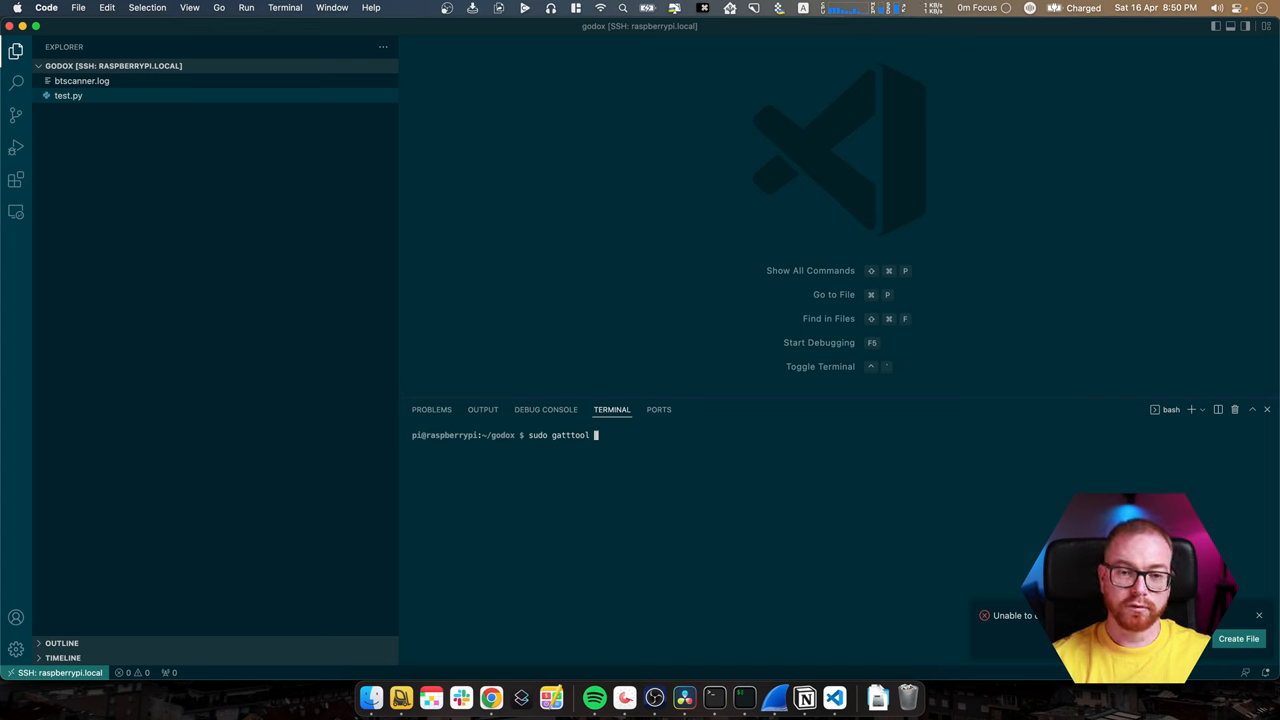
pyautogui.press('enter')
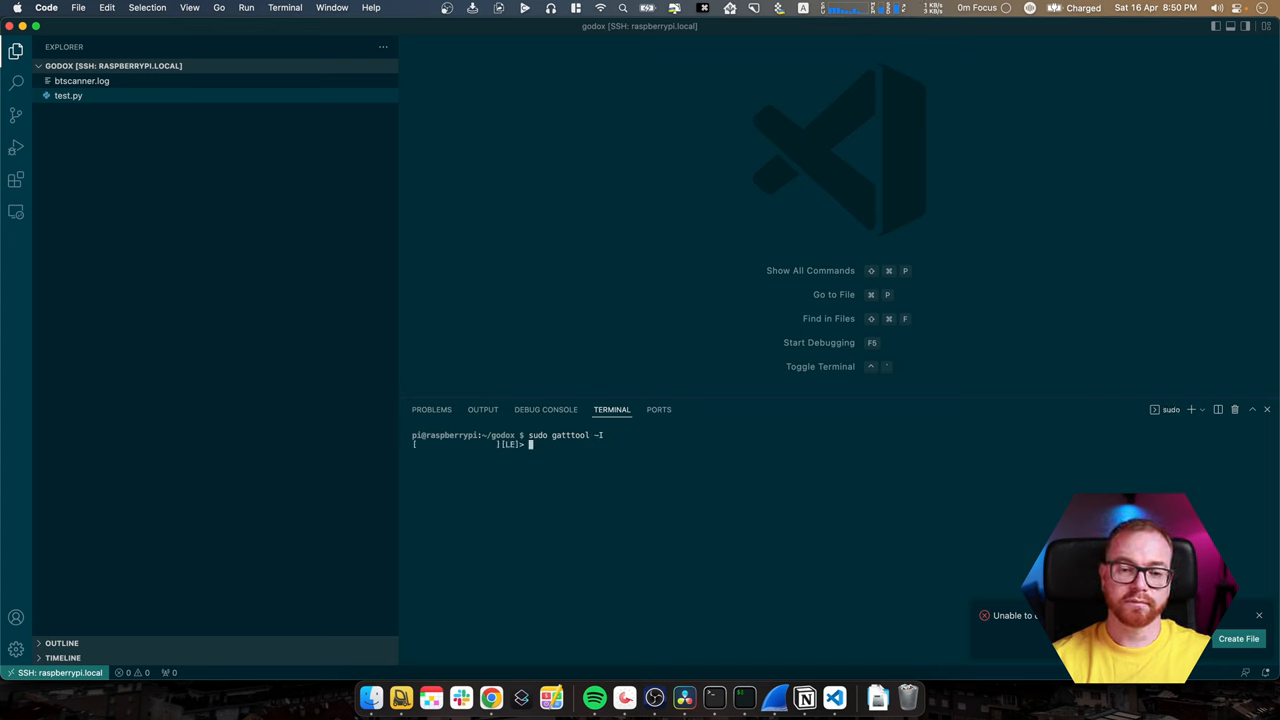
pyautogui.moveTo(788, 670)
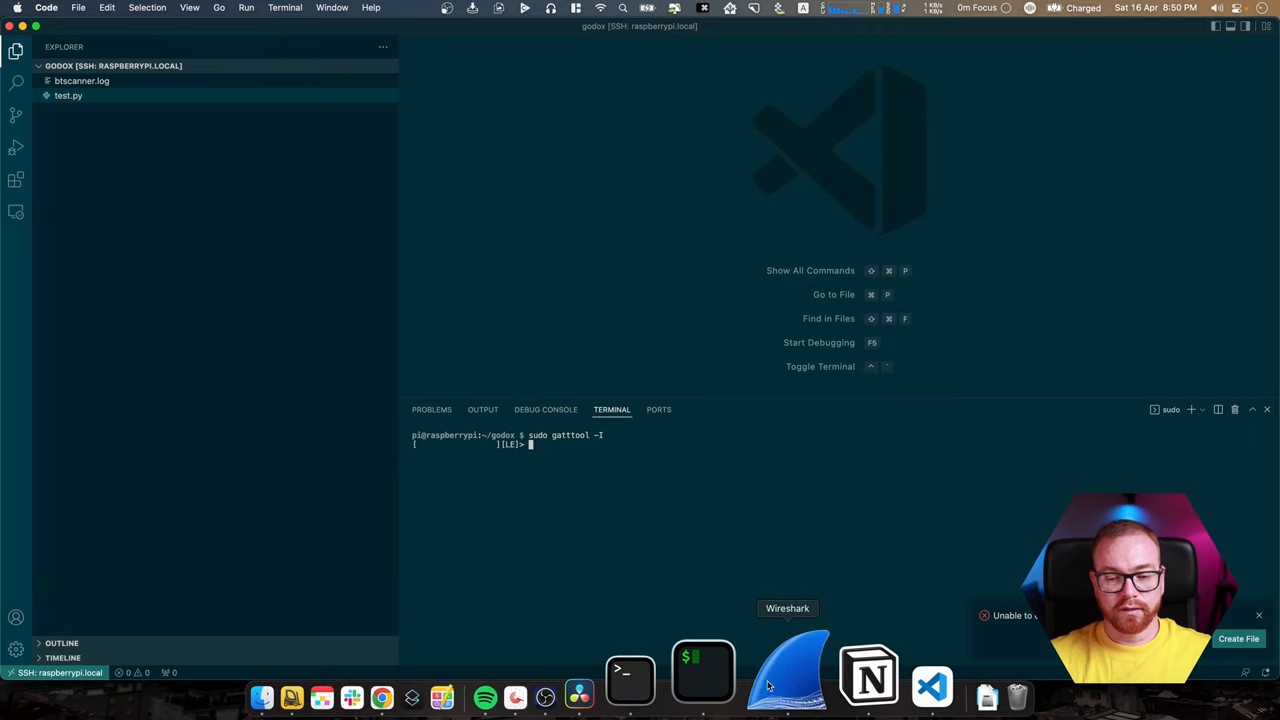
# Expand the Bluetooth tree of the write request and copy the lamp's destination address.
pyautogui.click(788, 670)
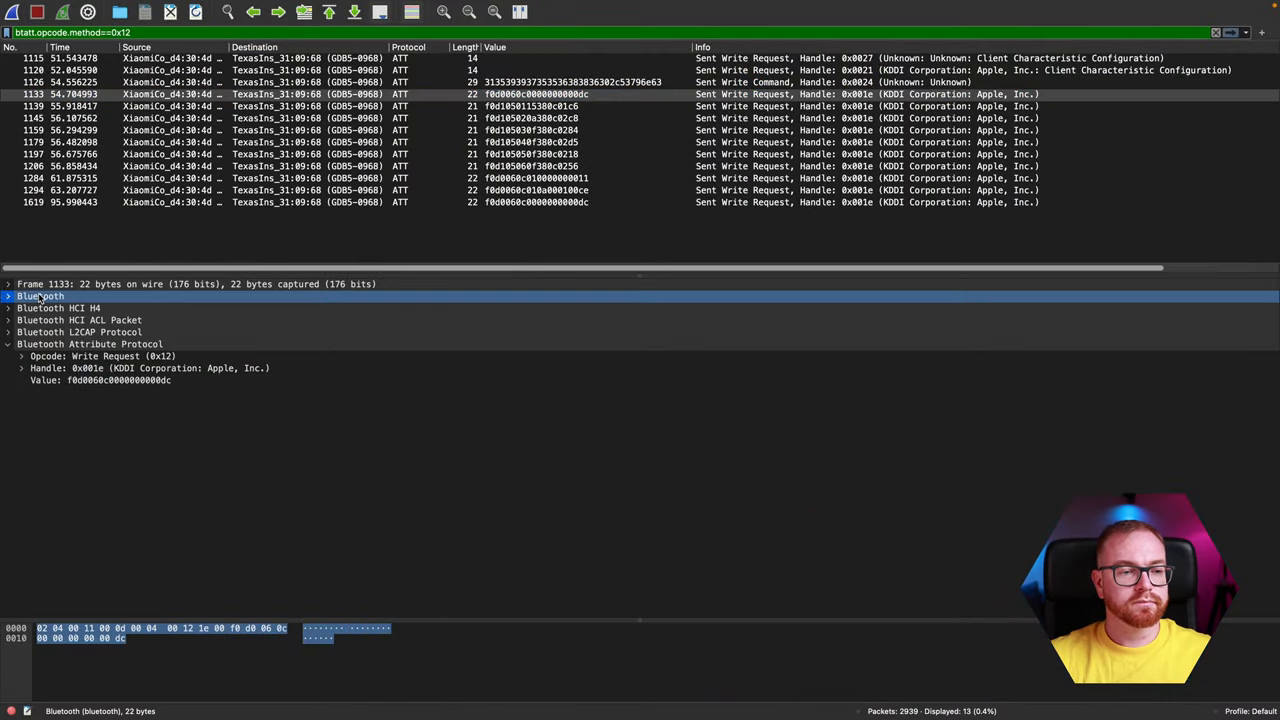
pyautogui.click(8, 296)
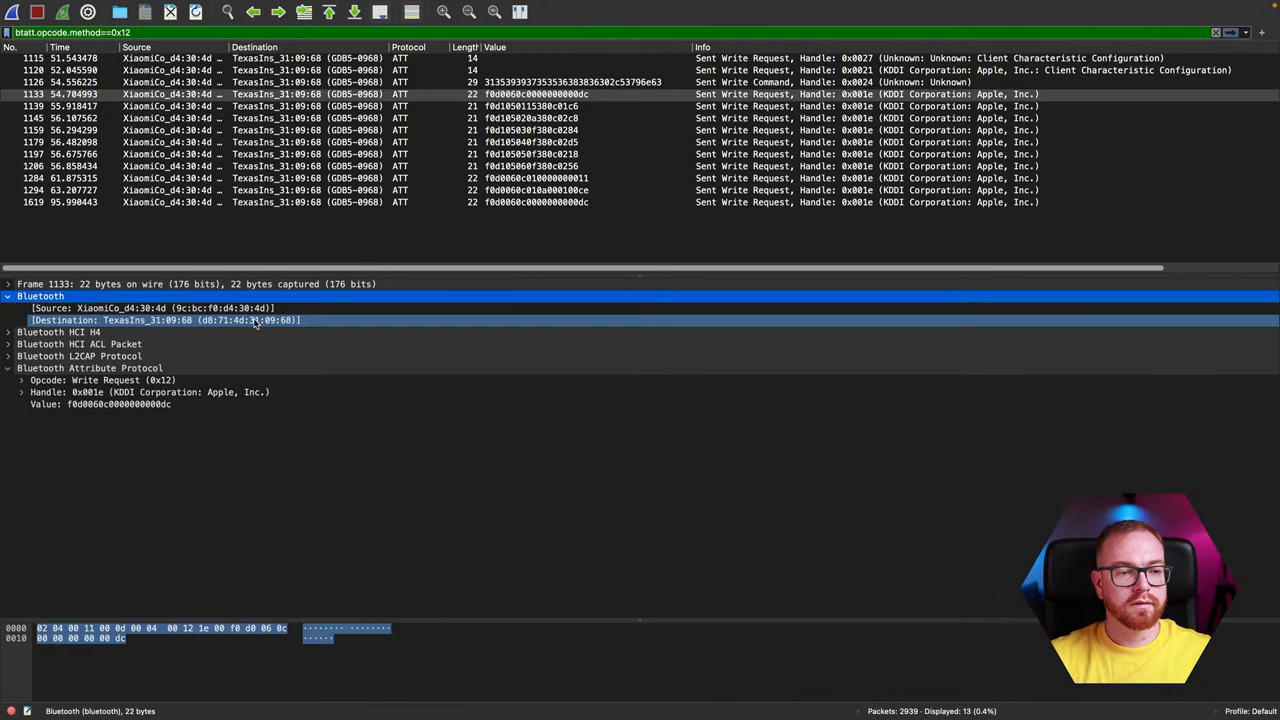
pyautogui.rightClick(256, 320)
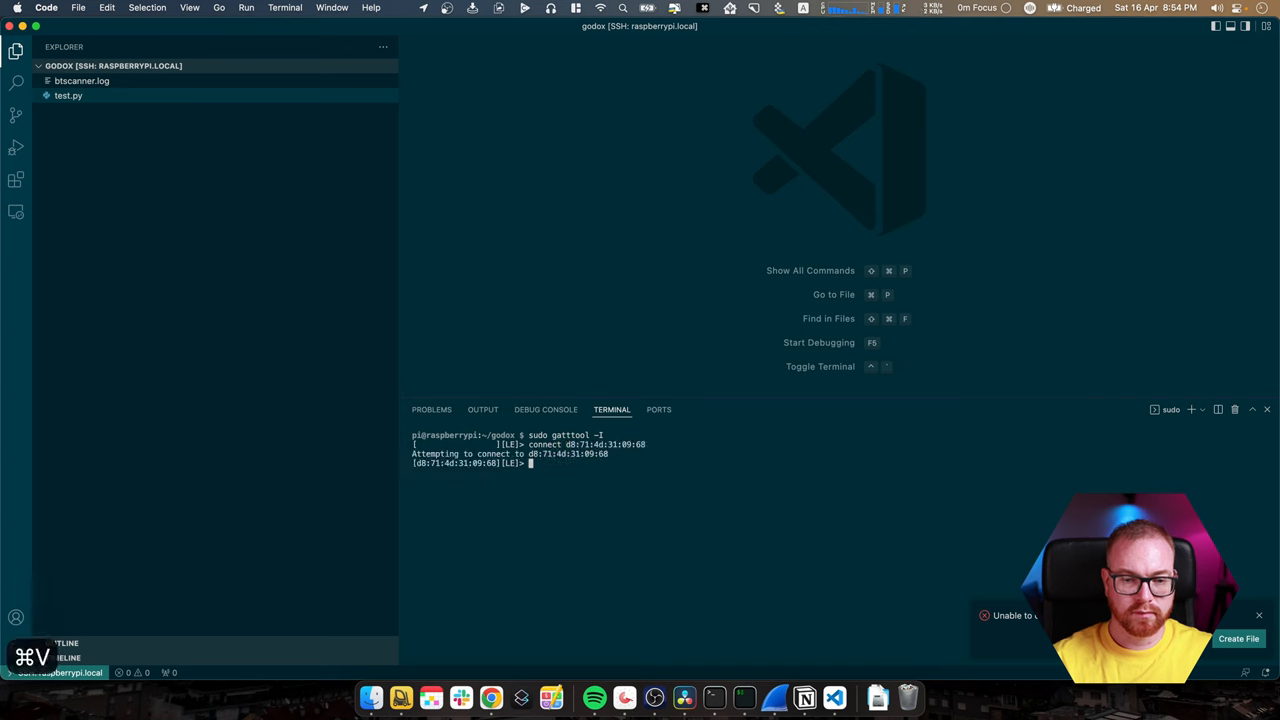
# Run 'primary' in gatttool and match service UUID 0xfec0 against the write handle in Wireshark.
pyautogui.write('pri')
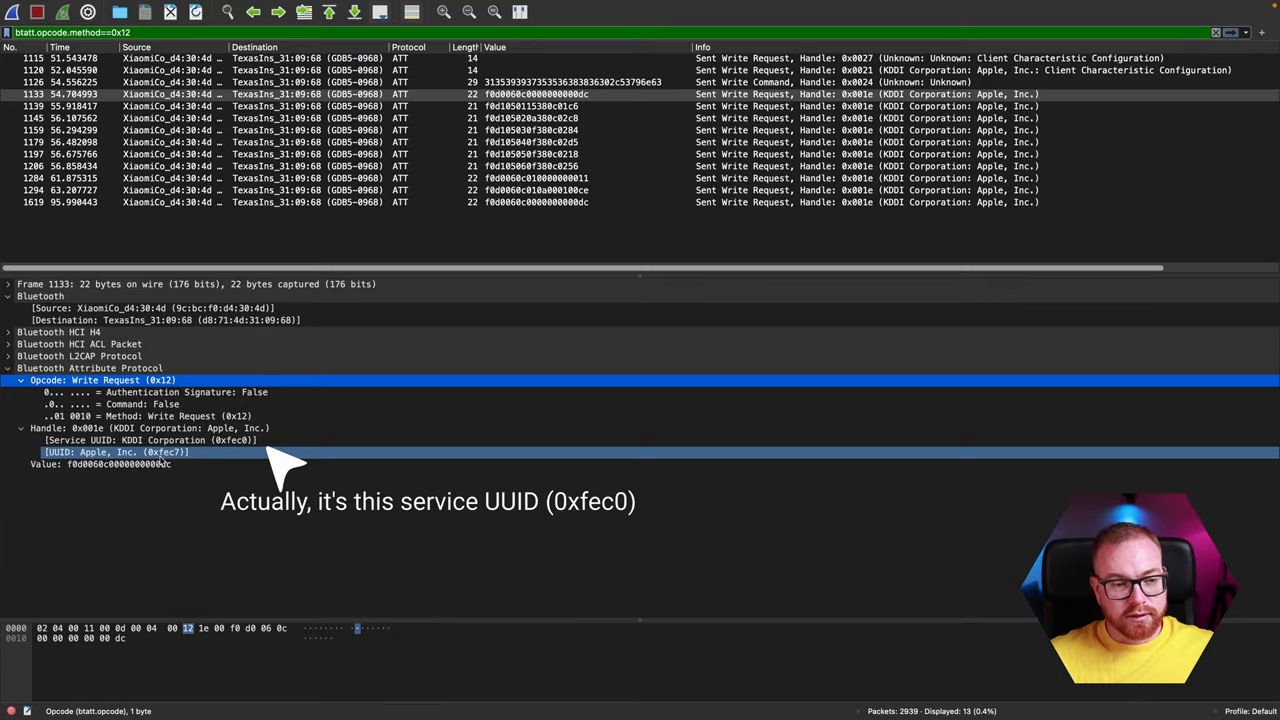
pyautogui.click(116, 452)
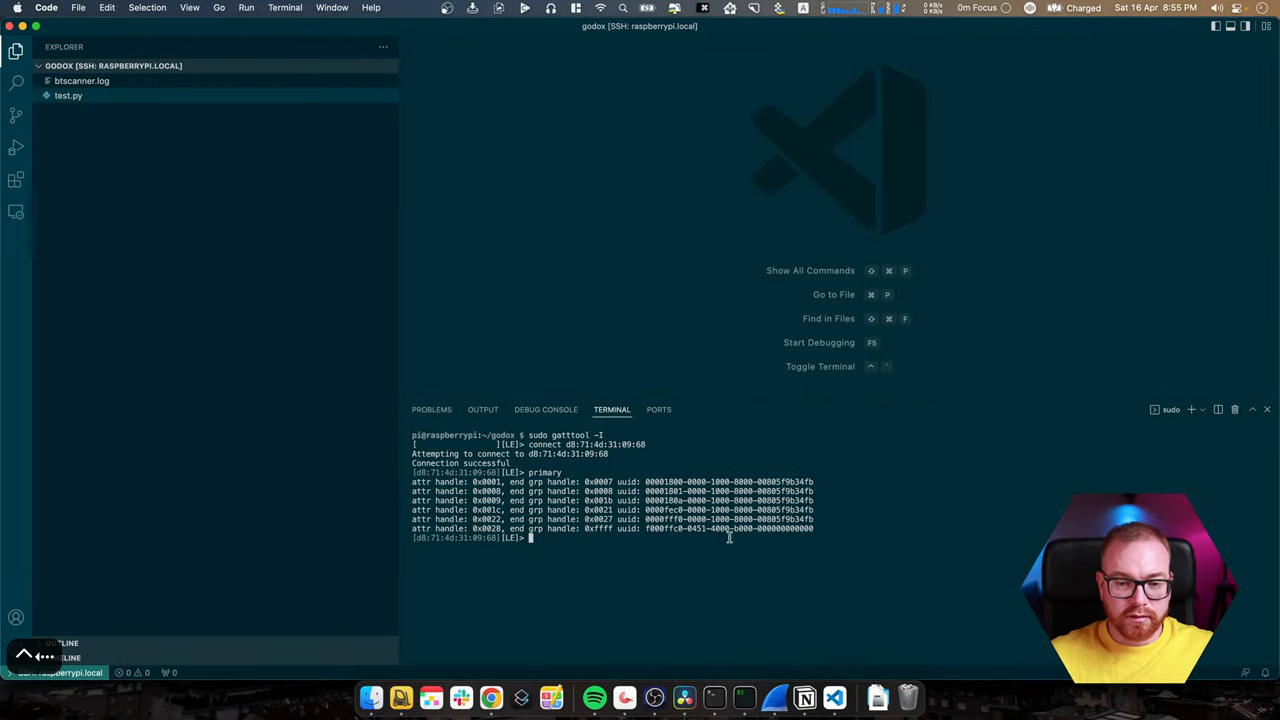
pyautogui.rightClick(730, 536)
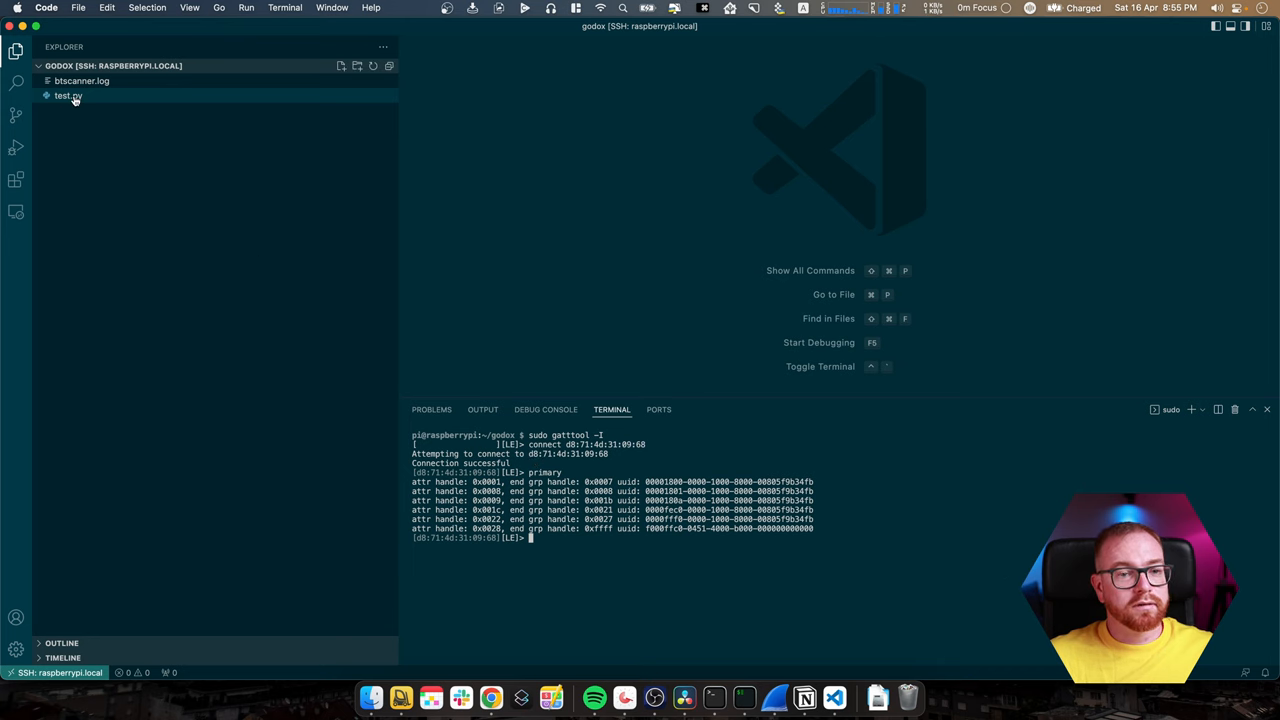
# Open test.py and pip install asyncio, bleak and crccheck, then start 'python test'.
pyautogui.click(68, 96)
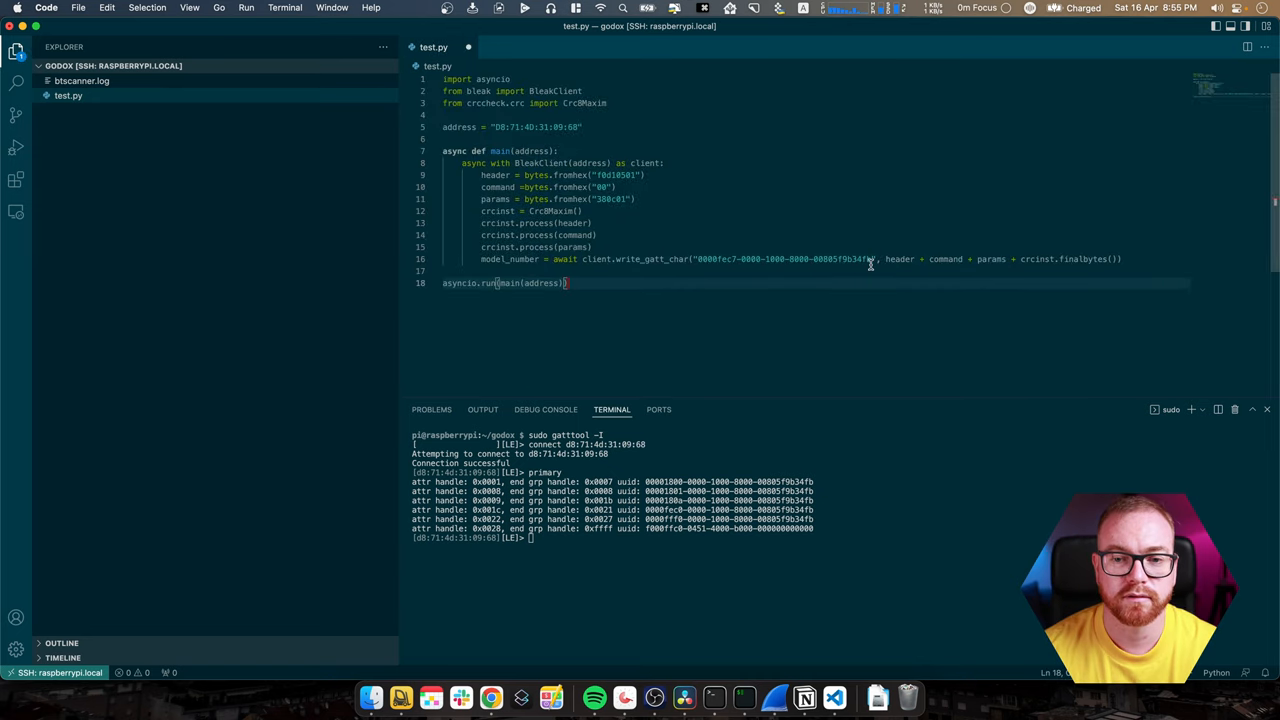
pyautogui.moveTo(728, 466)
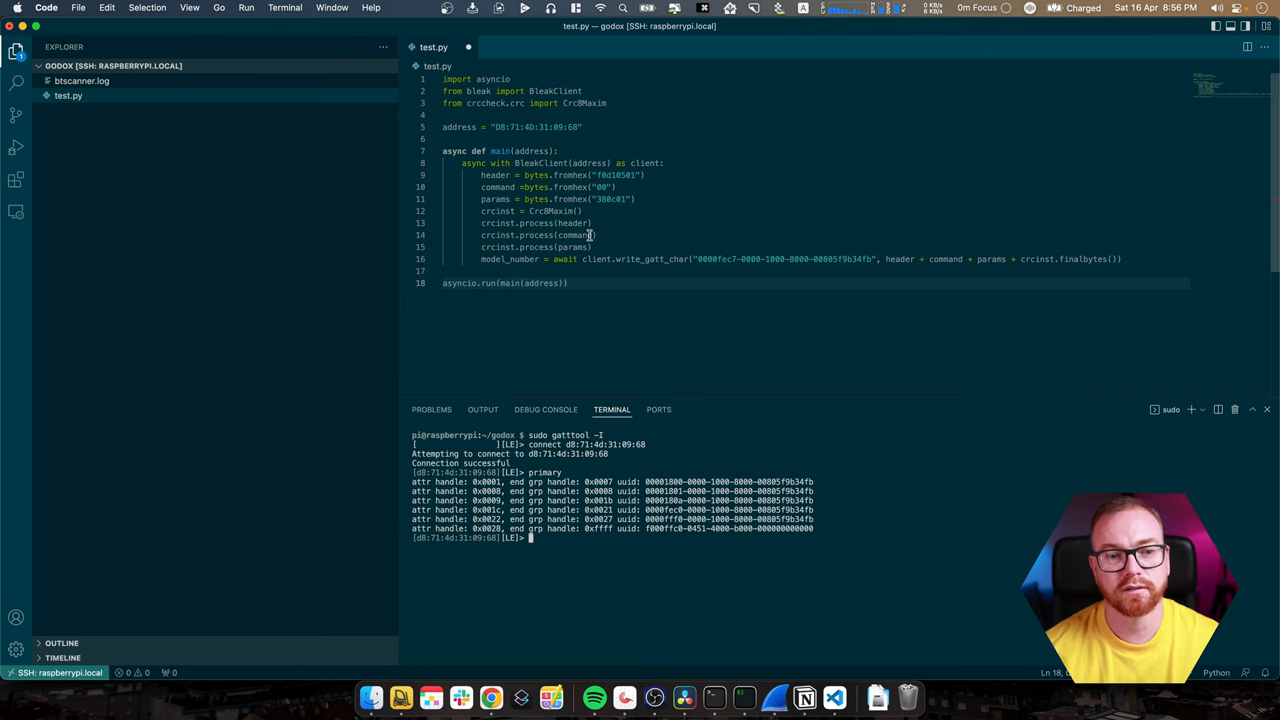
pyautogui.click(588, 224)
pyautogui.write('p')
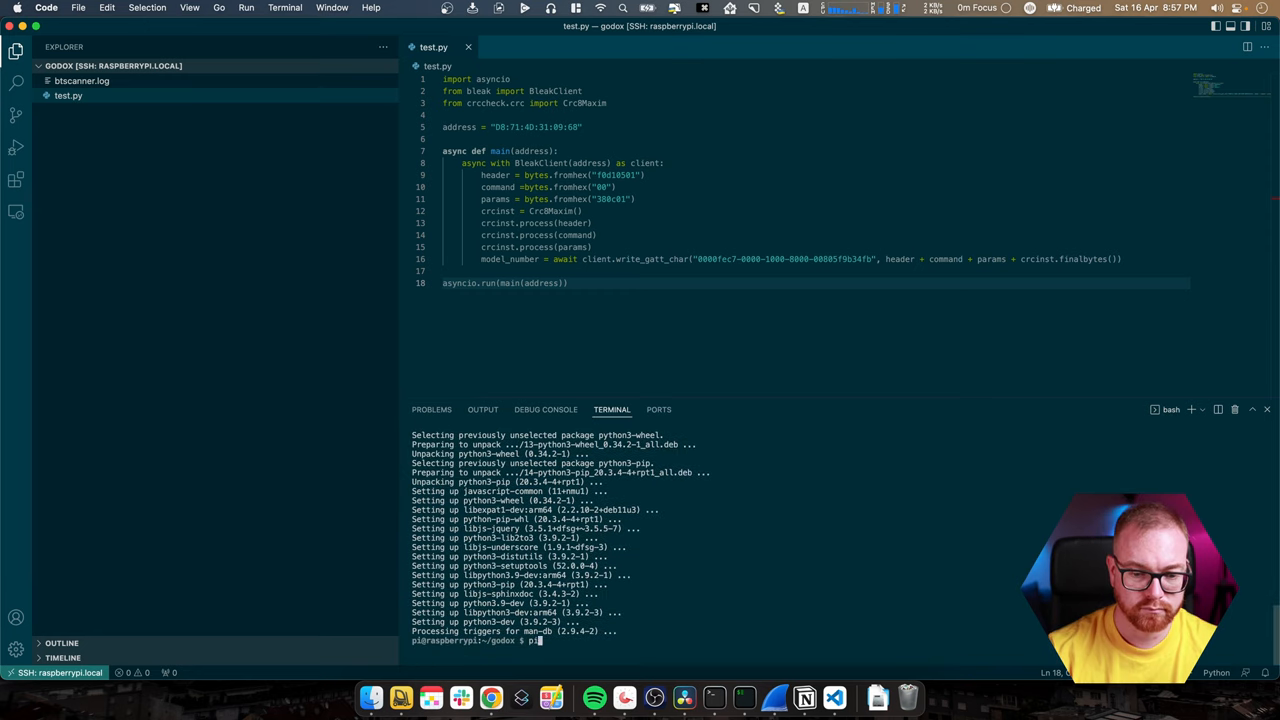
pyautogui.write('ip install asyncio bleak')
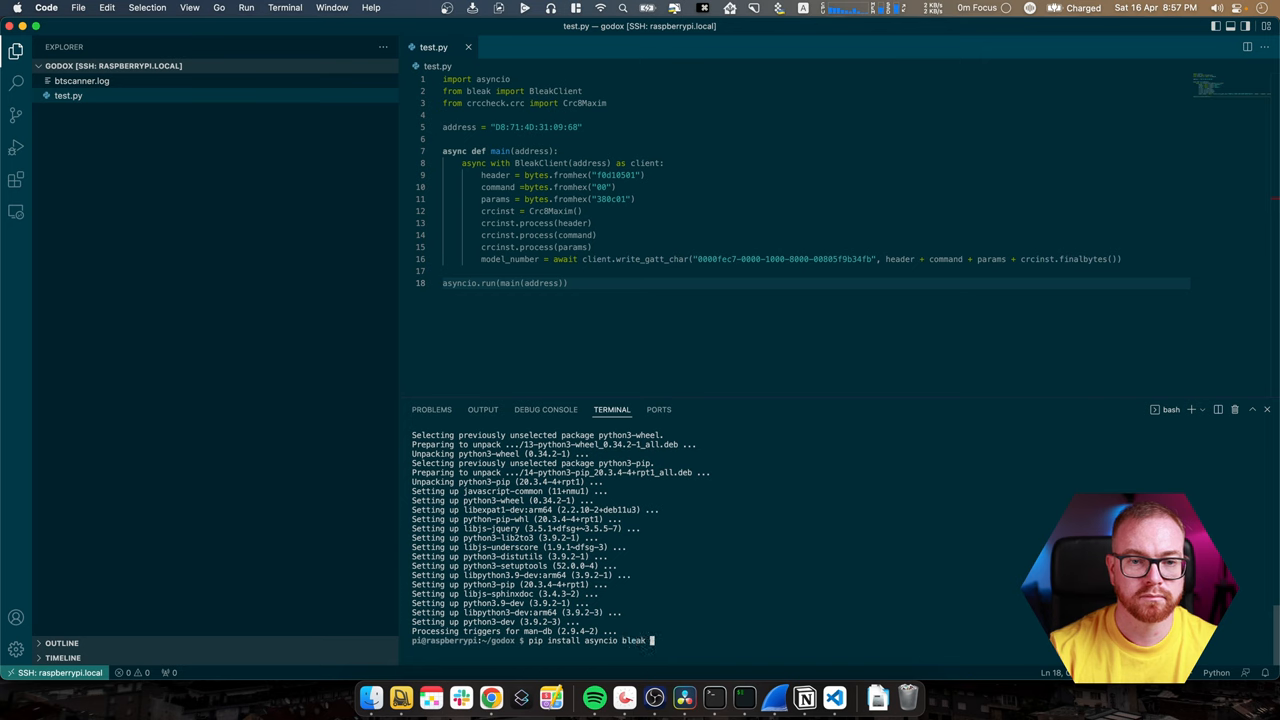
pyautogui.write('crccheck')
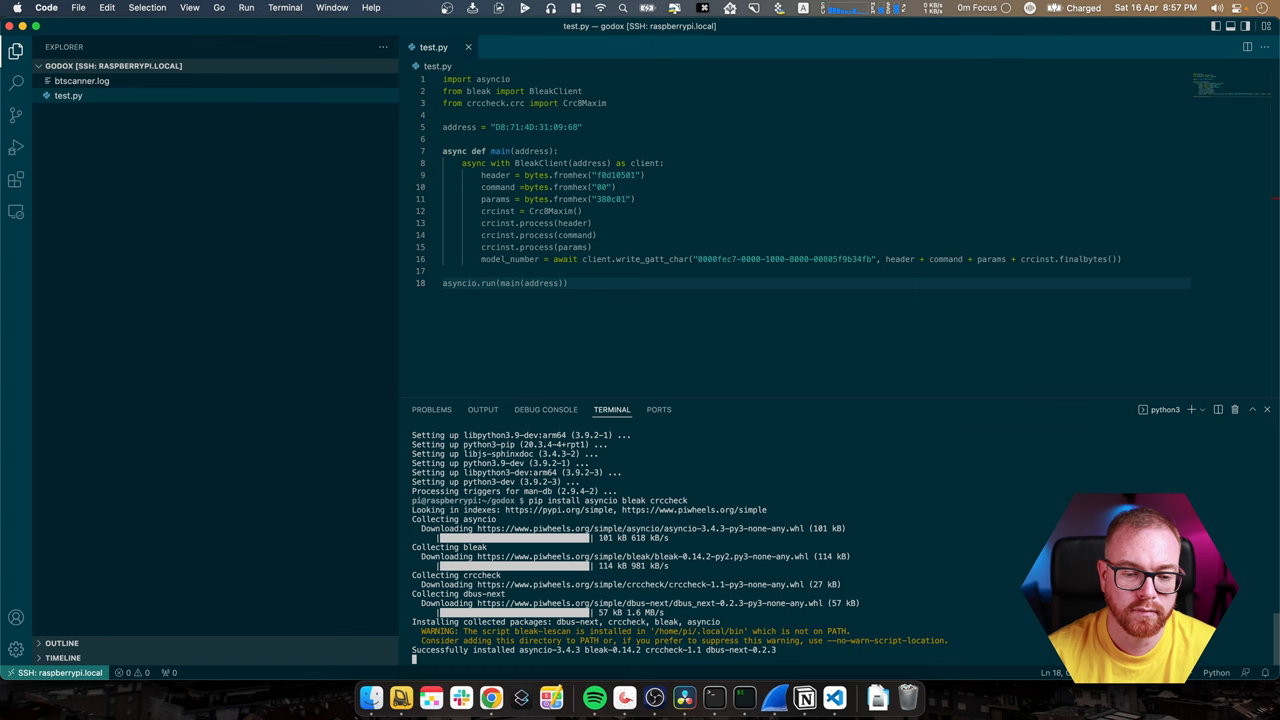
pyautogui.write('python test')
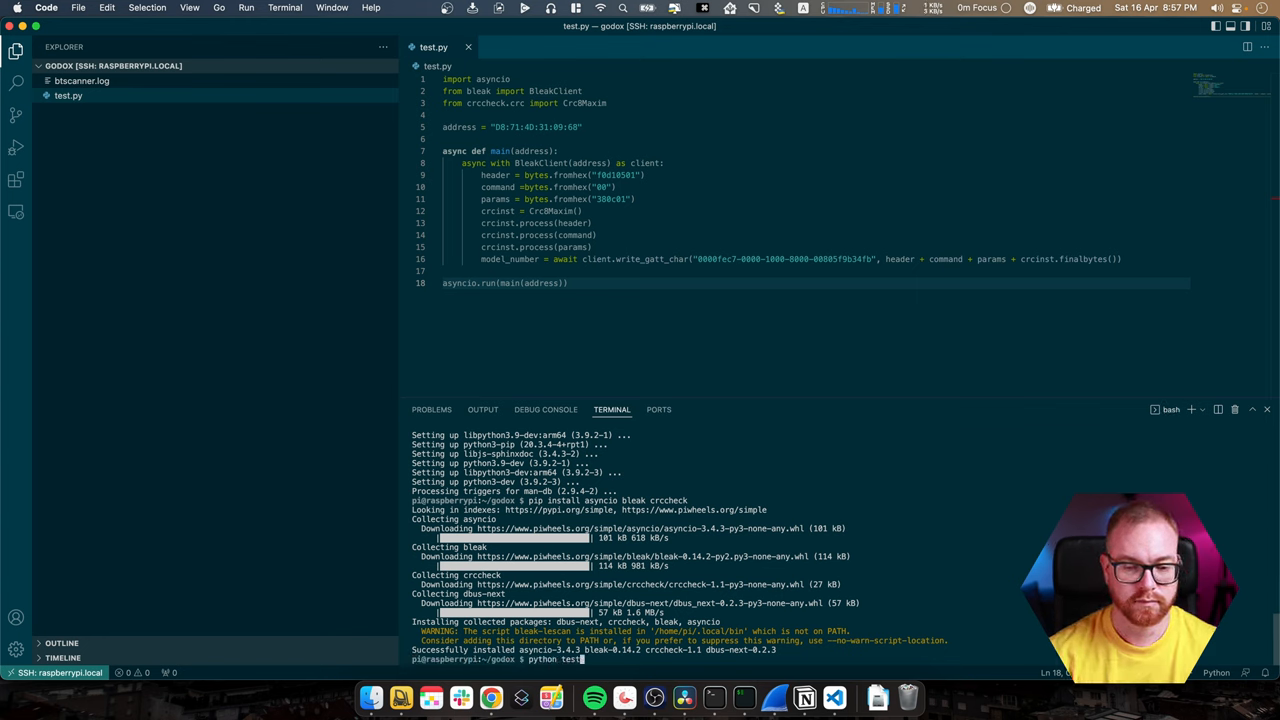